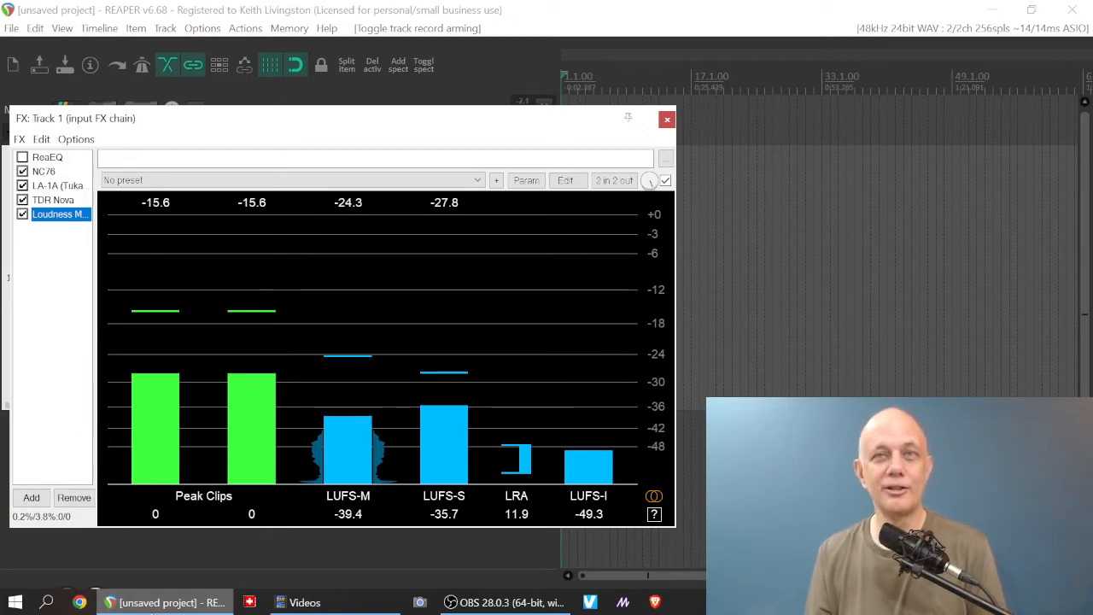
# Close Track 1's input FX chain holding ReaEQ, NC76, LA-1A, TDR Nova and a loudness meter
pyautogui.click(668, 119)
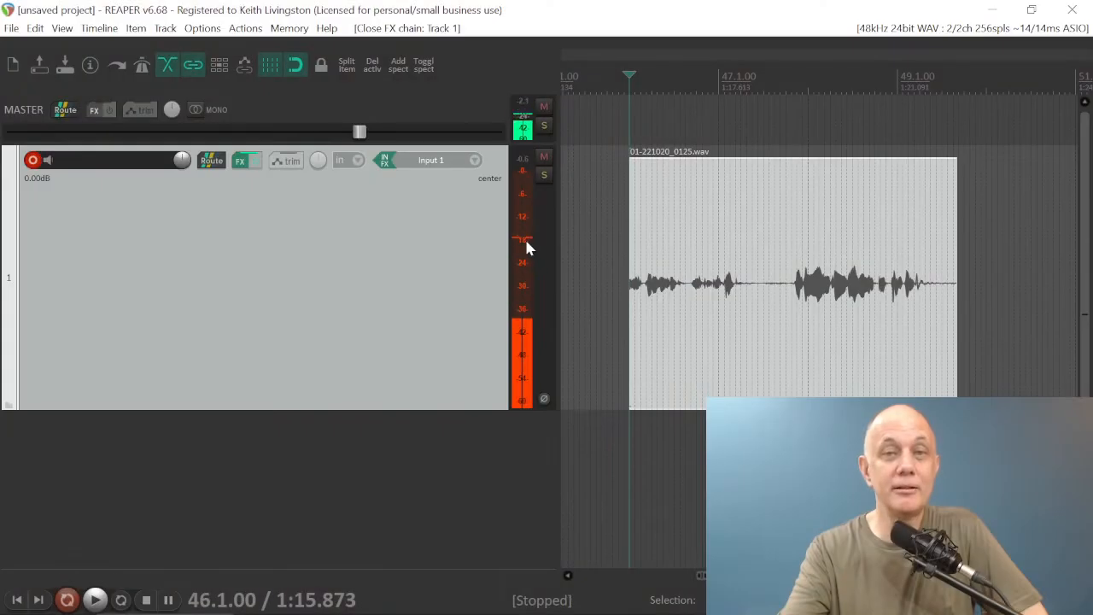
pyautogui.moveTo(527, 248)
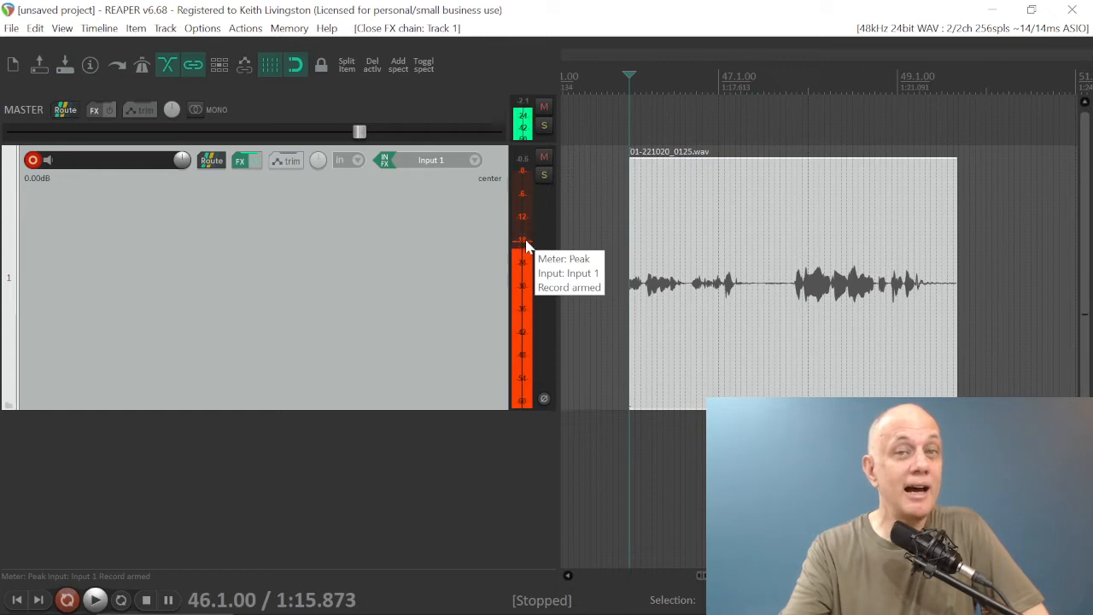
pyautogui.moveTo(521, 262)
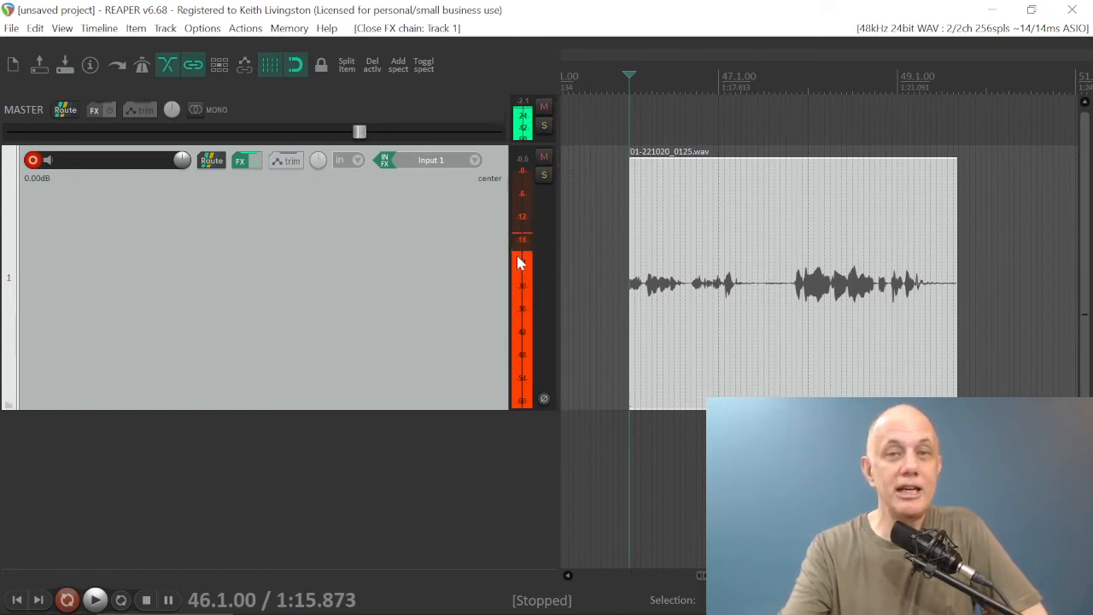
pyautogui.moveTo(523, 252)
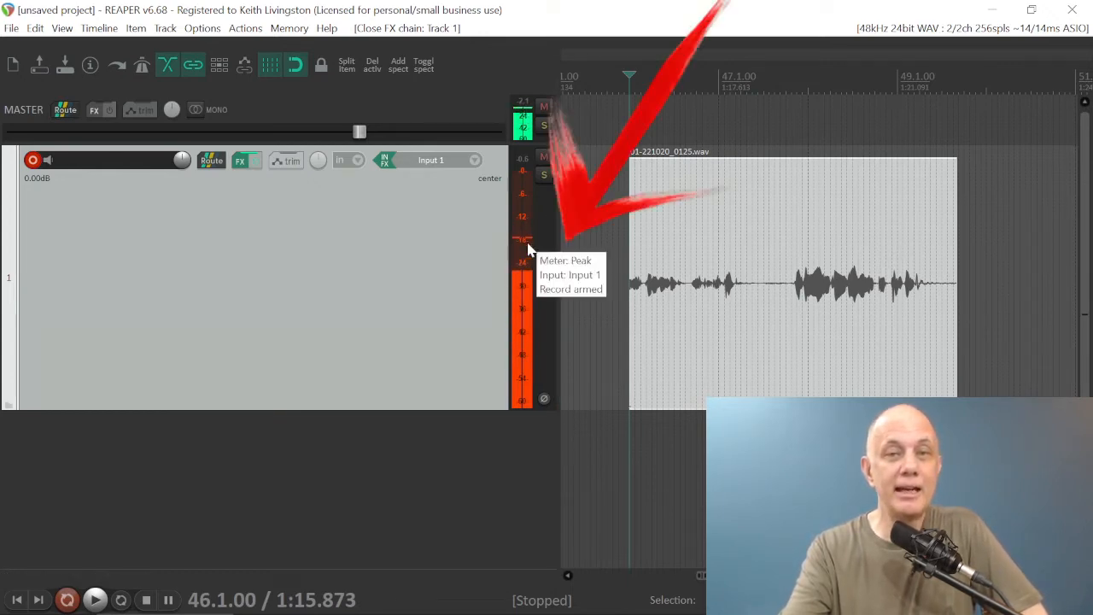
pyautogui.moveTo(521, 246)
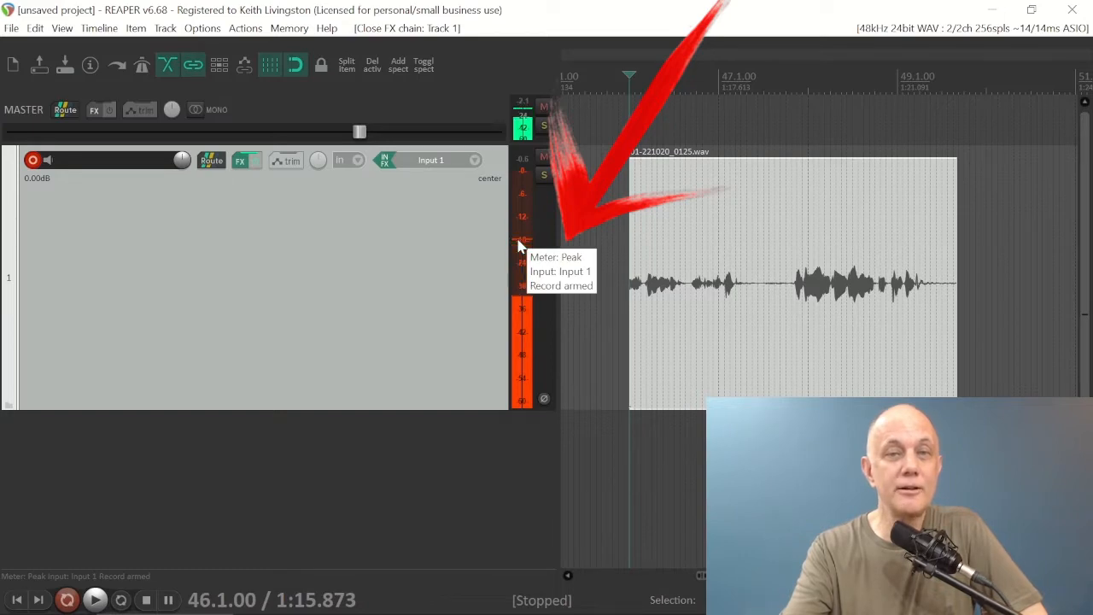
pyautogui.moveTo(530, 250)
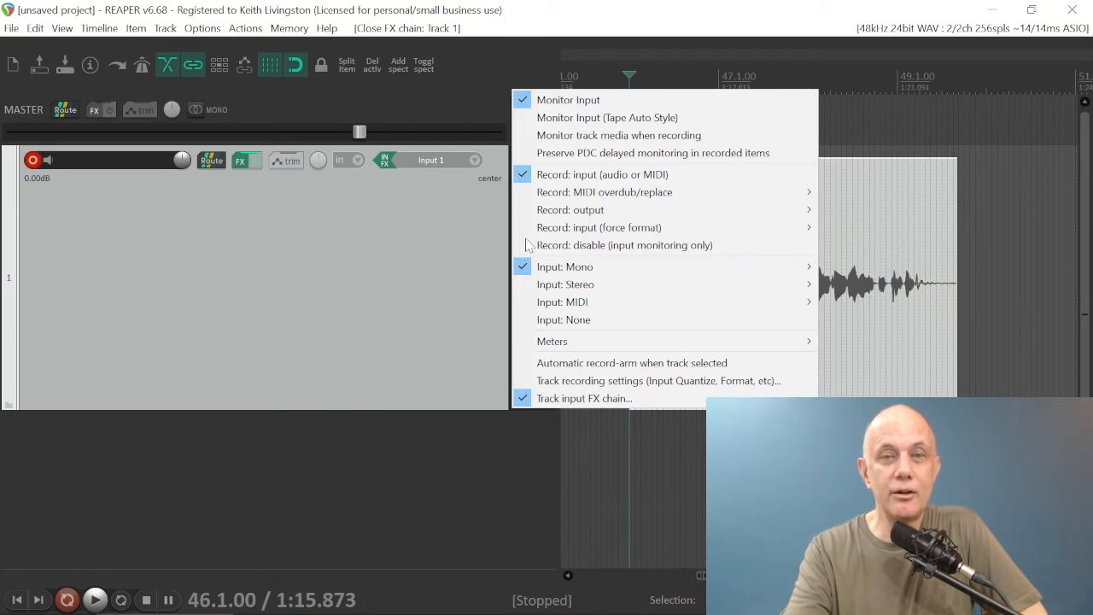
pyautogui.moveTo(552, 341)
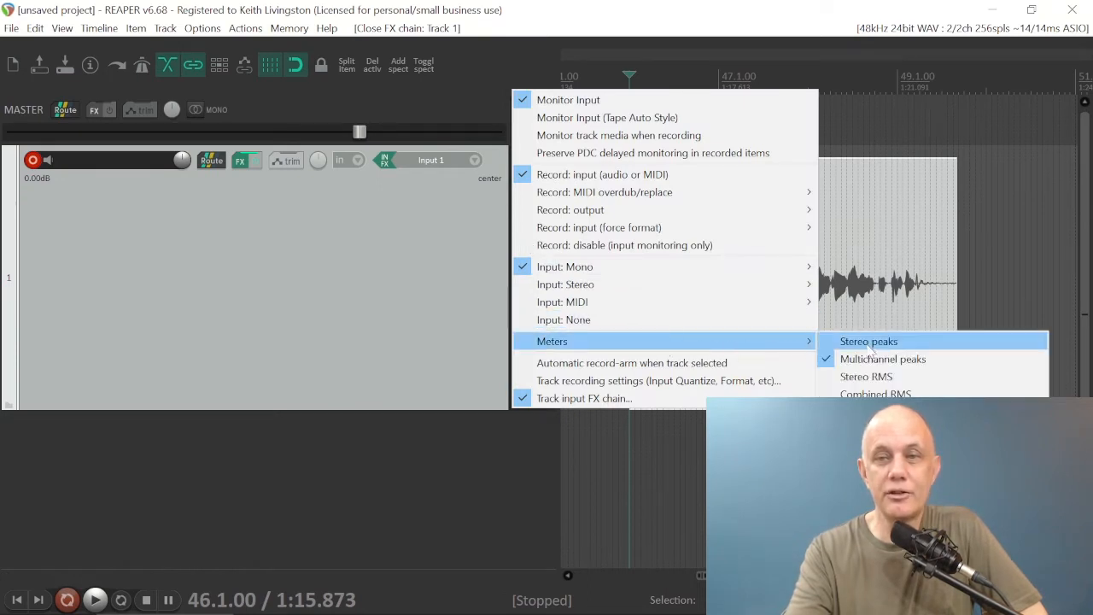
pyautogui.moveTo(882, 359)
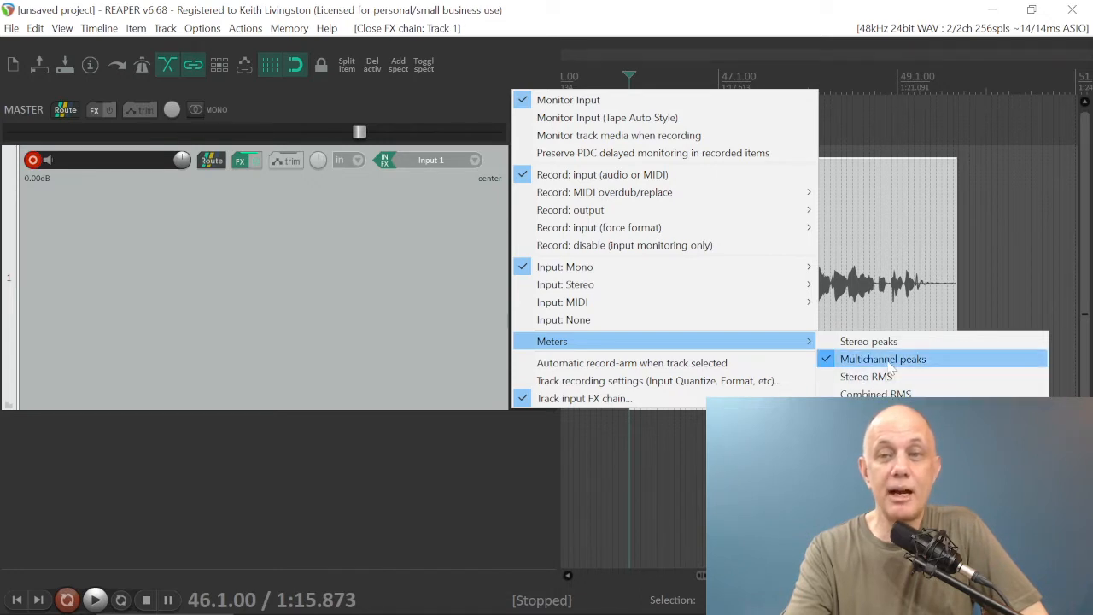
# Set track 1's input meter to show multichannel peaks
pyautogui.click(883, 358)
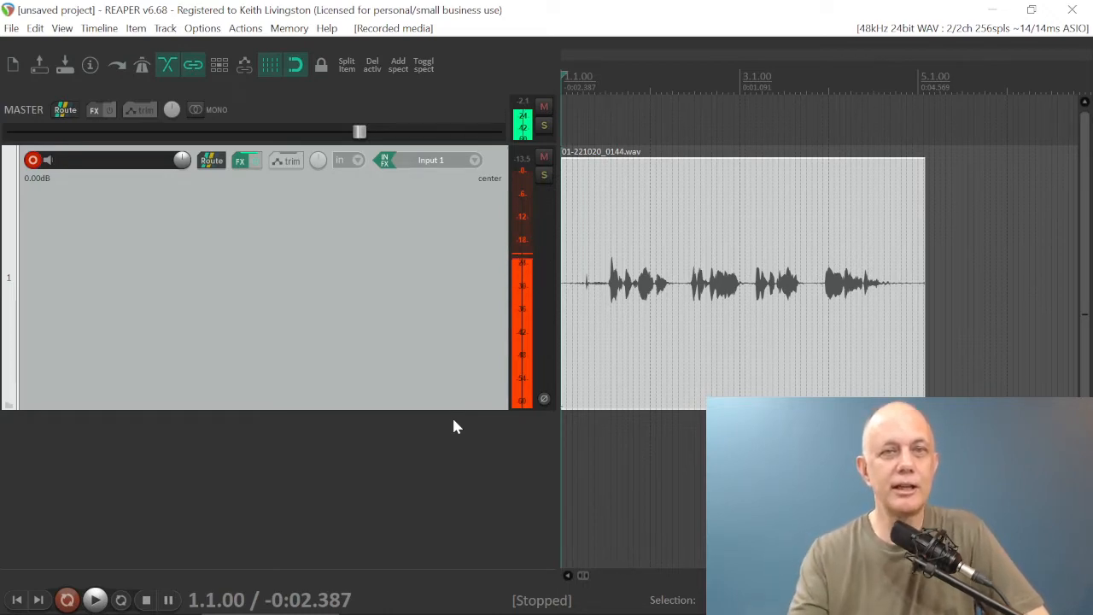
pyautogui.moveTo(402, 192)
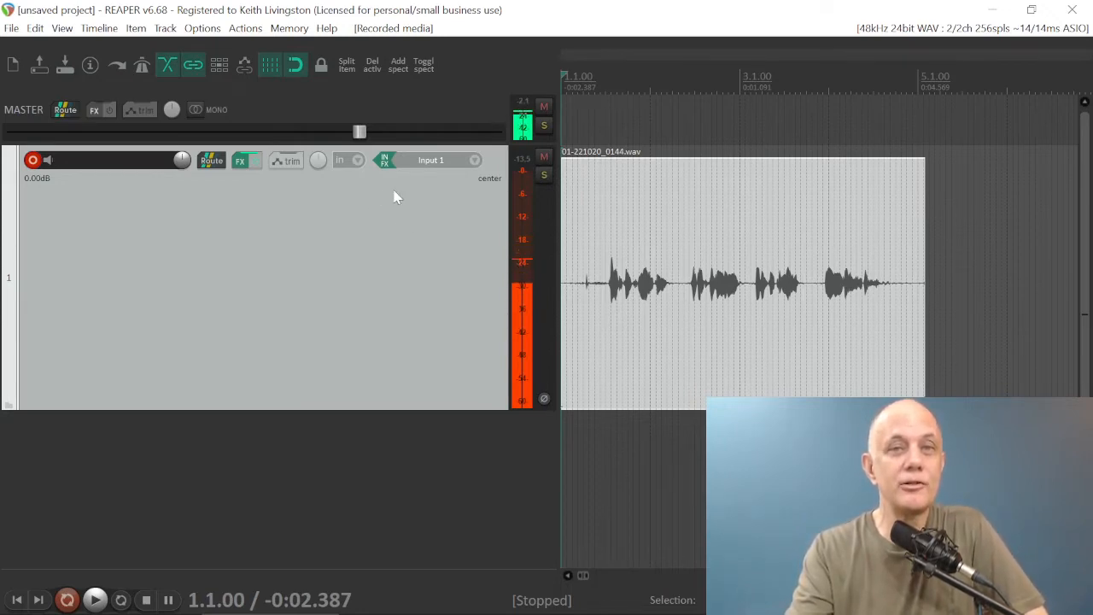
# Reopen Track 1's input FX chain to view the loudness meter beside NC76, LA-1A and TDR Nova
pyautogui.click(385, 160)
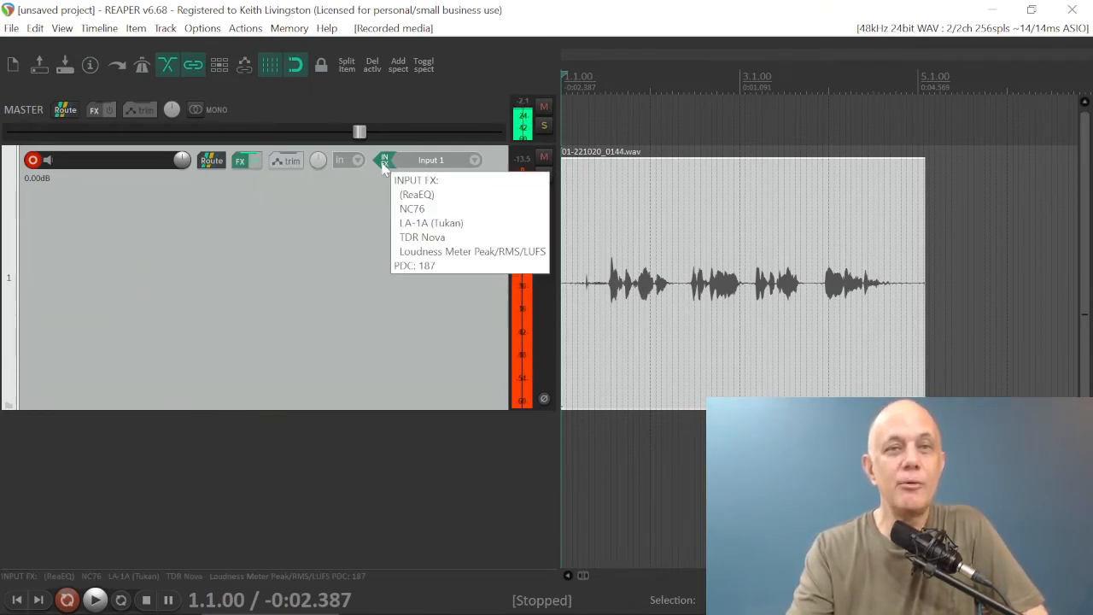
pyautogui.click(472, 251)
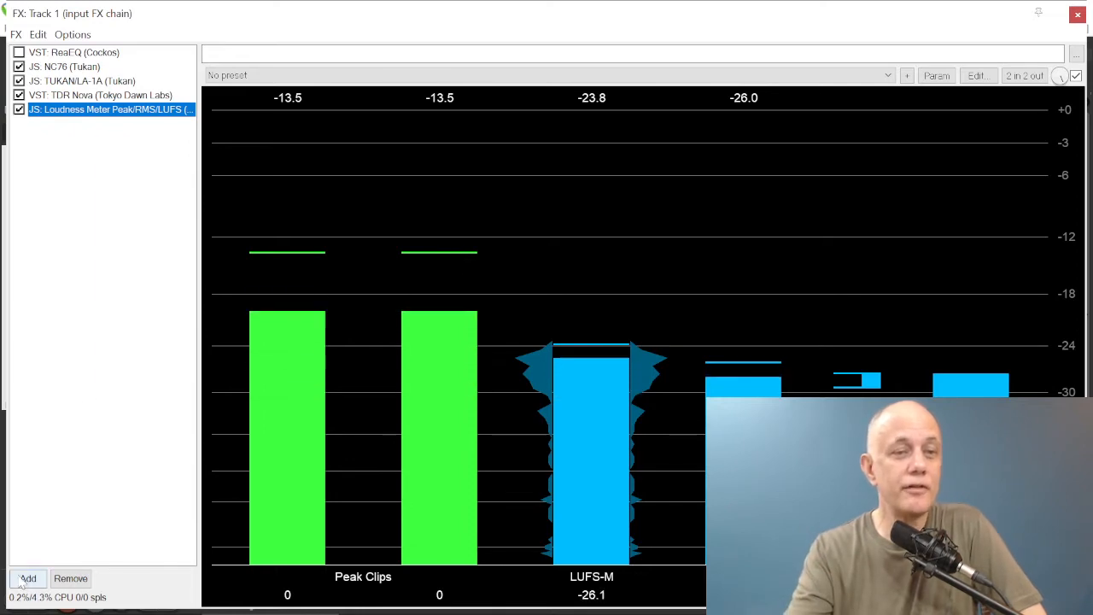
pyautogui.click(28, 578)
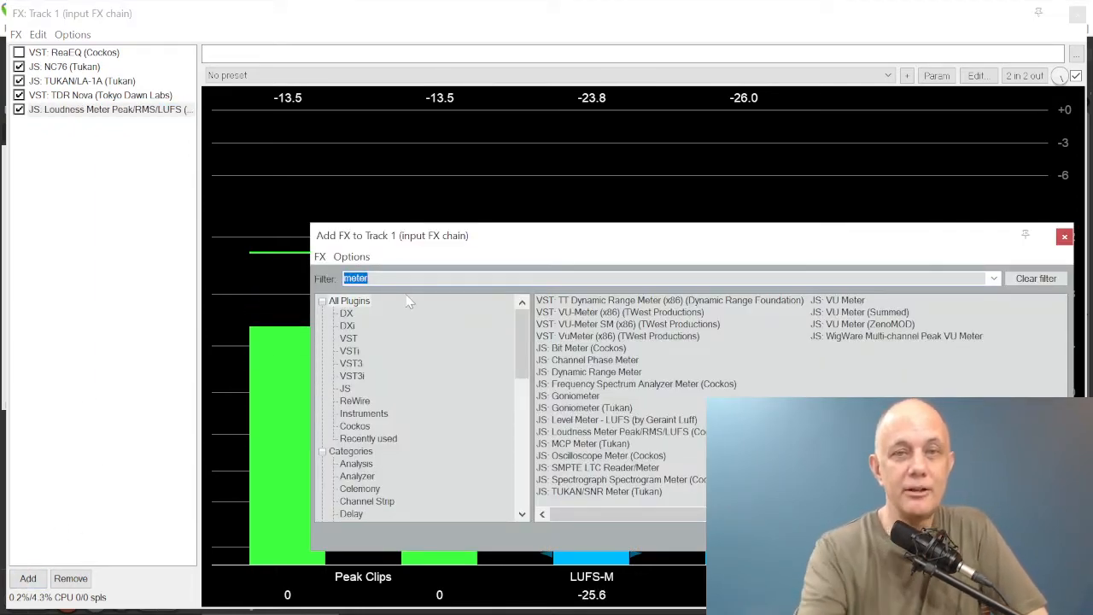
pyautogui.moveTo(815, 349)
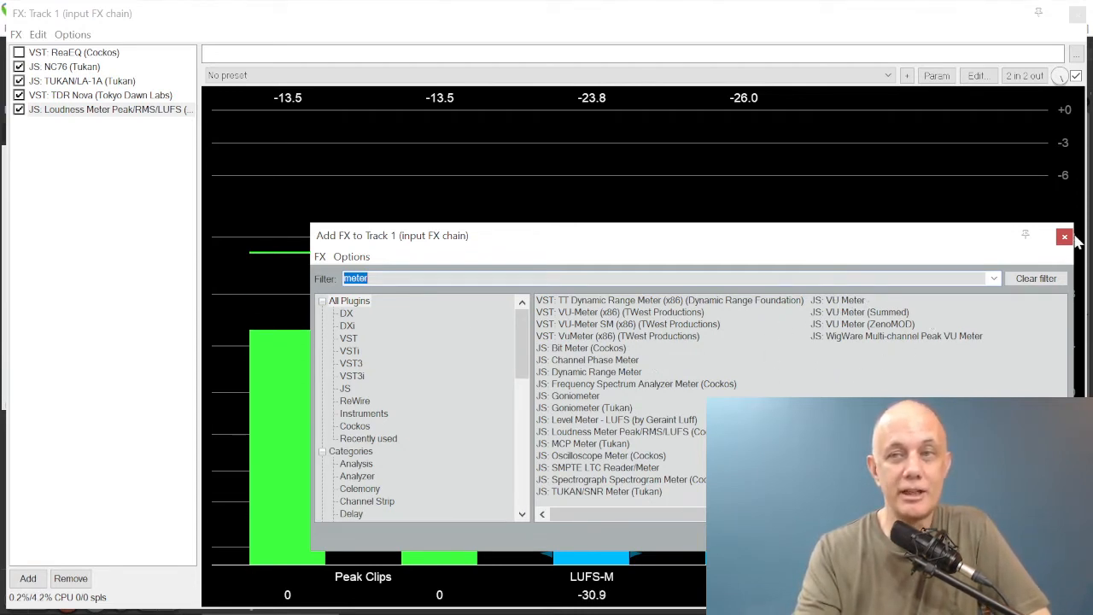
pyautogui.click(1064, 236)
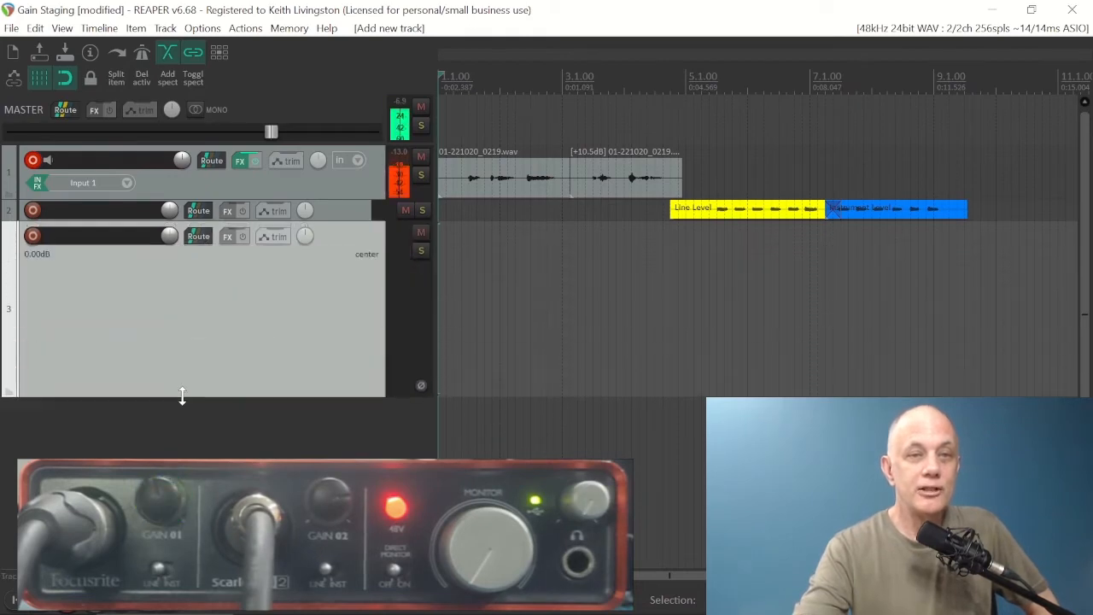
# Record-arm the newly added track 3
pyautogui.click(32, 236)
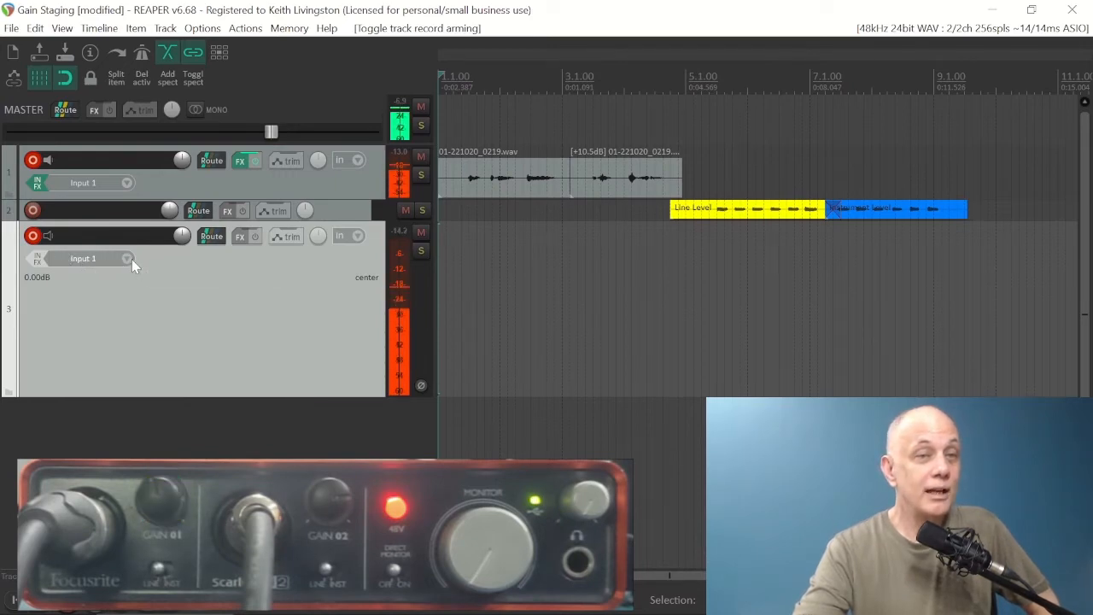
pyautogui.moveTo(127, 263)
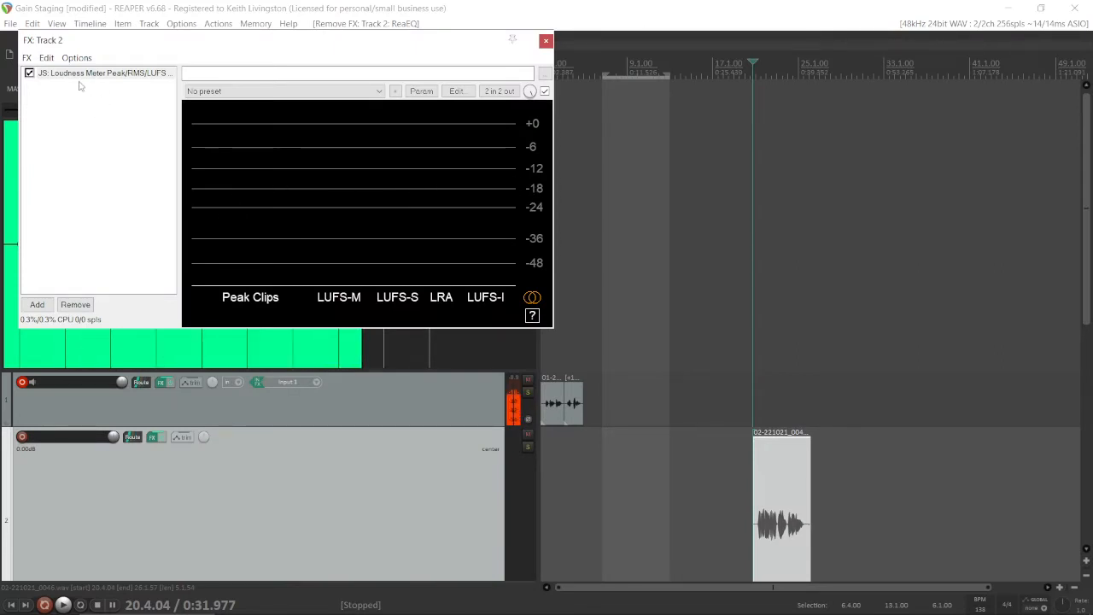
pyautogui.click(64, 604)
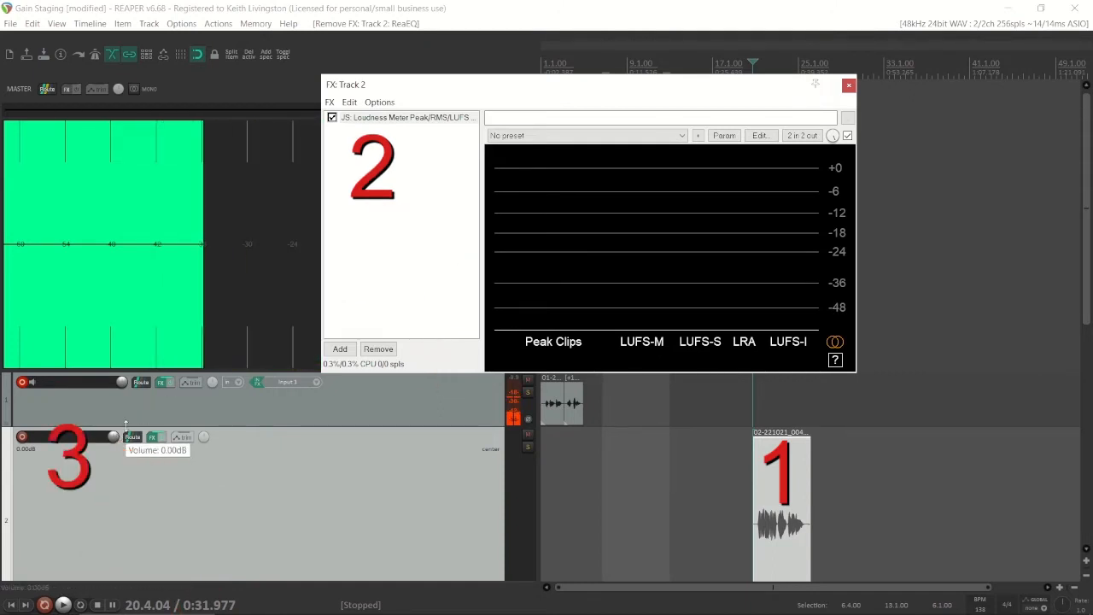
pyautogui.moveTo(419, 117)
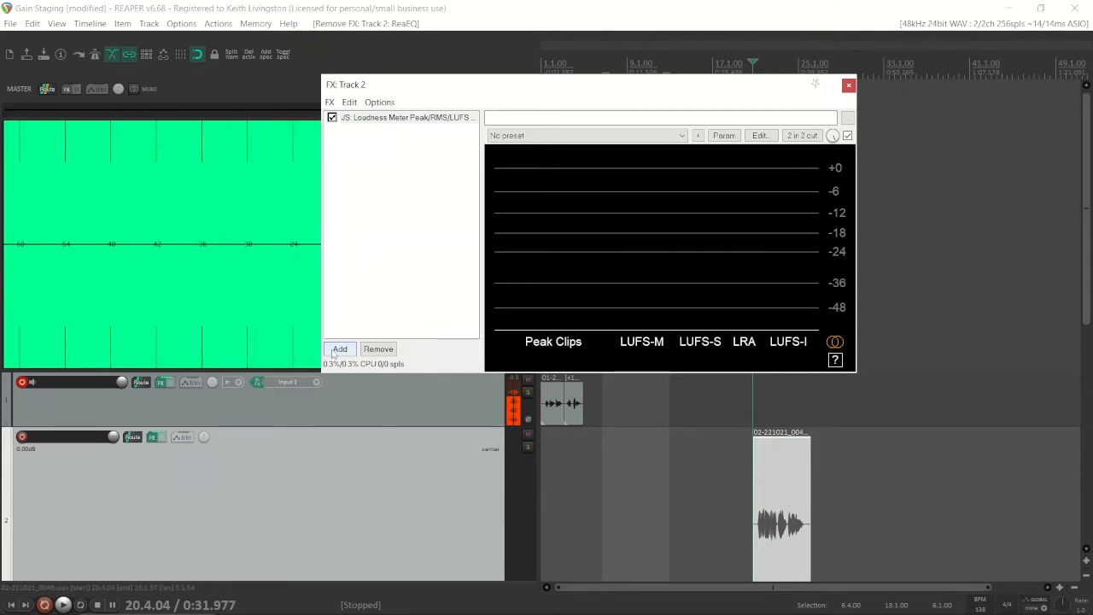
# Insert VST: ReaEQ (Cockos) into Track 2's chain after the loudness meter
pyautogui.click(339, 348)
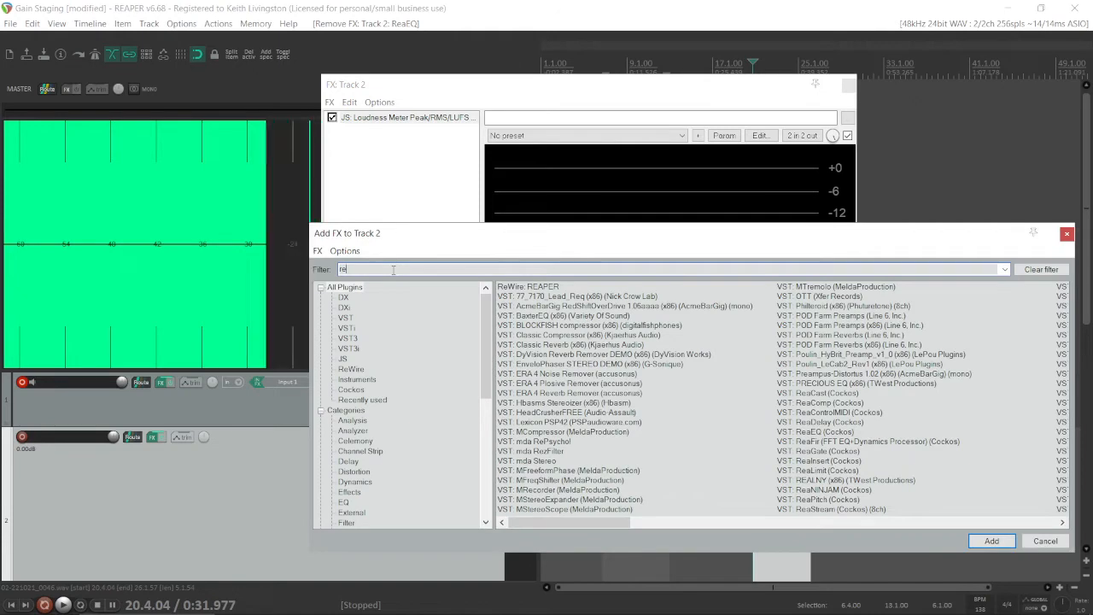
pyautogui.write('ae')
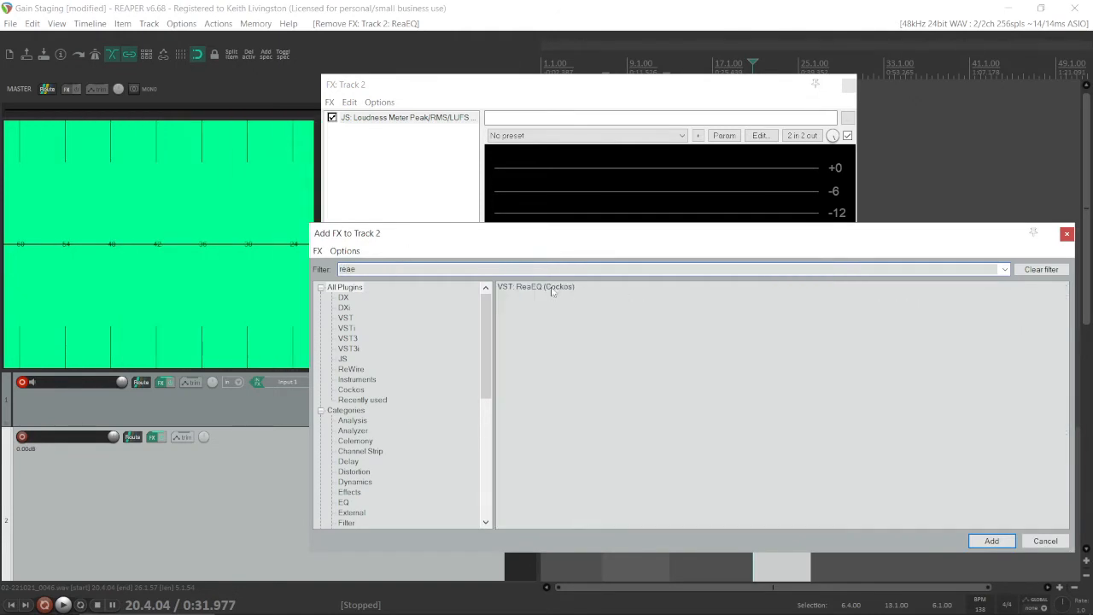
pyautogui.click(992, 540)
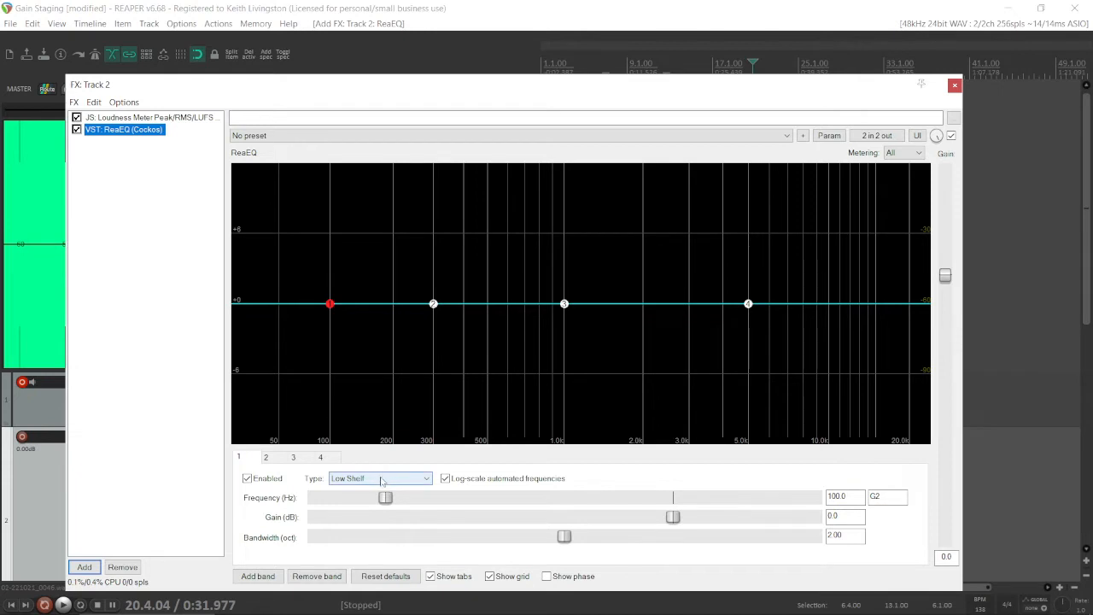
# Make ReaEQ band 1 a high-pass and pull band 2 down ~4.2 dB near 446 Hz
pyautogui.click(379, 478)
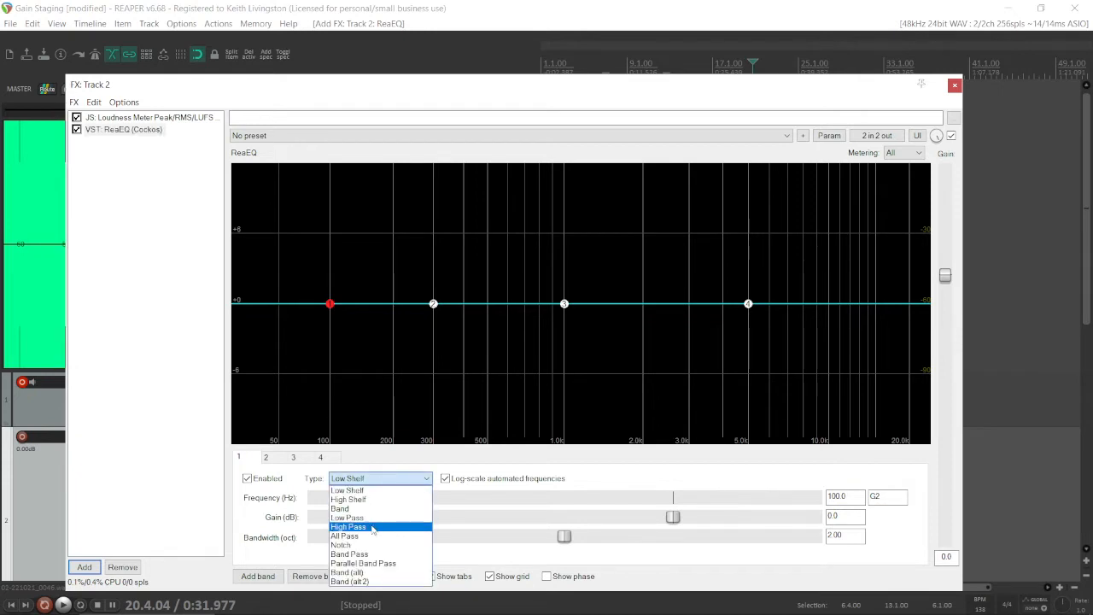
pyautogui.click(349, 526)
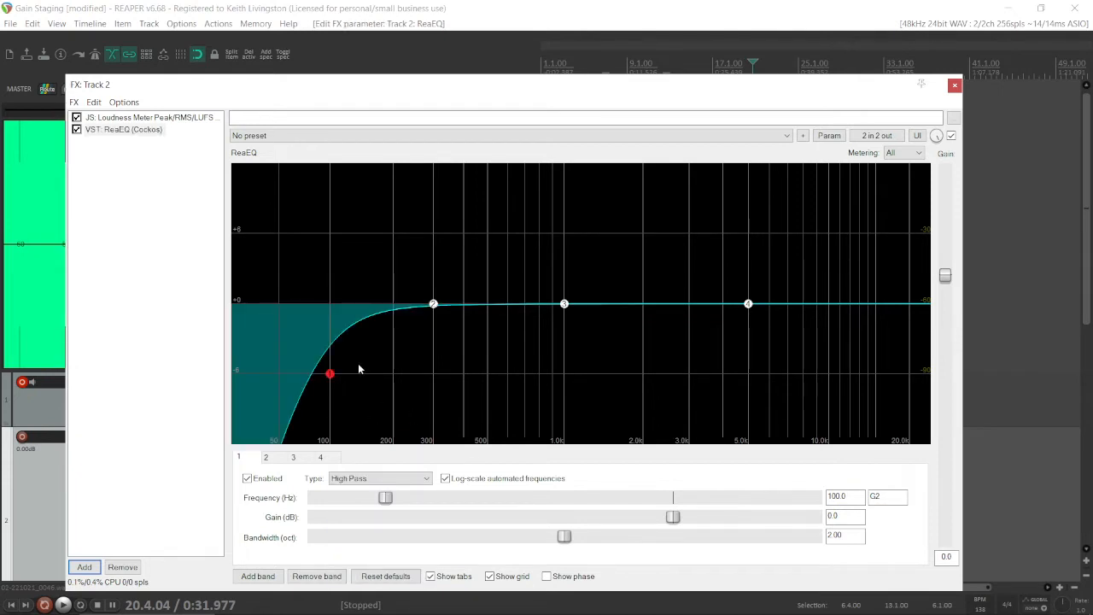
pyautogui.moveTo(336, 327)
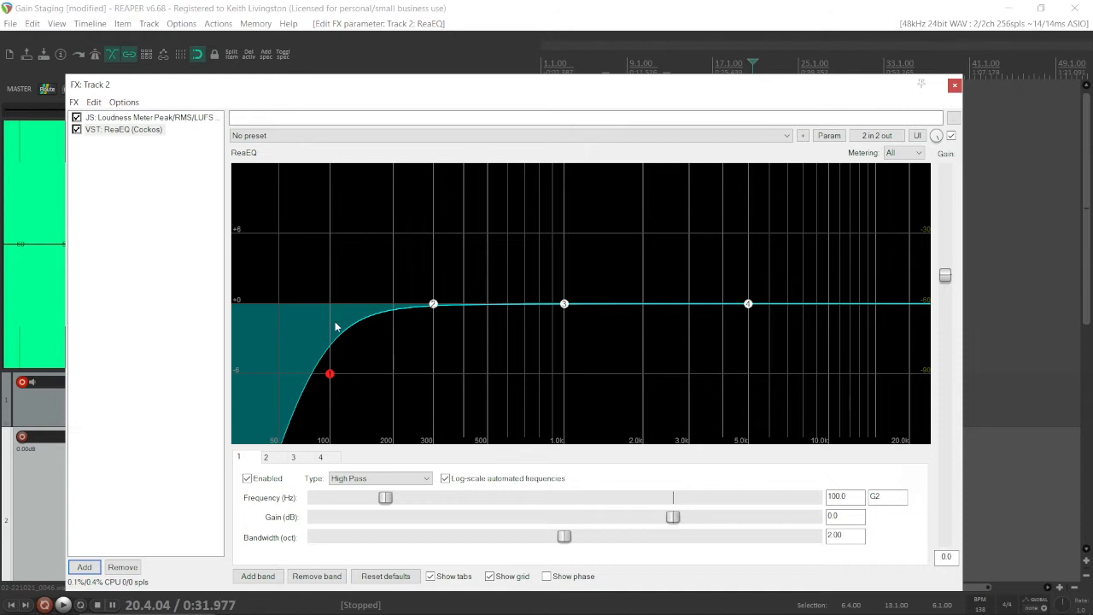
pyautogui.moveTo(433, 304)
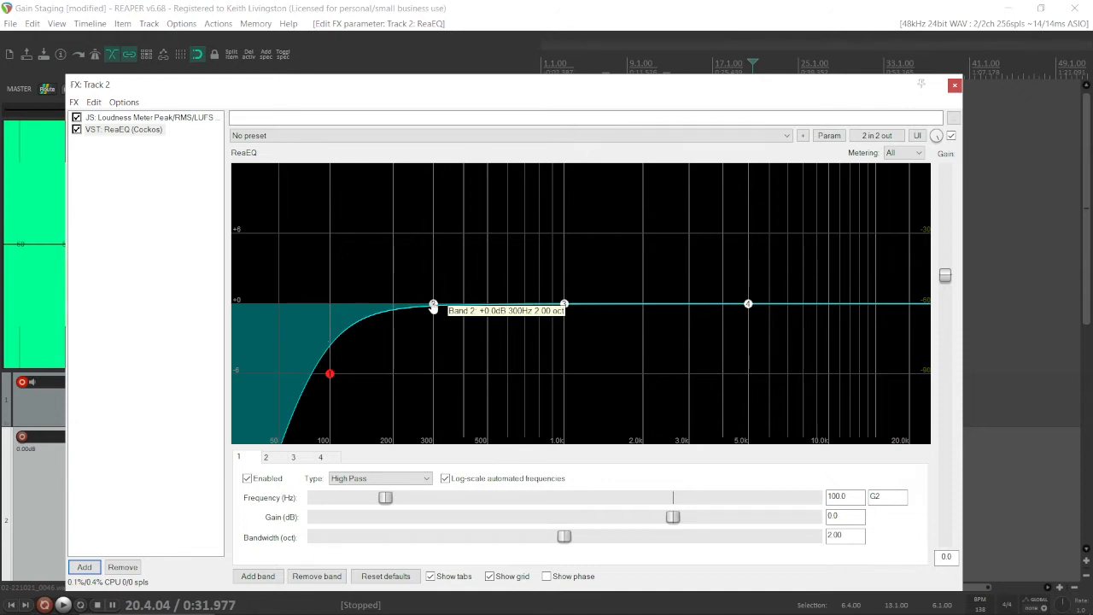
pyautogui.moveTo(434, 304); pyautogui.dragTo(459, 355)
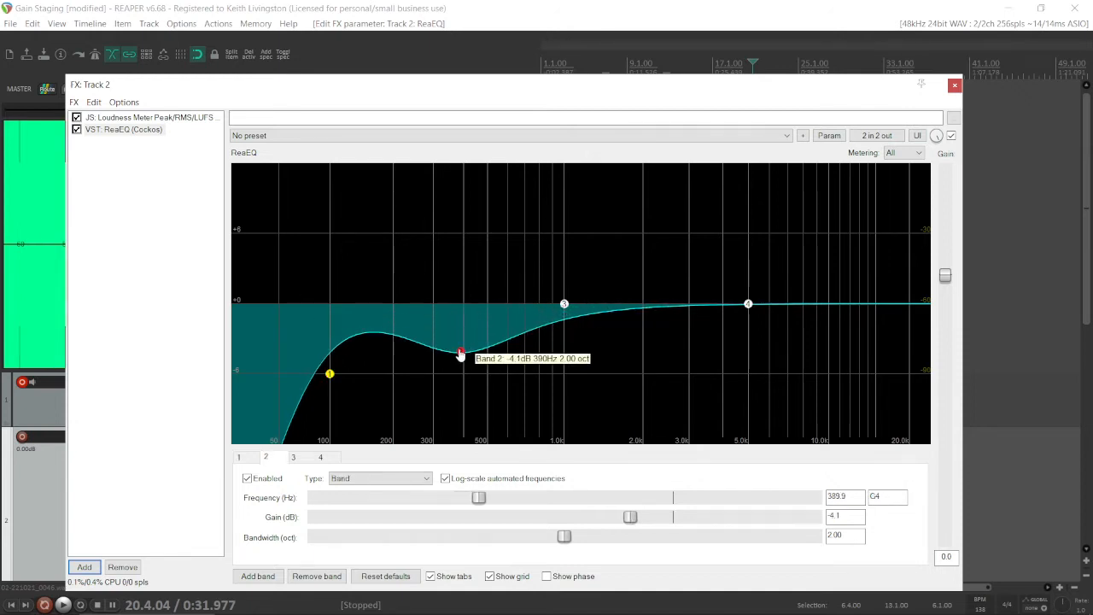
pyautogui.moveTo(459, 352); pyautogui.dragTo(473, 354)
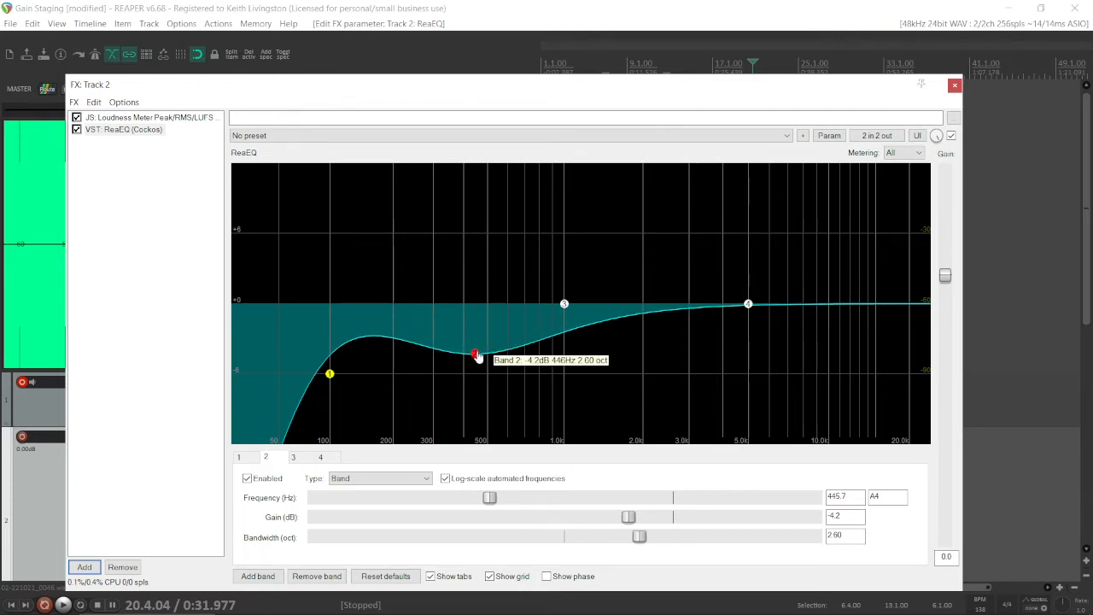
# Widen the band 2 dip to 3.00 octaves, then close and reopen Track 2's FX window
pyautogui.moveTo(639, 536); pyautogui.dragTo(689, 537)
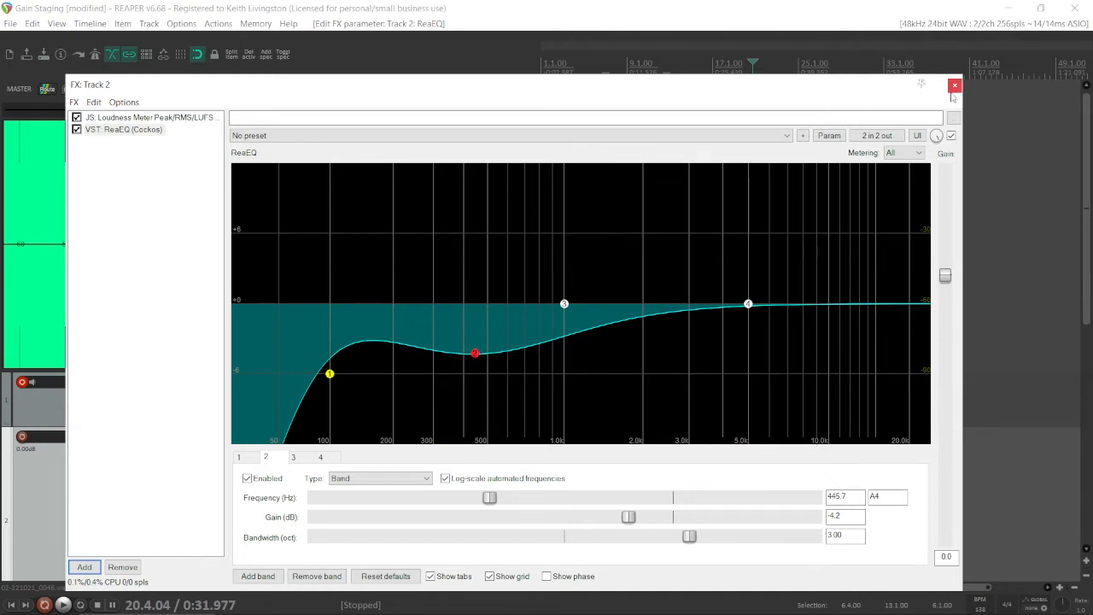
pyautogui.click(955, 85)
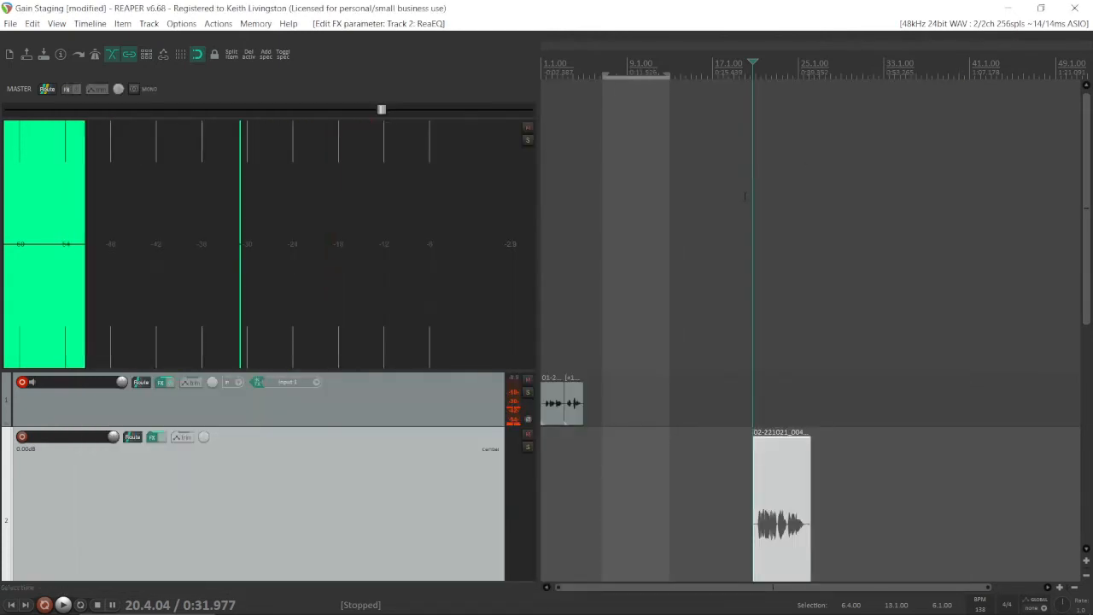
pyautogui.click(63, 605)
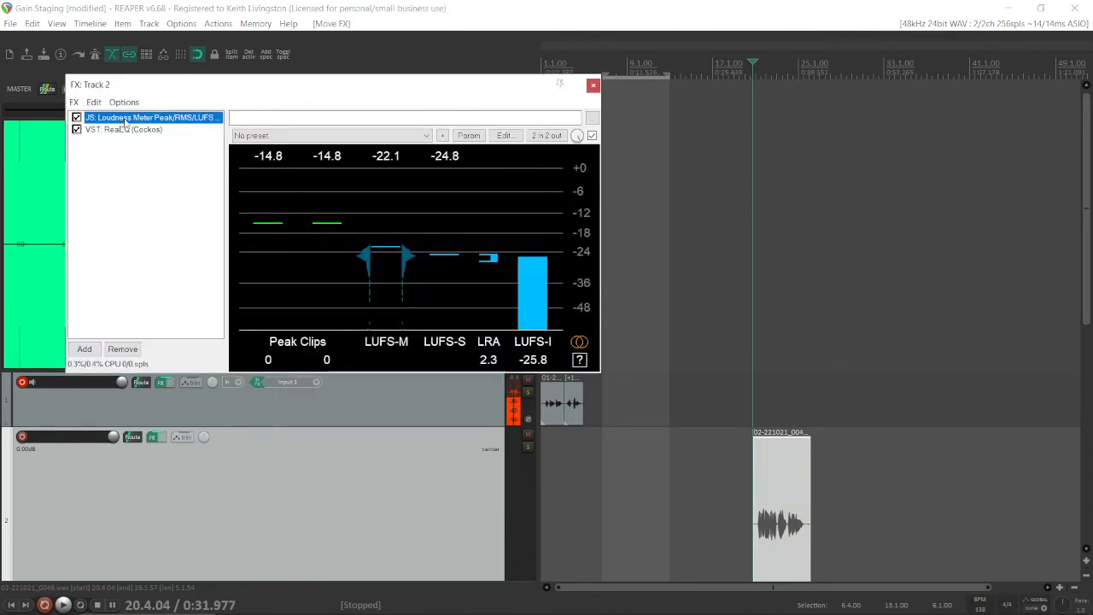
# Move the loudness meter below ReaEQ on Track 2 and reset its readings
pyautogui.moveTo(151, 117); pyautogui.dragTo(151, 129)
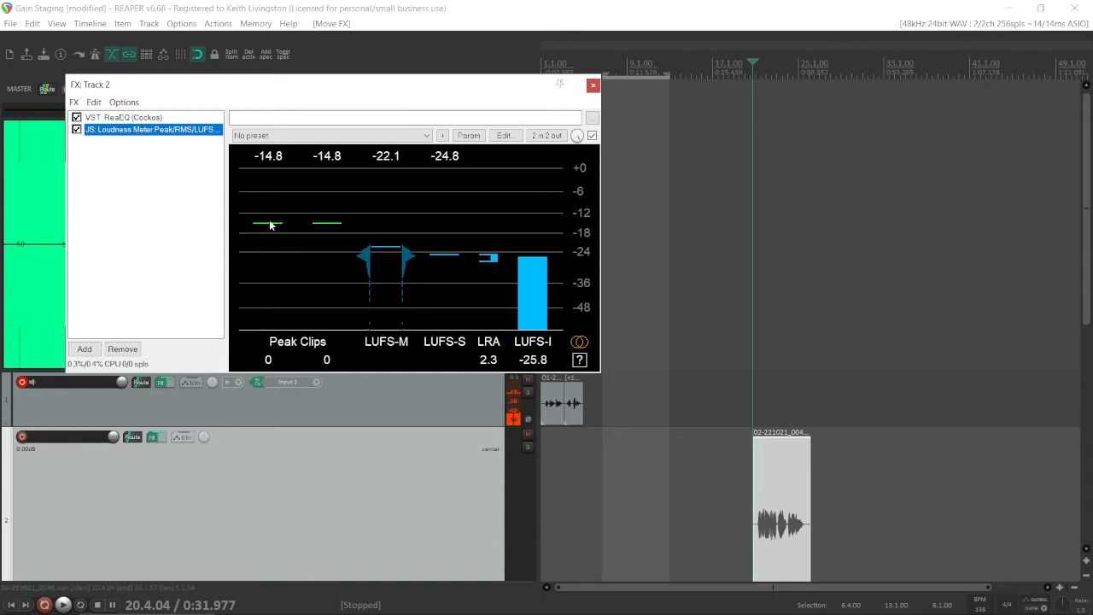
pyautogui.click(64, 604)
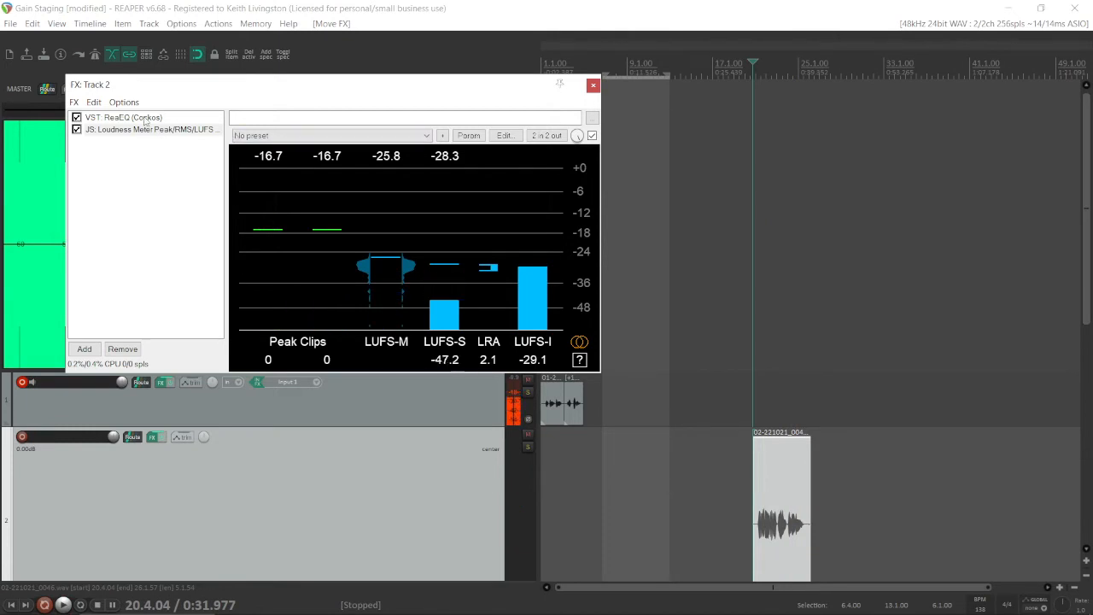
# Display Track 2's ReaEQ high-pass and 446 Hz cut, and briefly play the track
pyautogui.click(123, 117)
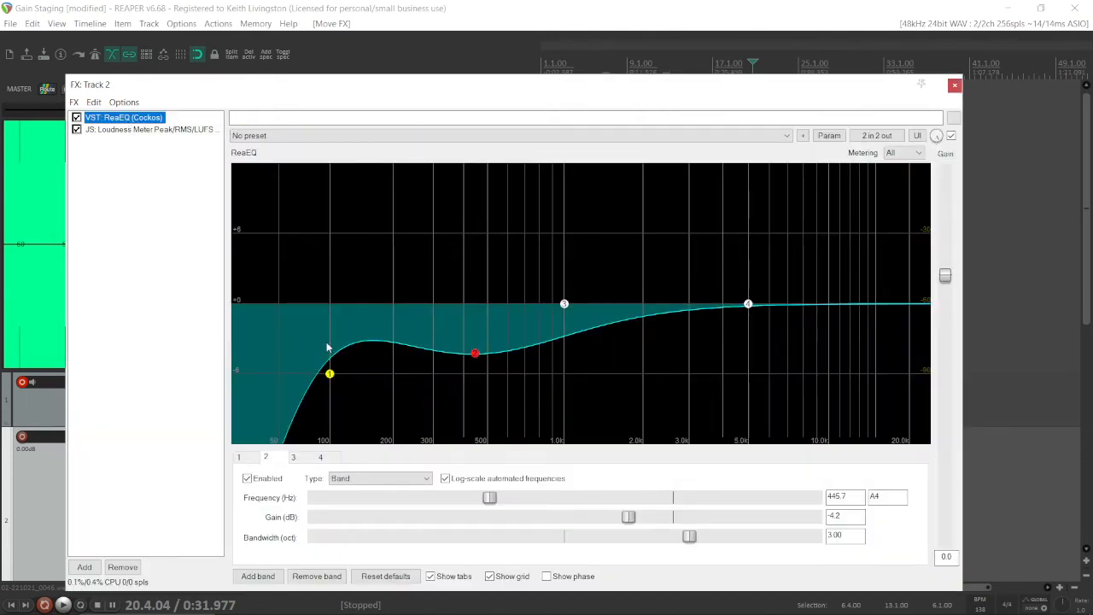
pyautogui.moveTo(362, 357)
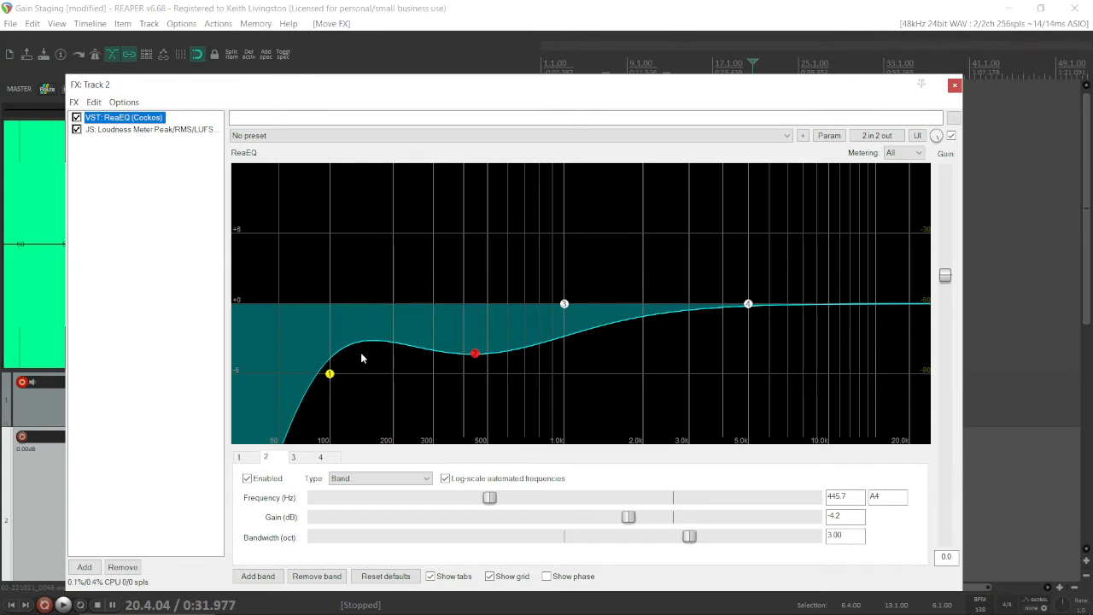
pyautogui.moveTo(393, 362)
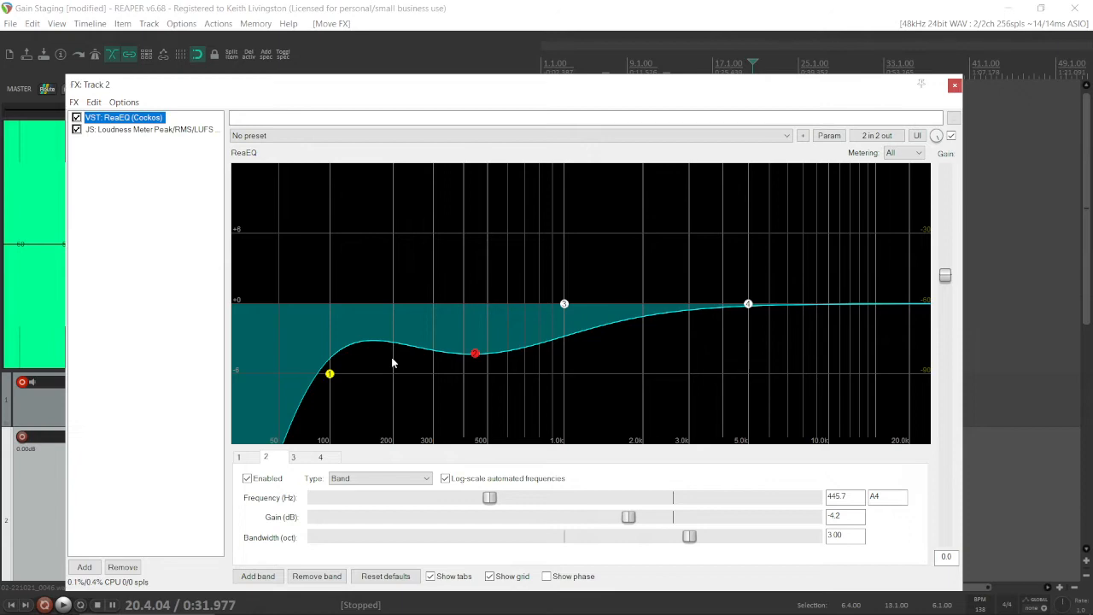
pyautogui.click(63, 605)
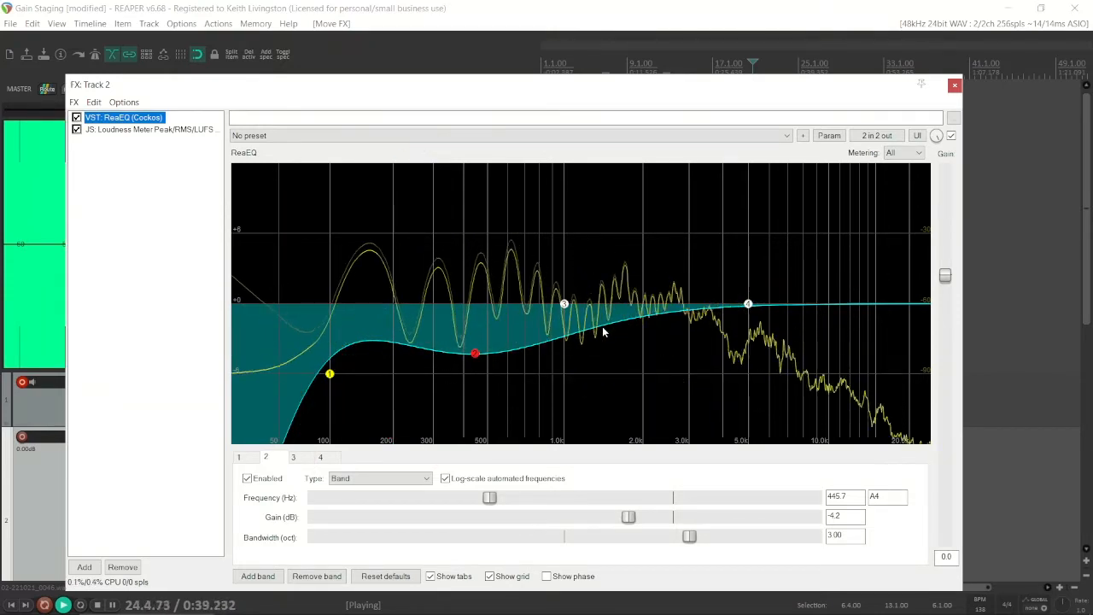
pyautogui.click(94, 605)
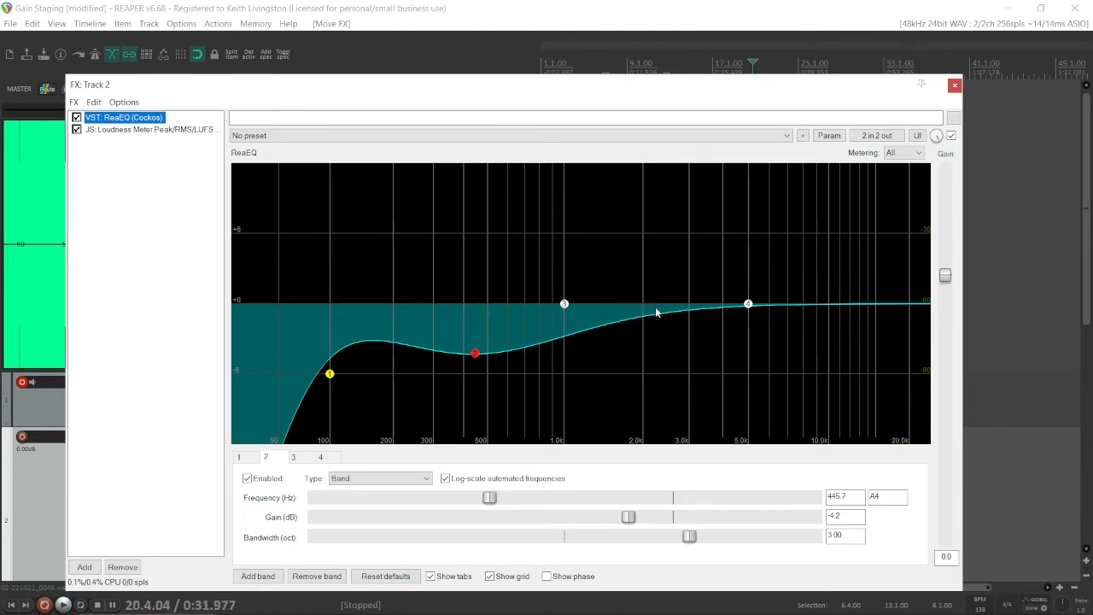
pyautogui.moveTo(108, 137)
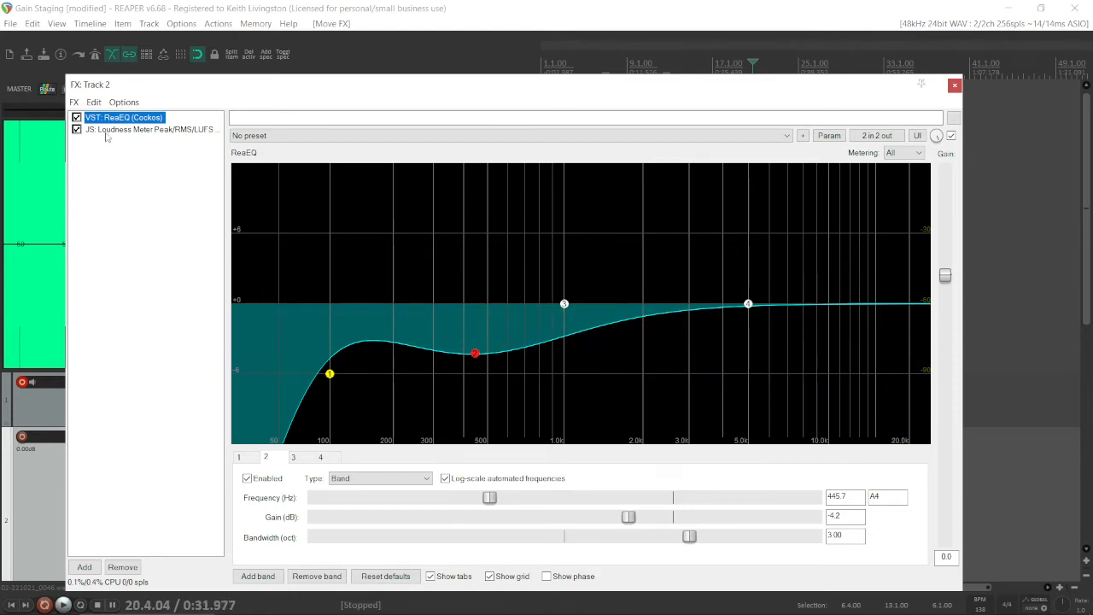
# Insert ReaComp after ReaEQ, load the 'stock - Modern Vocal' preset, and check playback
pyautogui.click(84, 566)
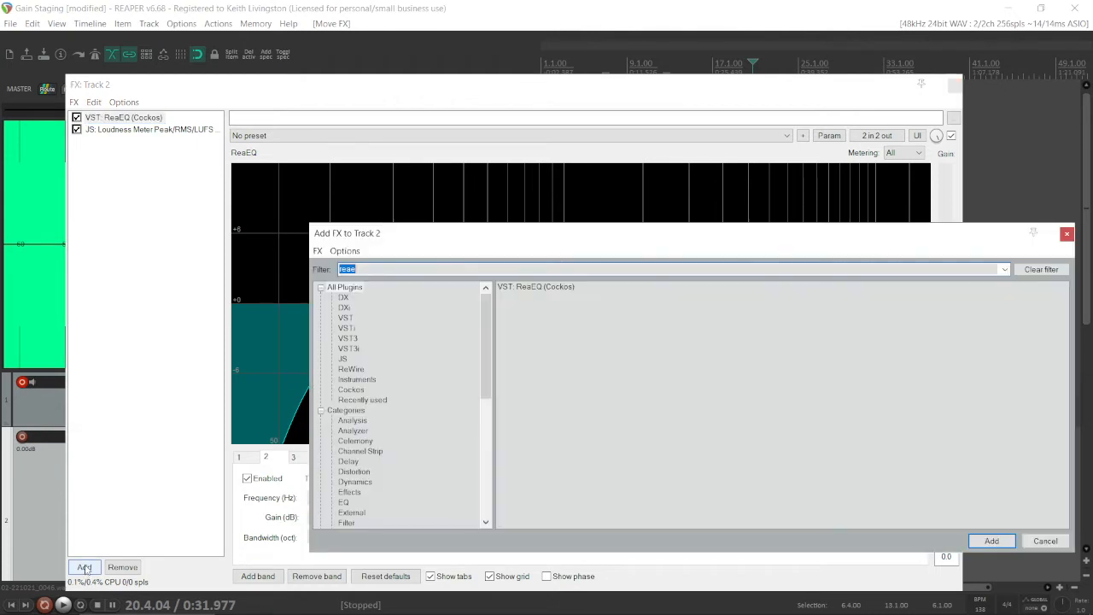
pyautogui.press('backspace')
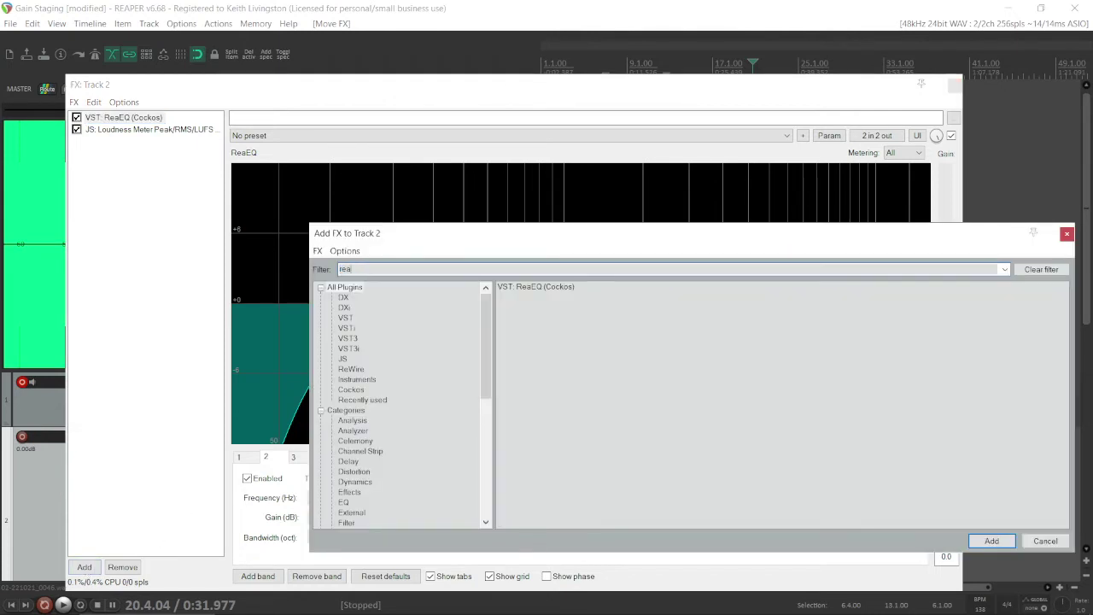
pyautogui.write('c')
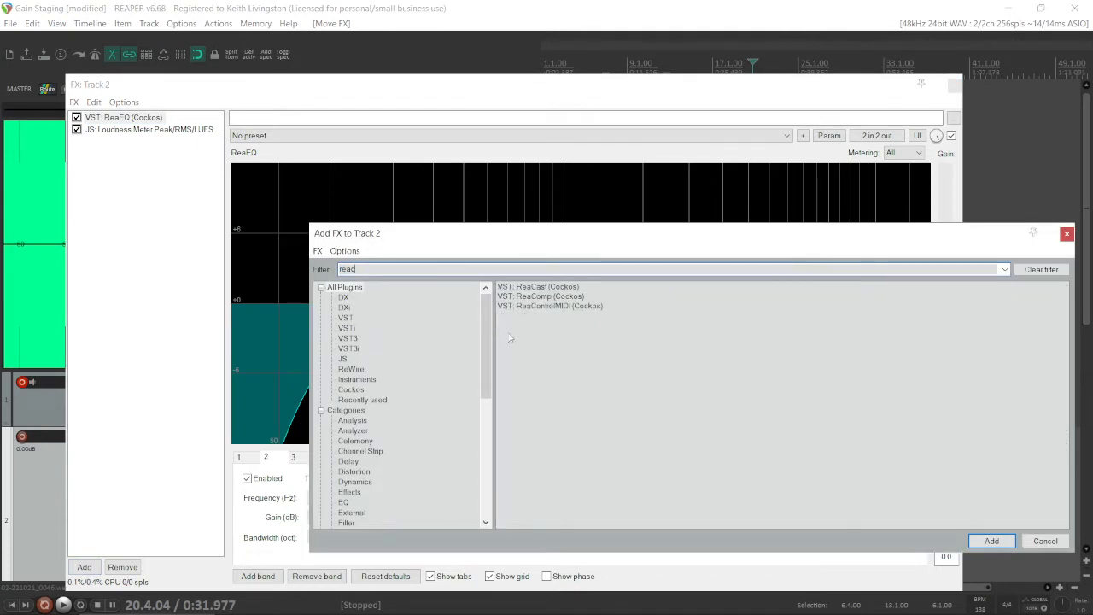
pyautogui.doubleClick(540, 295)
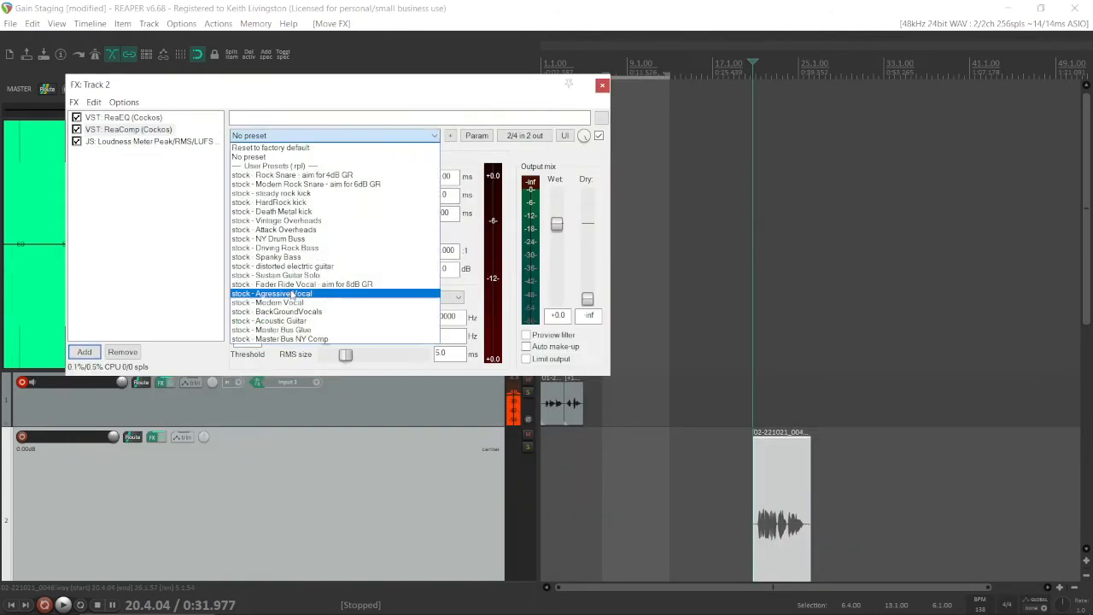
pyautogui.click(267, 302)
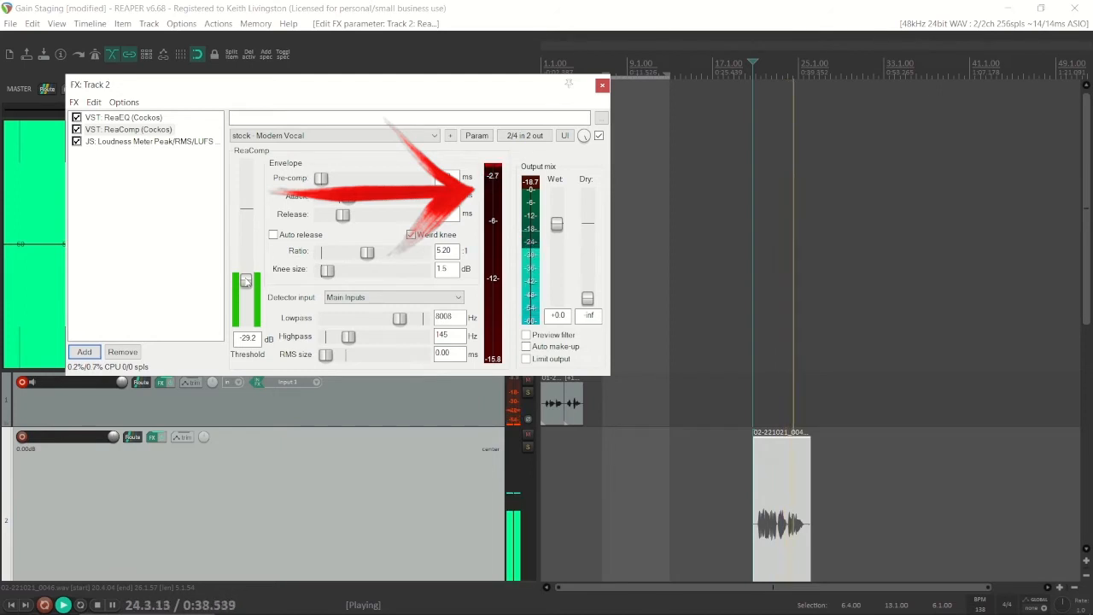
pyautogui.click(63, 605)
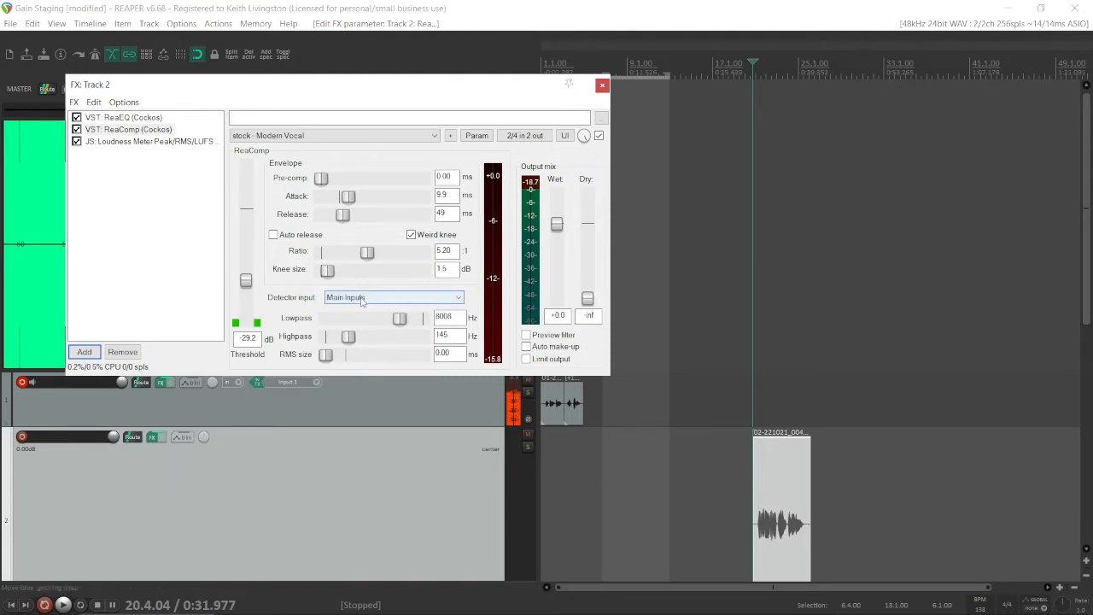
# Show Track 2's loudness meter in an enlarged FX window and reset its ~-30.7 LUFS readings
pyautogui.click(149, 141)
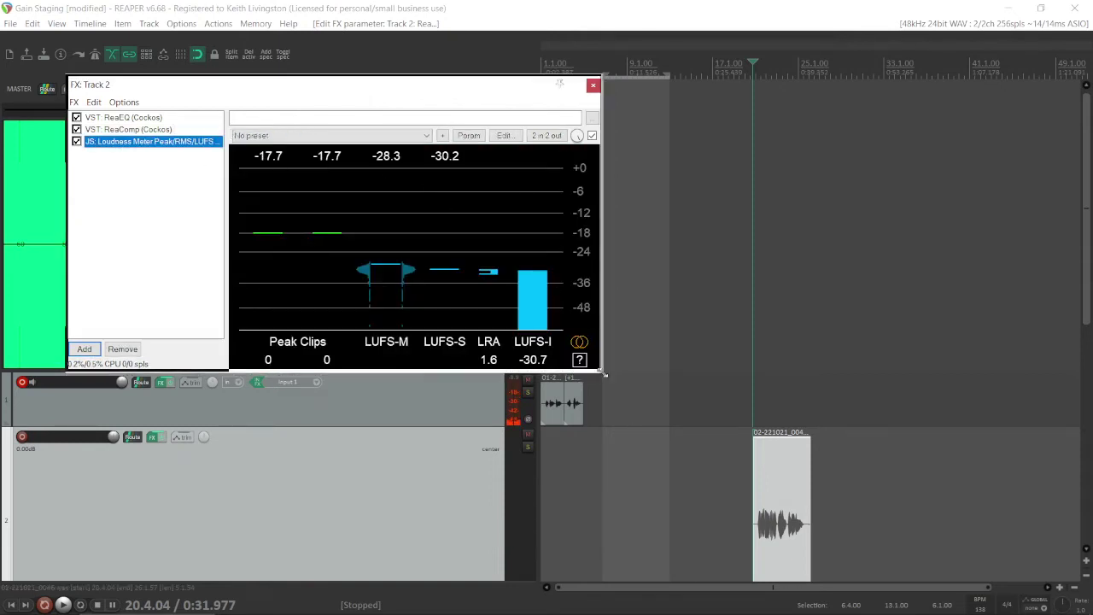
pyautogui.moveTo(602, 372); pyautogui.dragTo(833, 491)
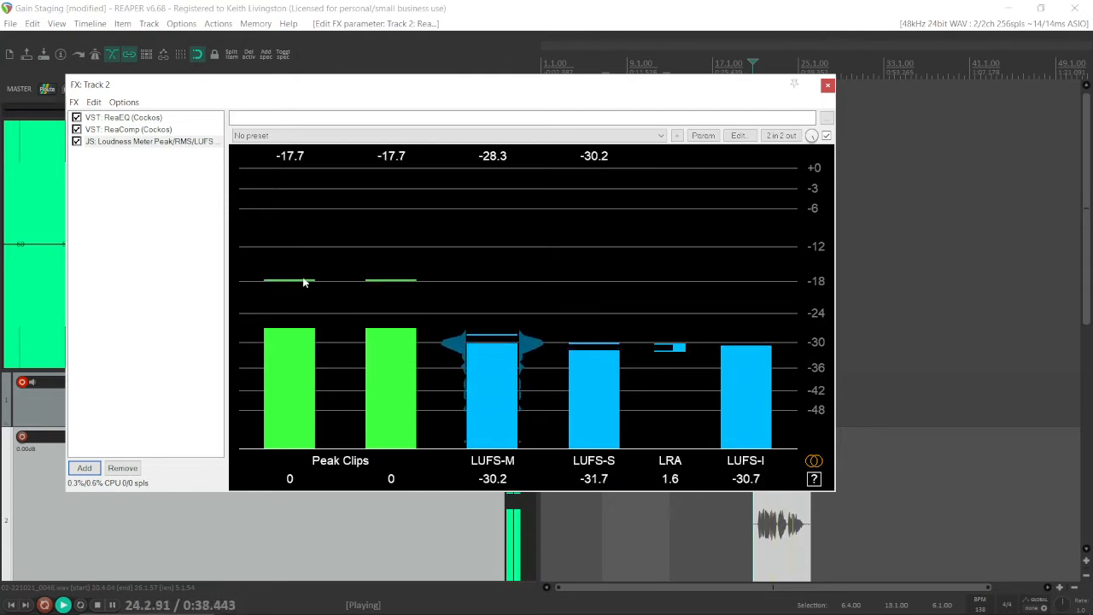
pyautogui.click(112, 604)
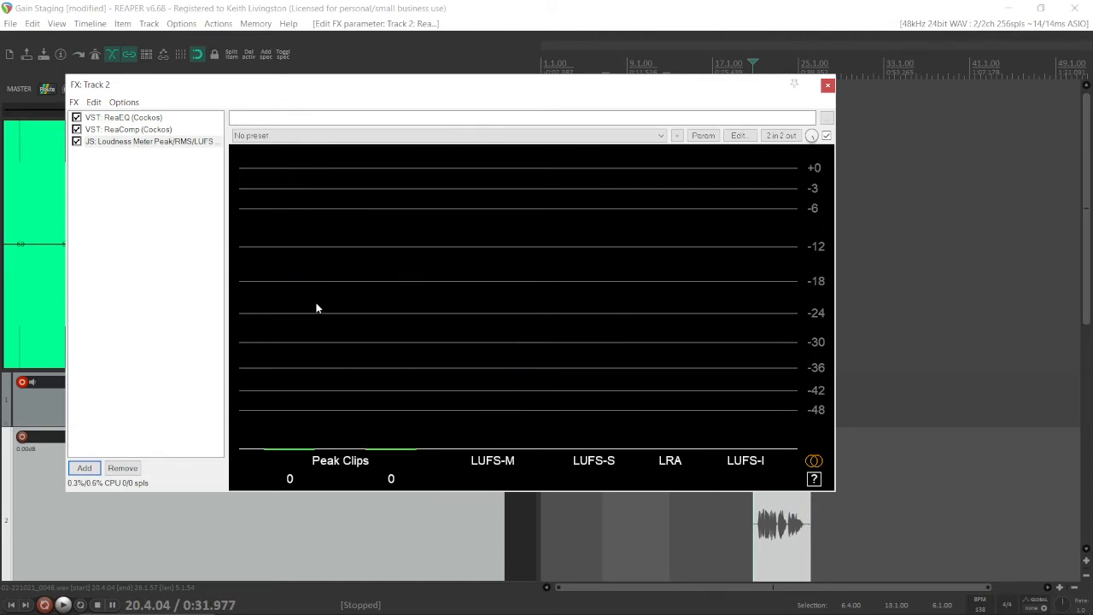
pyautogui.moveTo(318, 286)
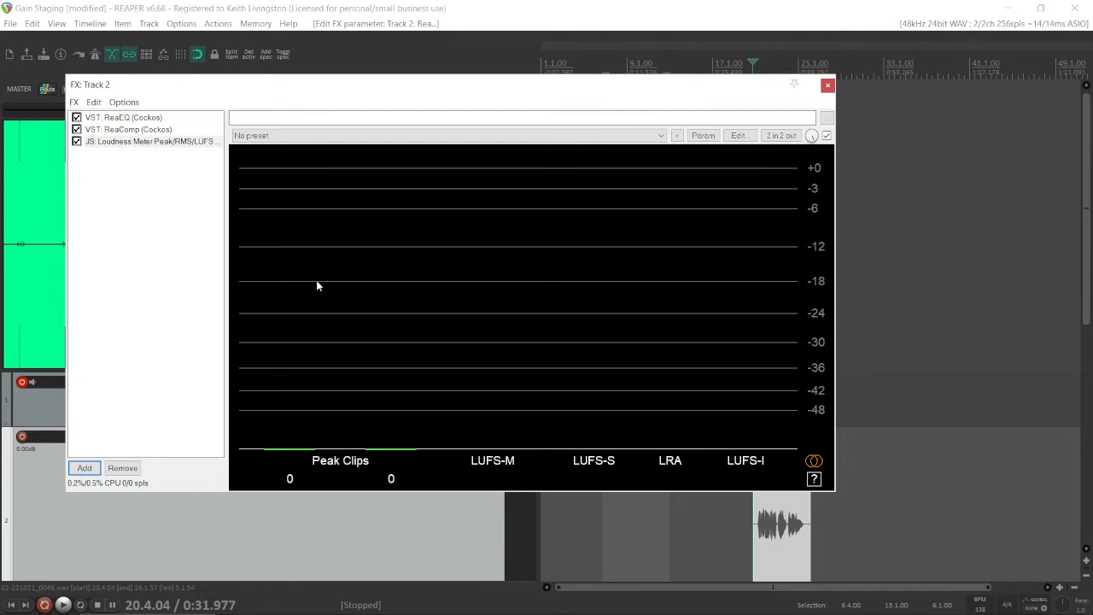
pyautogui.moveTo(149, 142)
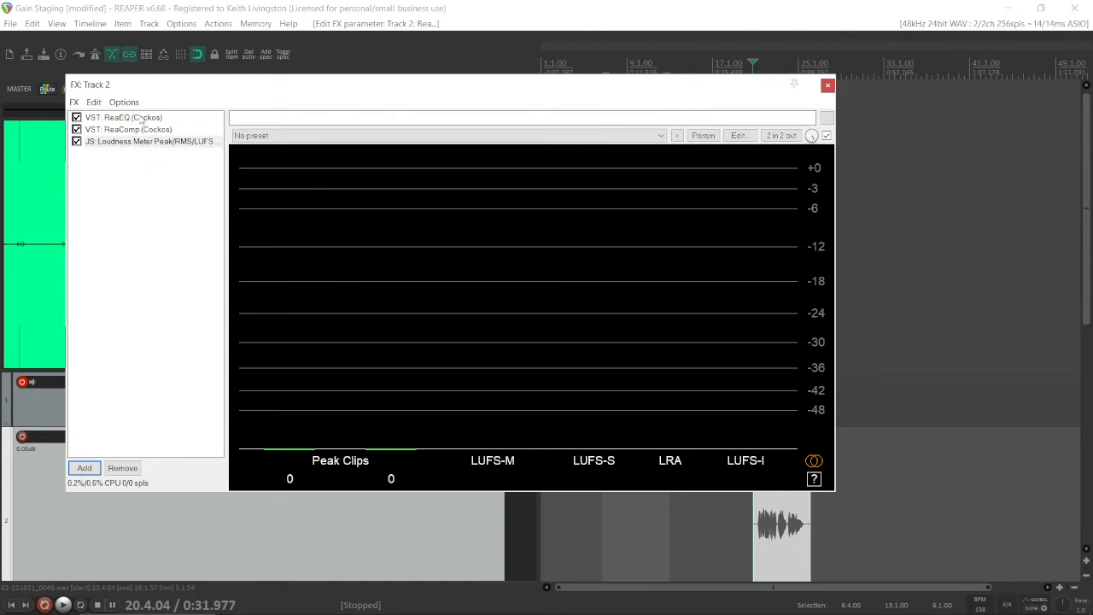
pyautogui.moveTo(132, 155)
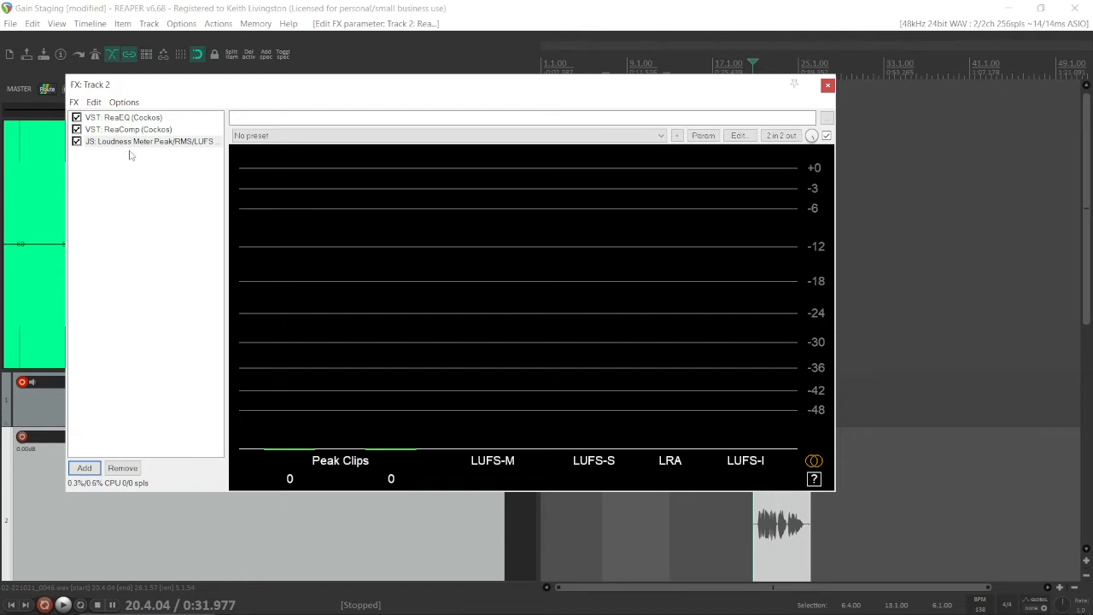
pyautogui.moveTo(138, 141)
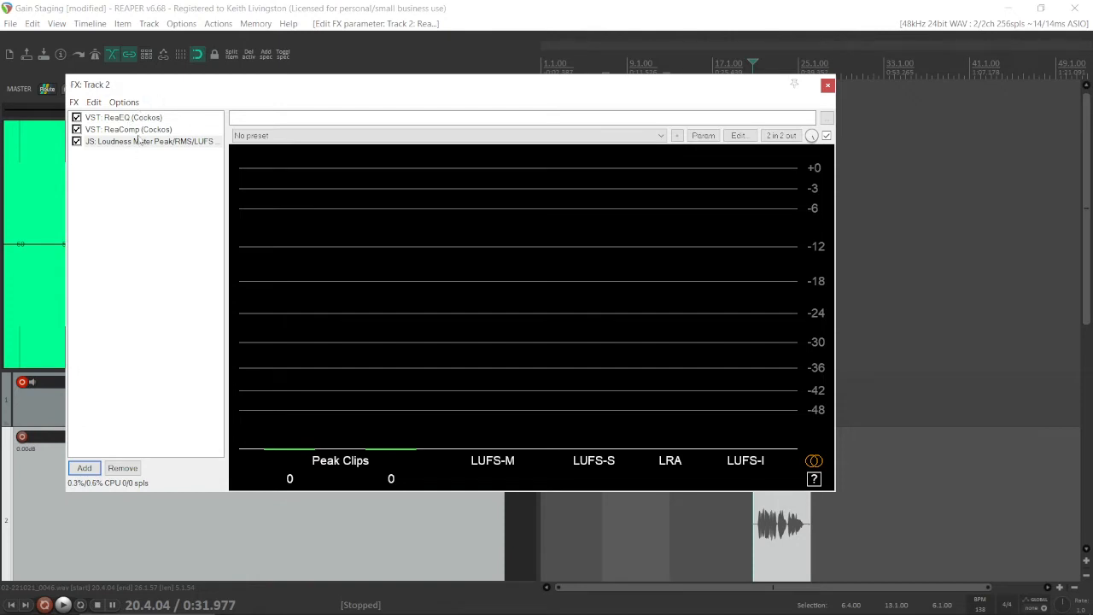
pyautogui.moveTo(131, 182)
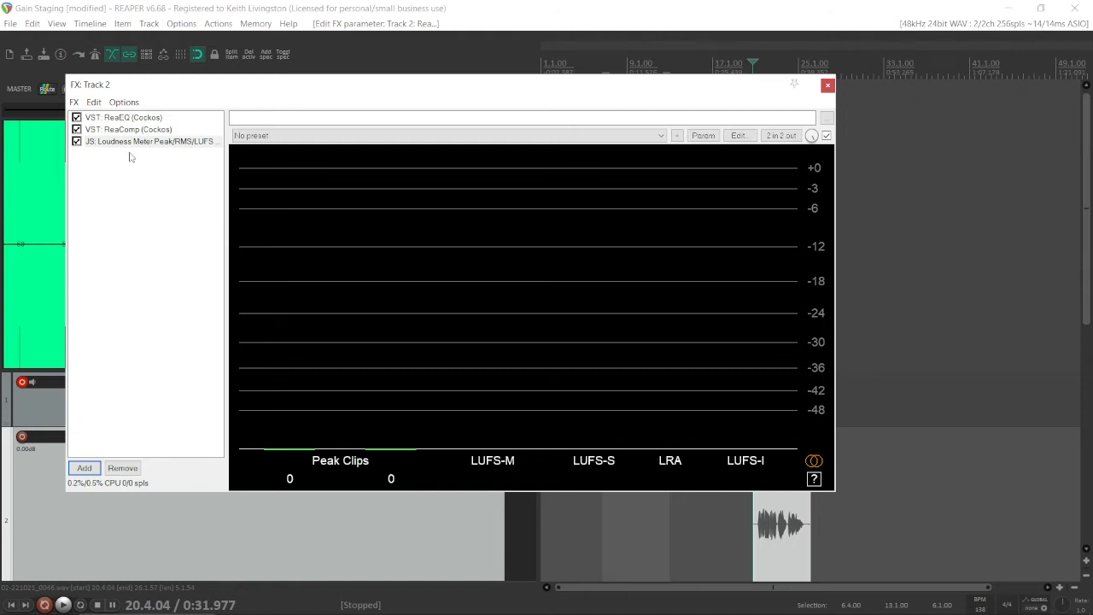
# Bypass ReaComp on Track 2 and drag the Loudness Meter above ReaEQ
pyautogui.click(123, 117)
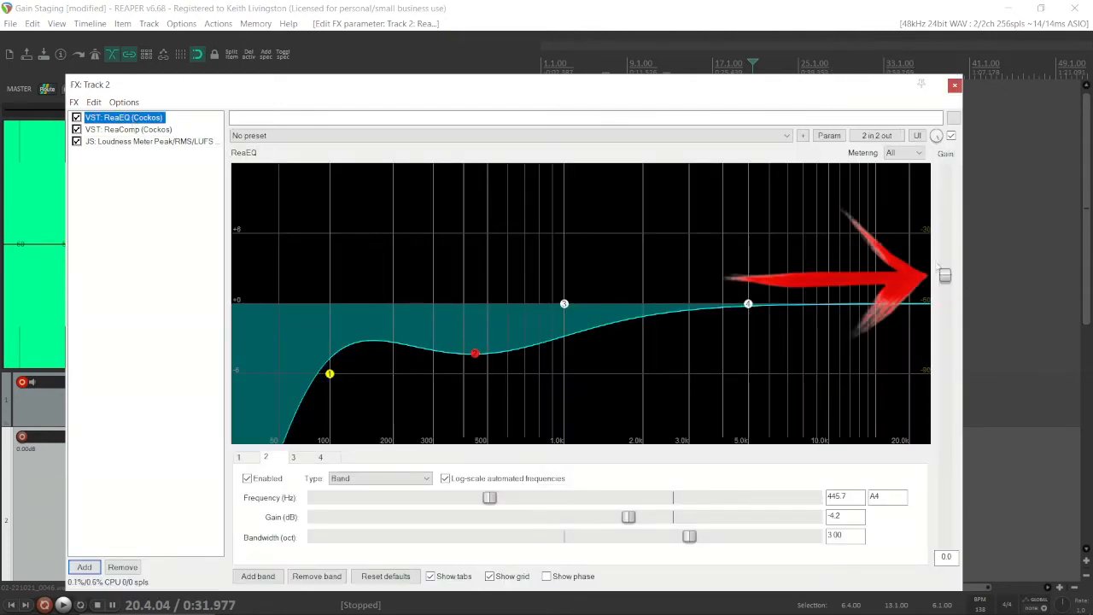
pyautogui.click(76, 128)
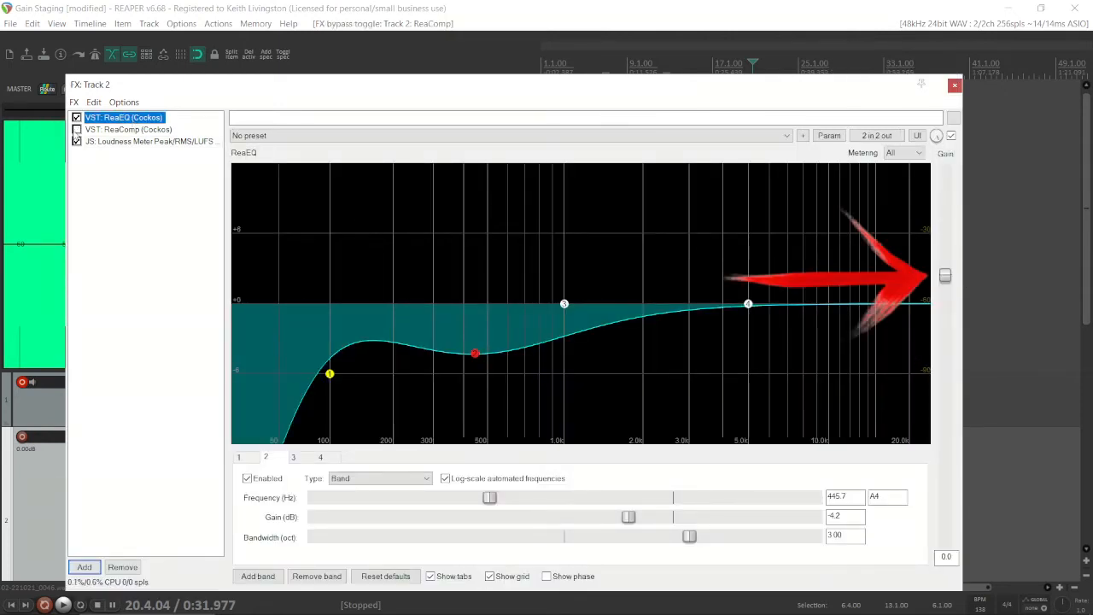
pyautogui.click(149, 141)
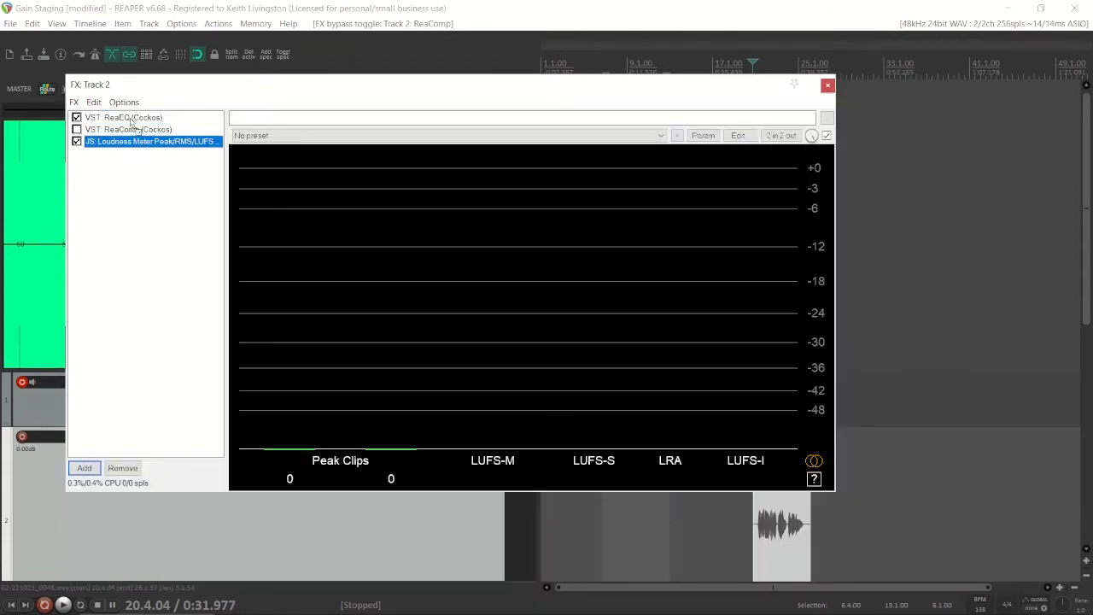
pyautogui.moveTo(151, 140); pyautogui.dragTo(151, 117)
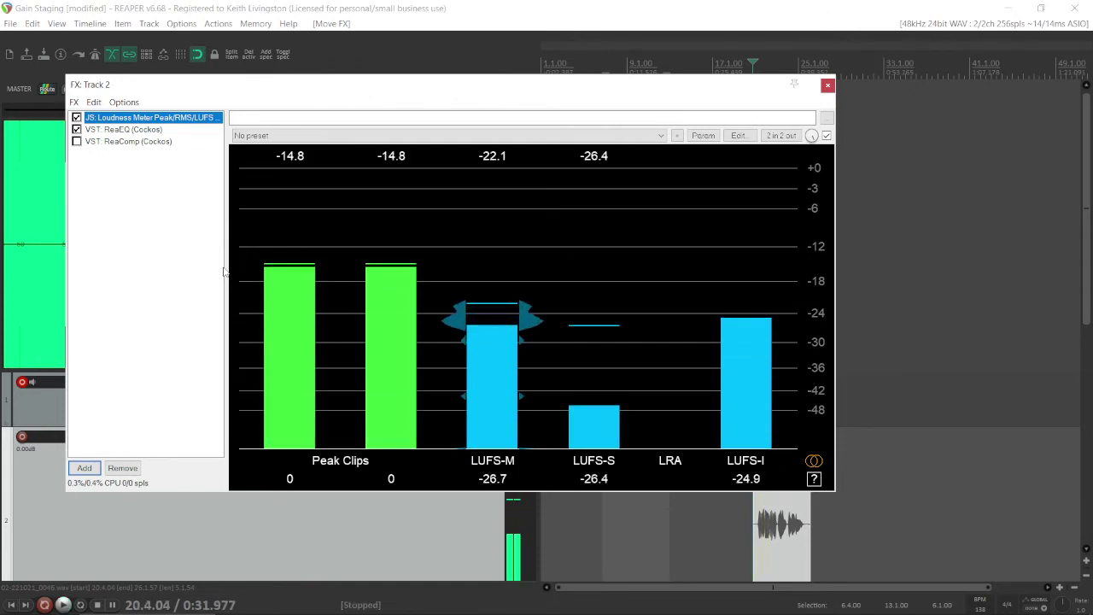
# Move the Loudness Meter below ReaComp, play, and raise ReaEQ gain to about 2.8 dB
pyautogui.click(124, 129)
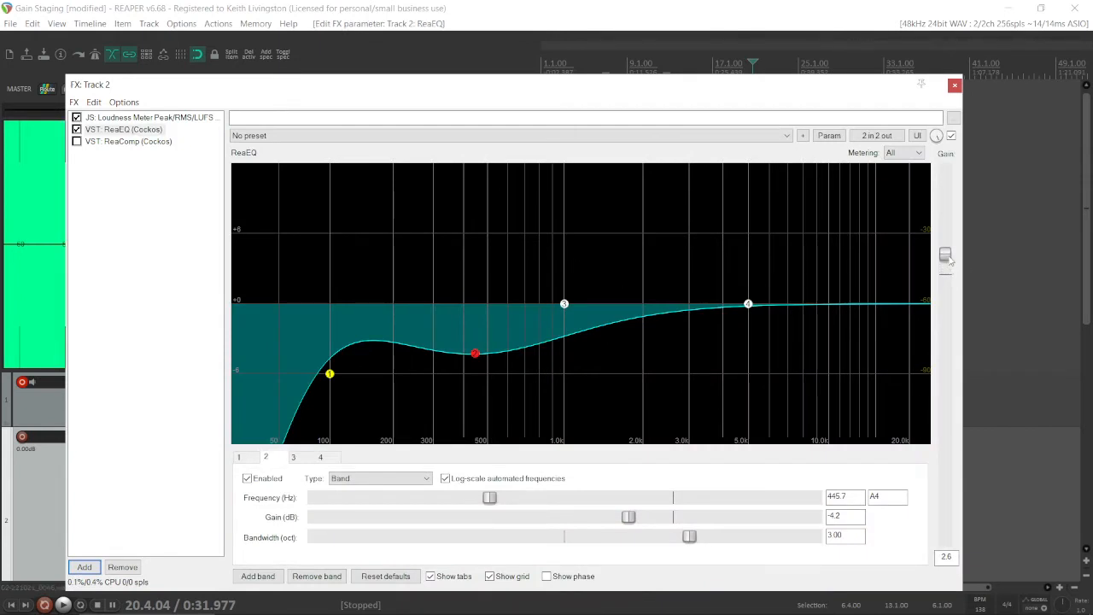
pyautogui.click(150, 117)
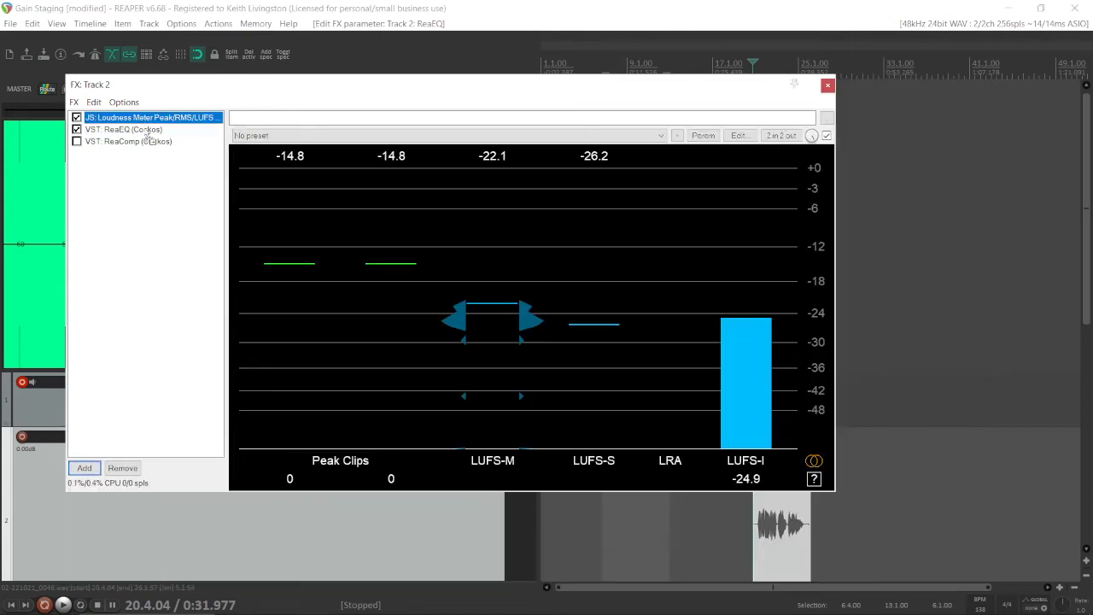
pyautogui.moveTo(149, 117); pyautogui.dragTo(150, 140)
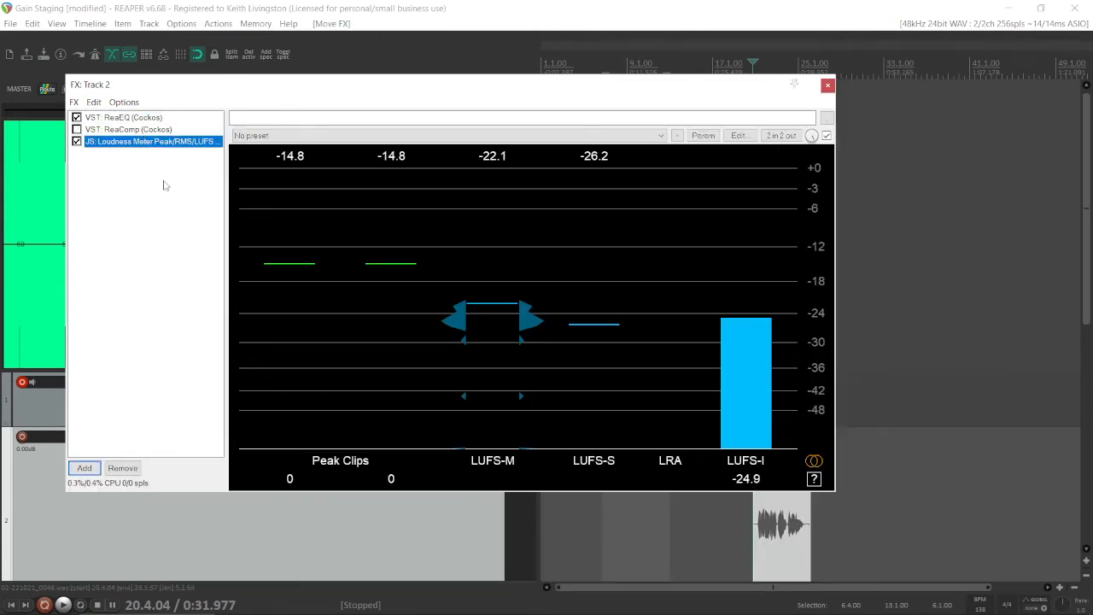
pyautogui.click(63, 605)
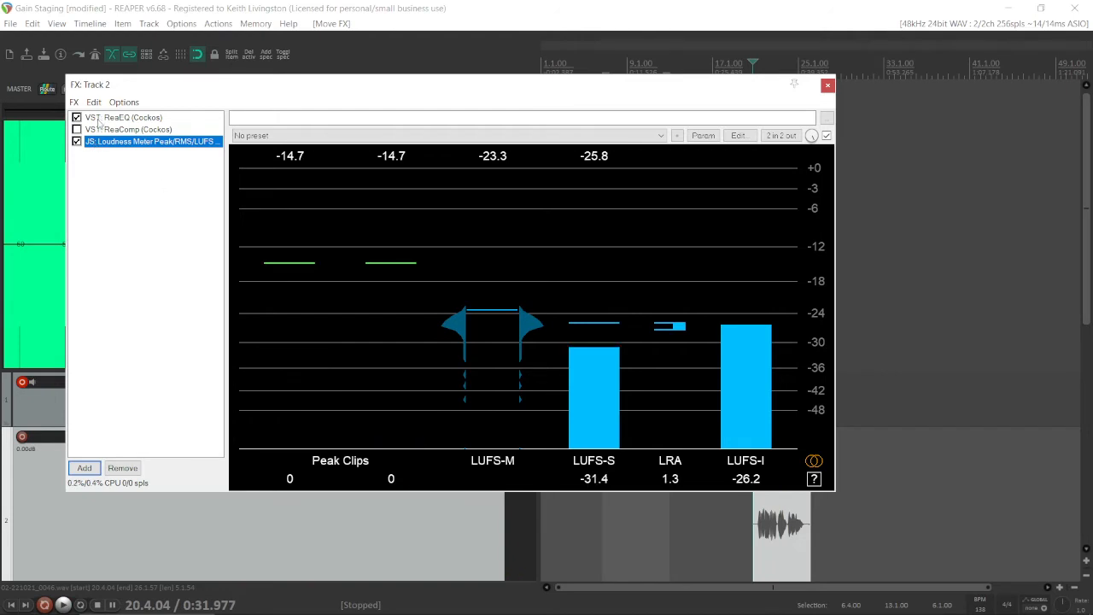
pyautogui.click(124, 117)
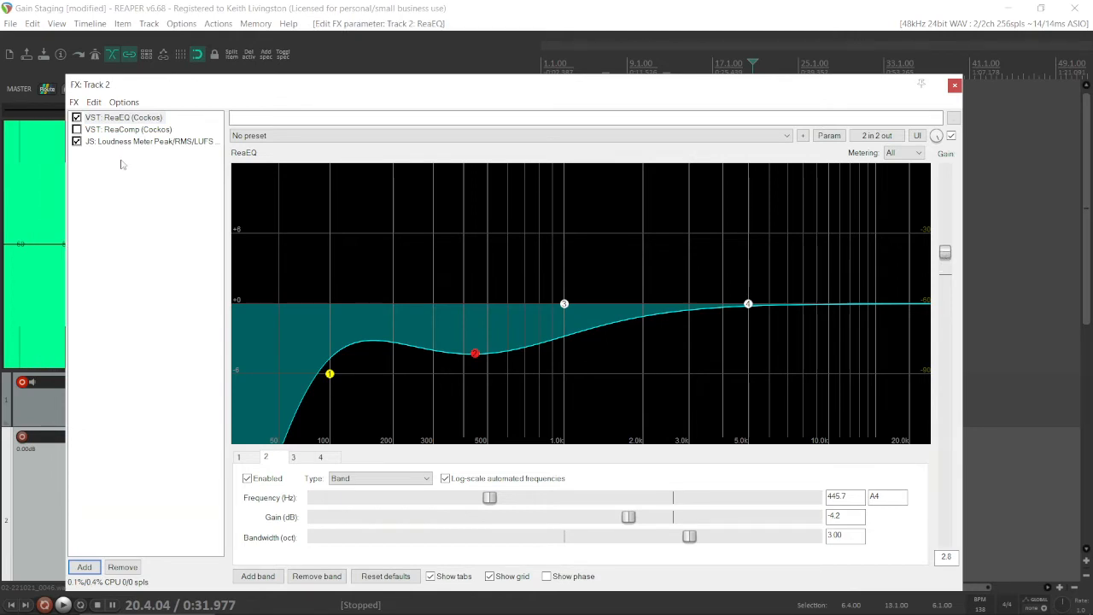
pyautogui.moveTo(125, 135)
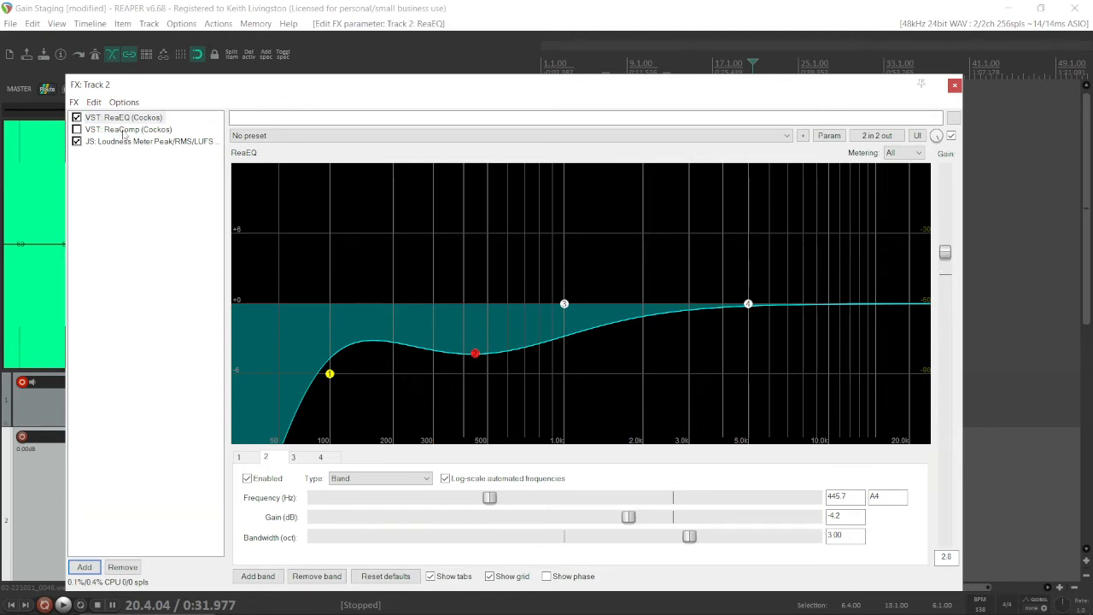
pyautogui.click(129, 129)
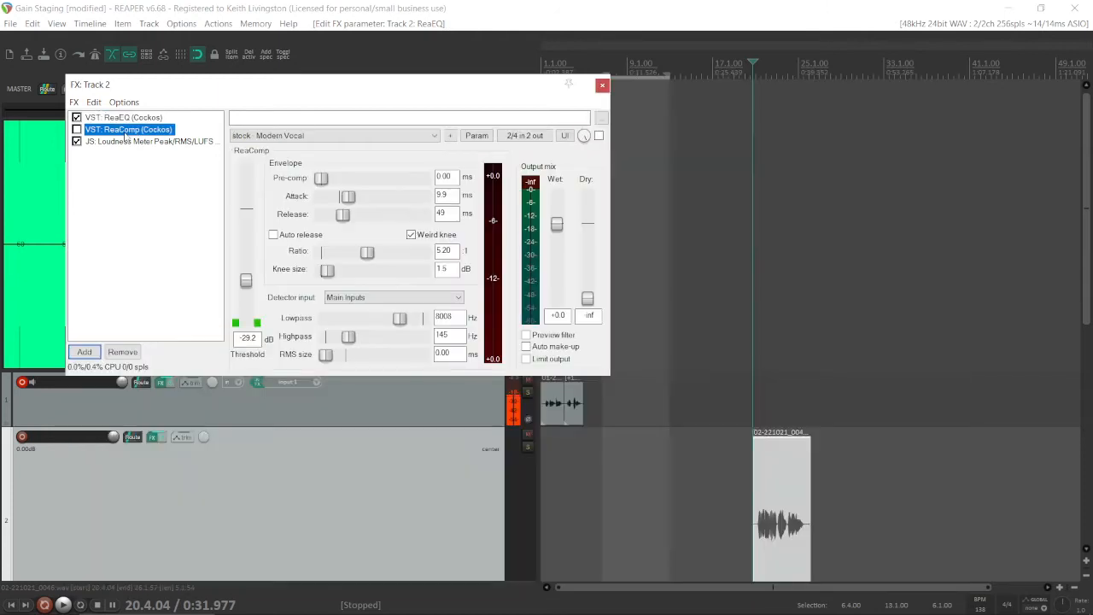
# Re-enable ReaComp on Track 2 and briefly play the compressed guitar
pyautogui.click(76, 129)
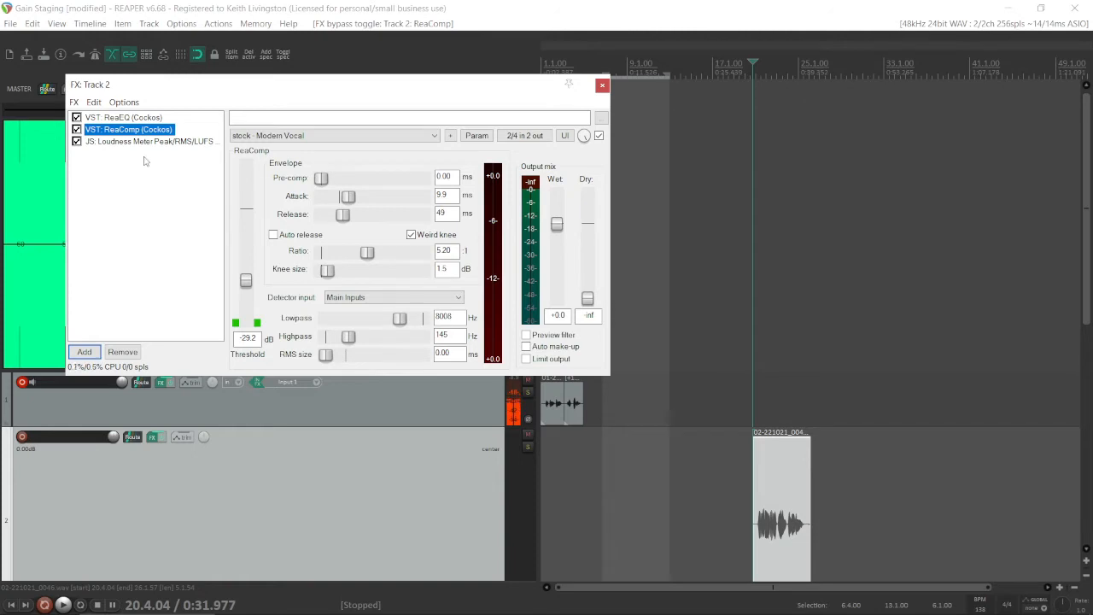
pyautogui.click(63, 605)
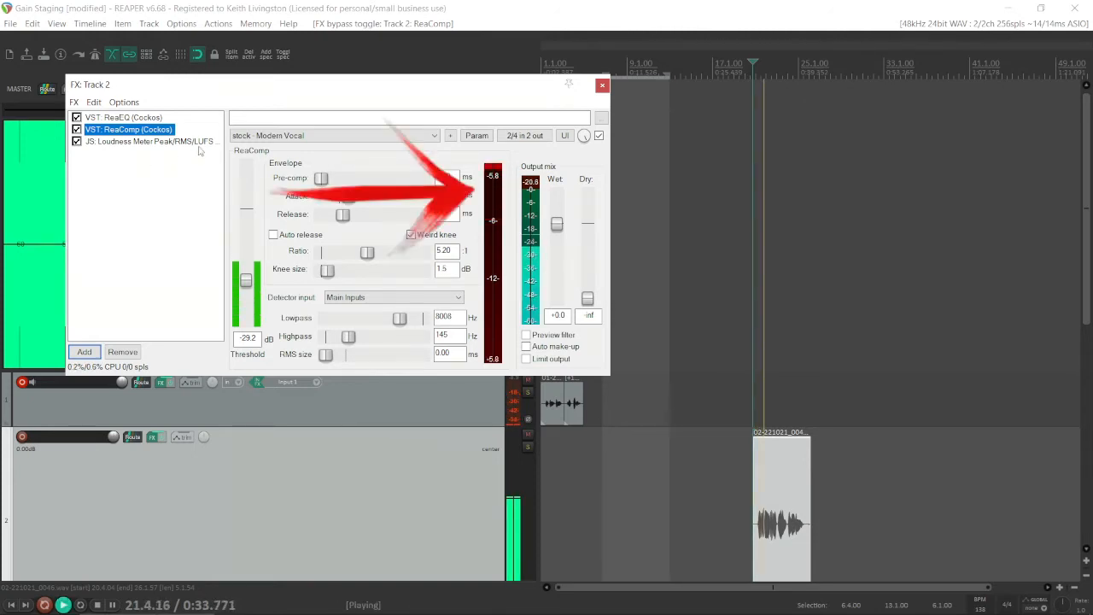
pyautogui.click(94, 605)
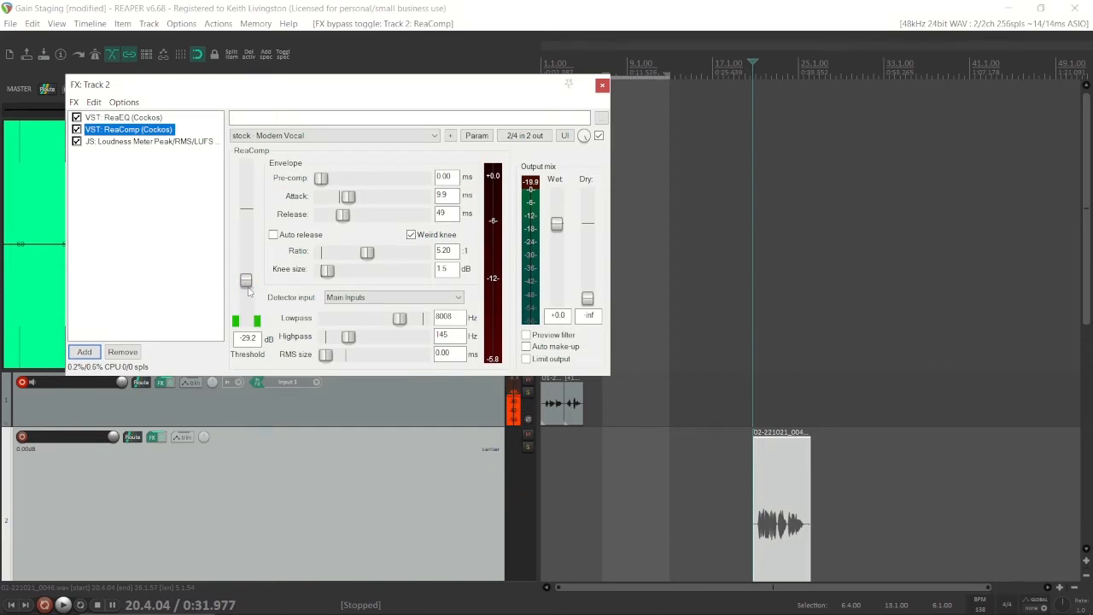
# Set ReaComp's threshold to -25.8 dB and its wet output to about +2.9 dB
pyautogui.moveTo(246, 282); pyautogui.dragTo(246, 273)
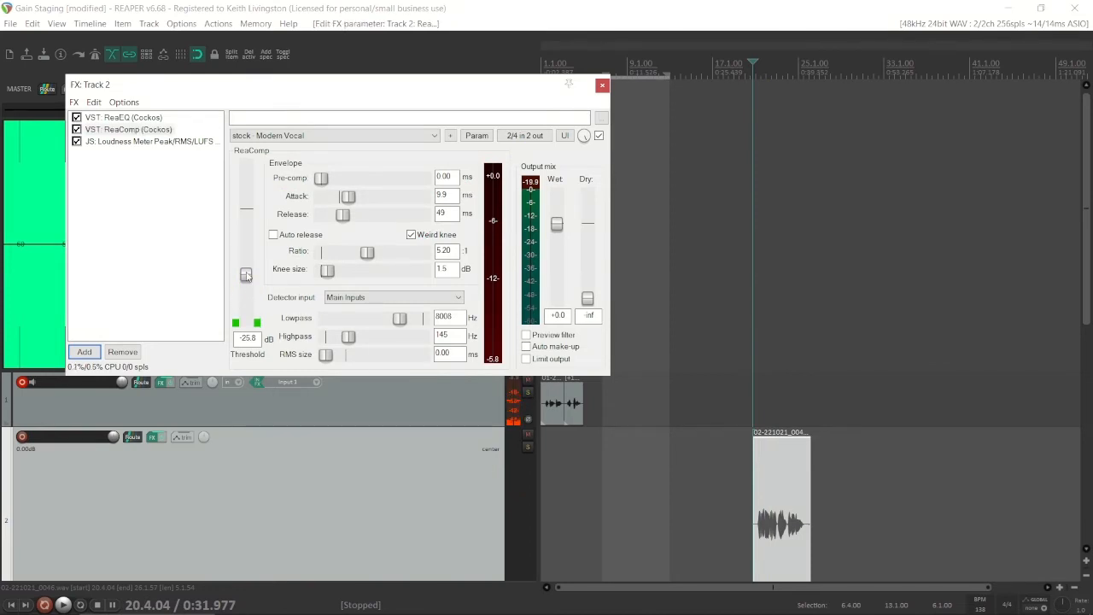
pyautogui.click(63, 605)
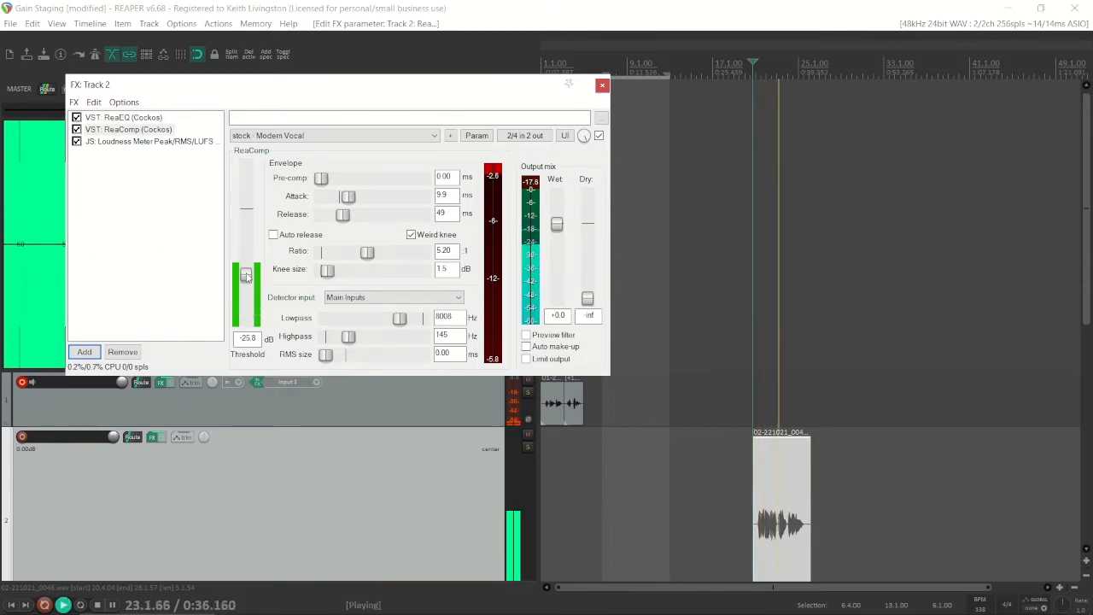
pyautogui.click(111, 605)
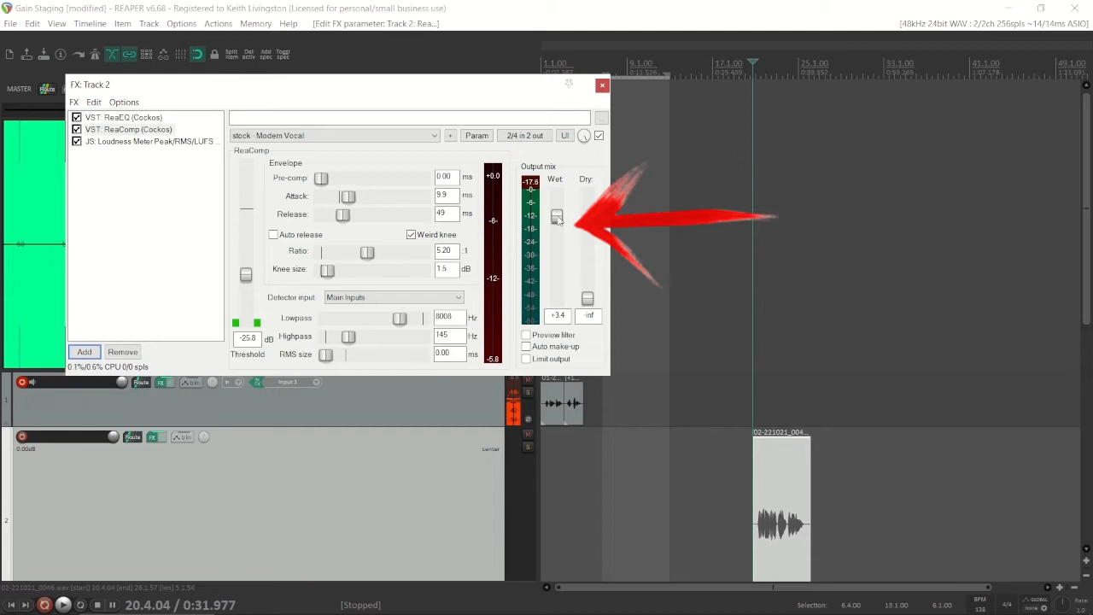
pyautogui.moveTo(557, 215); pyautogui.dragTo(556, 218)
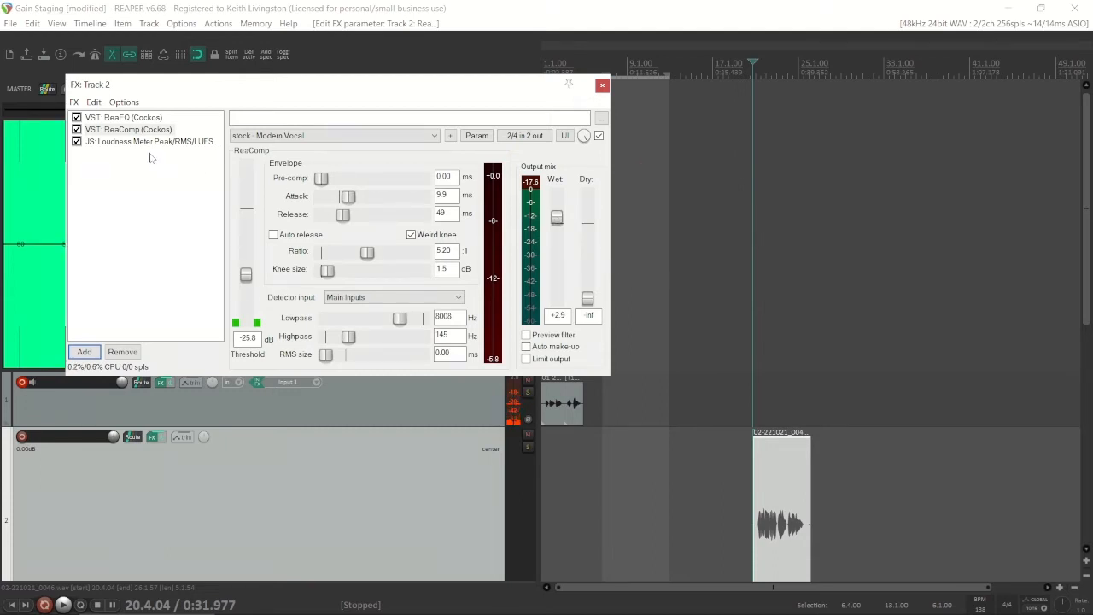
pyautogui.click(149, 141)
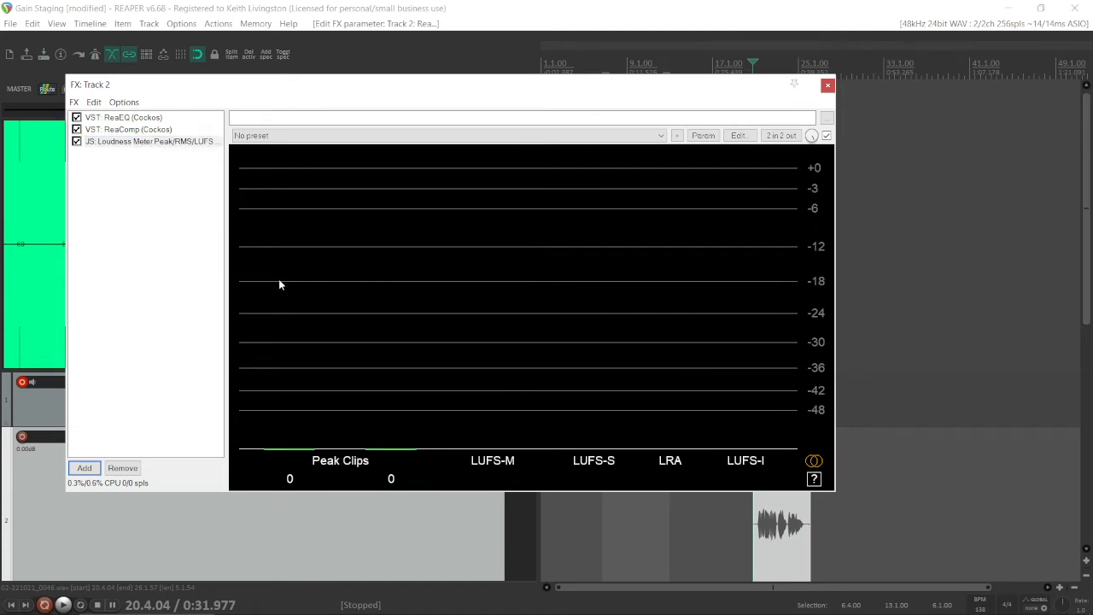
# Play Track 2 to read -25.0 LUFS integrated and -11.8 dB peaks, then show ReaEQ
pyautogui.click(63, 605)
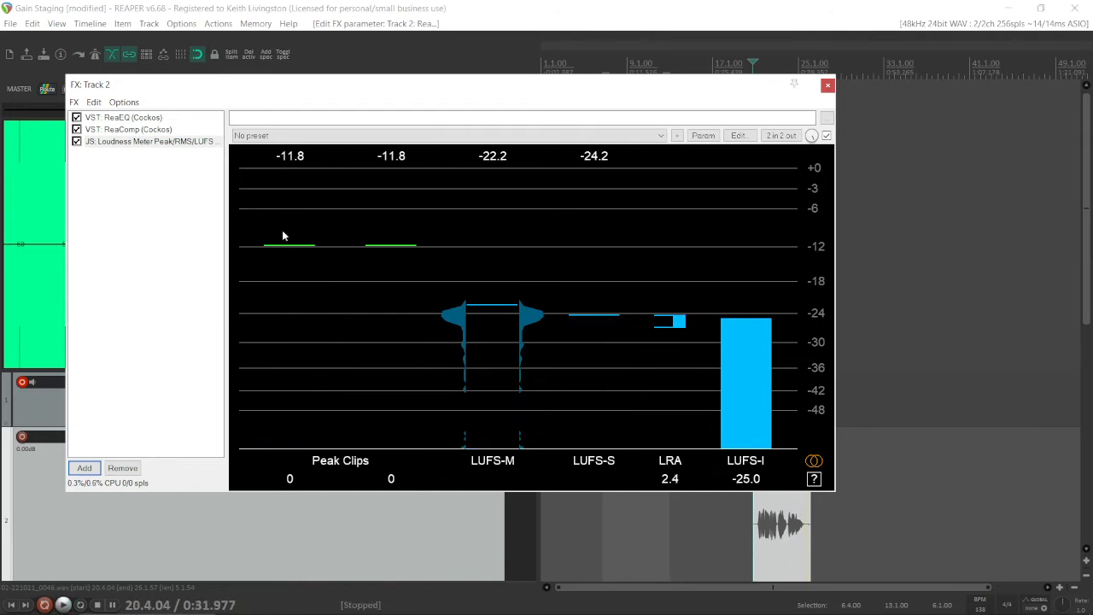
pyautogui.moveTo(284, 247)
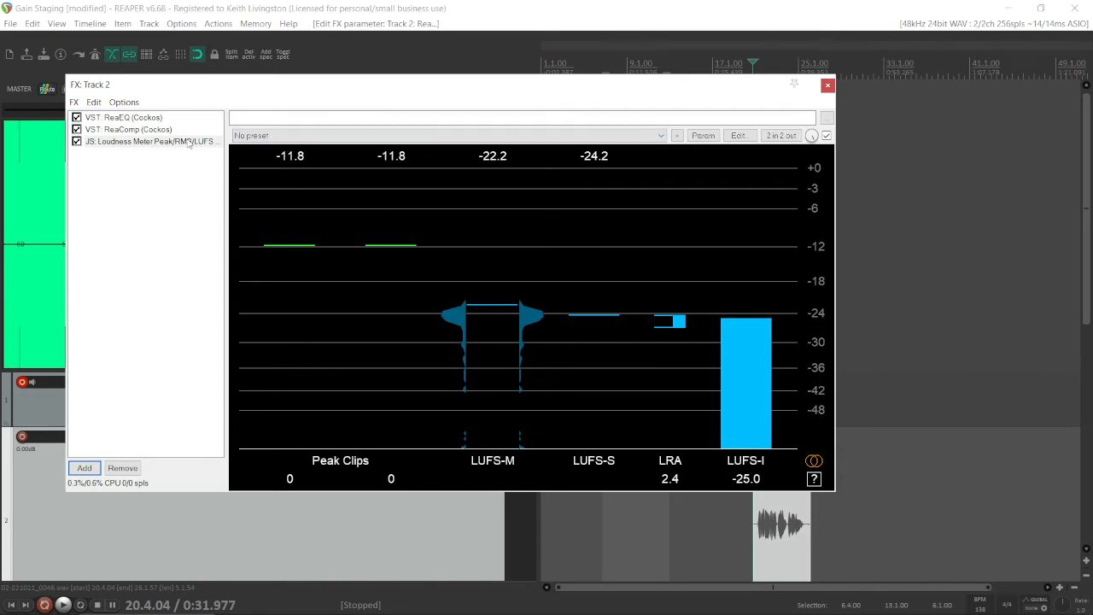
pyautogui.moveTo(144, 137)
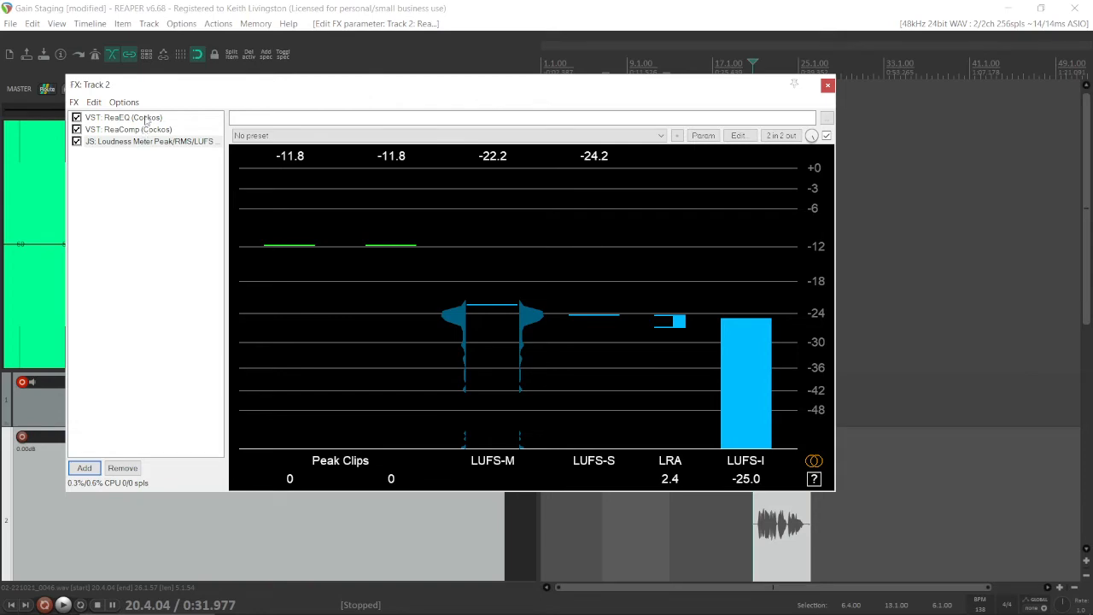
pyautogui.click(123, 117)
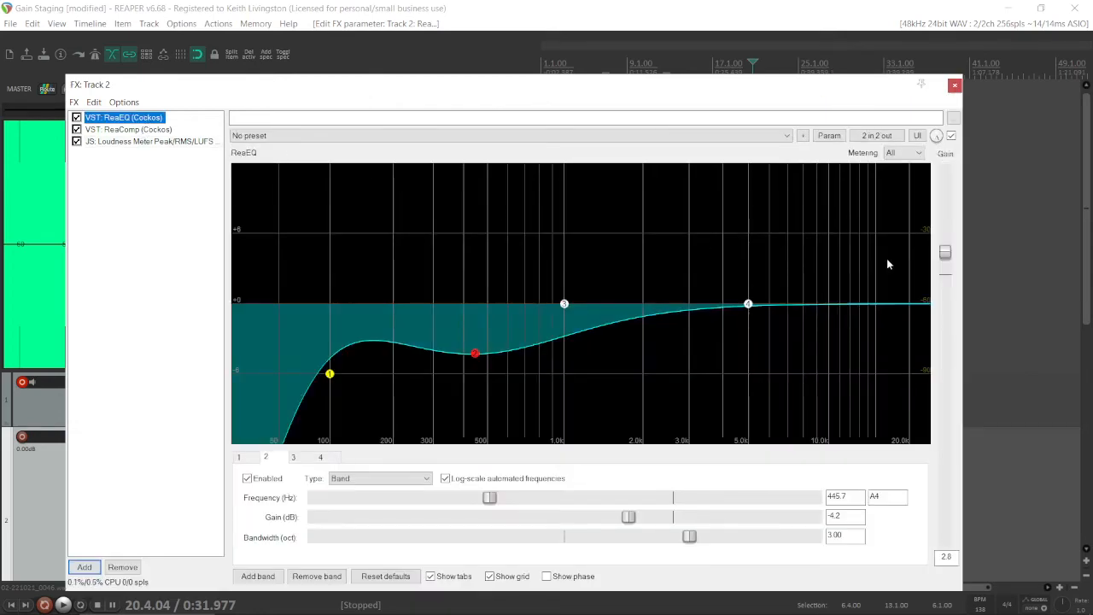
# Add JS: Volume Adjustment to Track 2 and raise its Adjustment (dB) slider
pyautogui.click(84, 567)
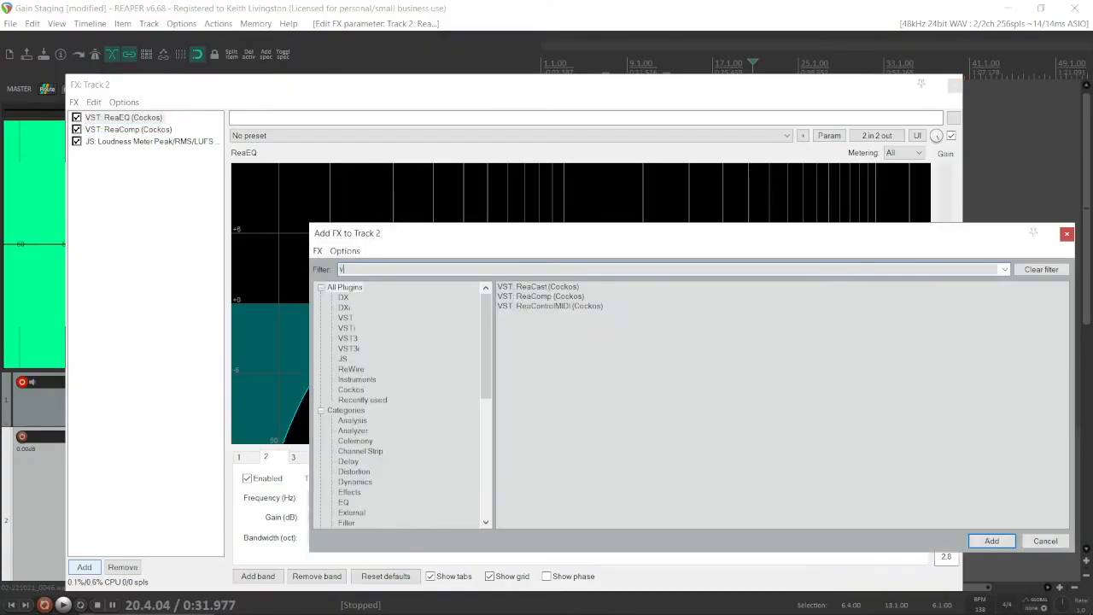
pyautogui.write('volum')
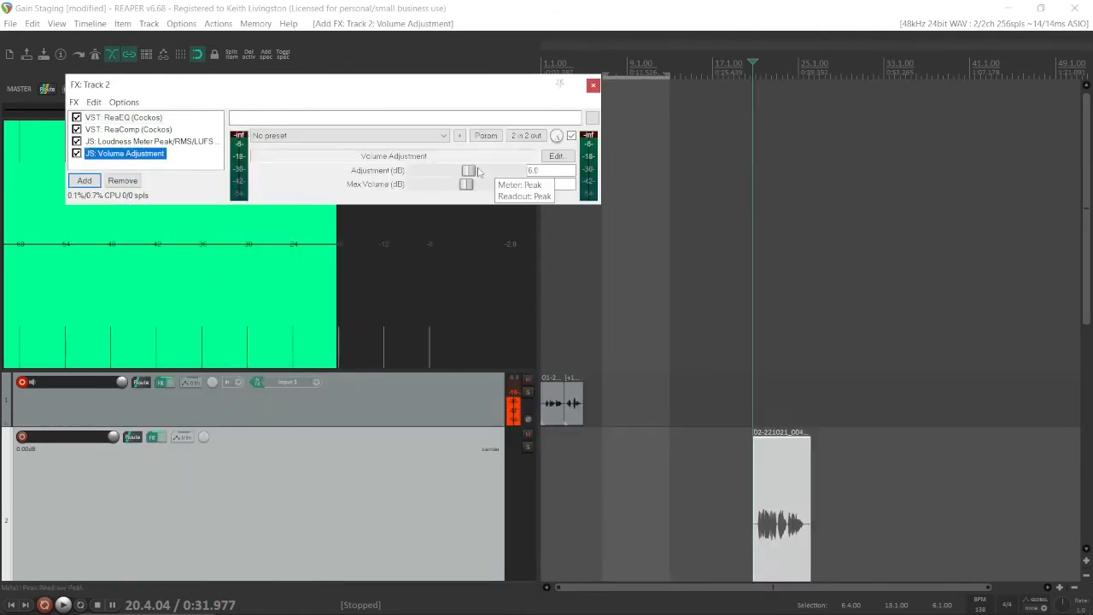
pyautogui.moveTo(468, 170); pyautogui.dragTo(489, 170)
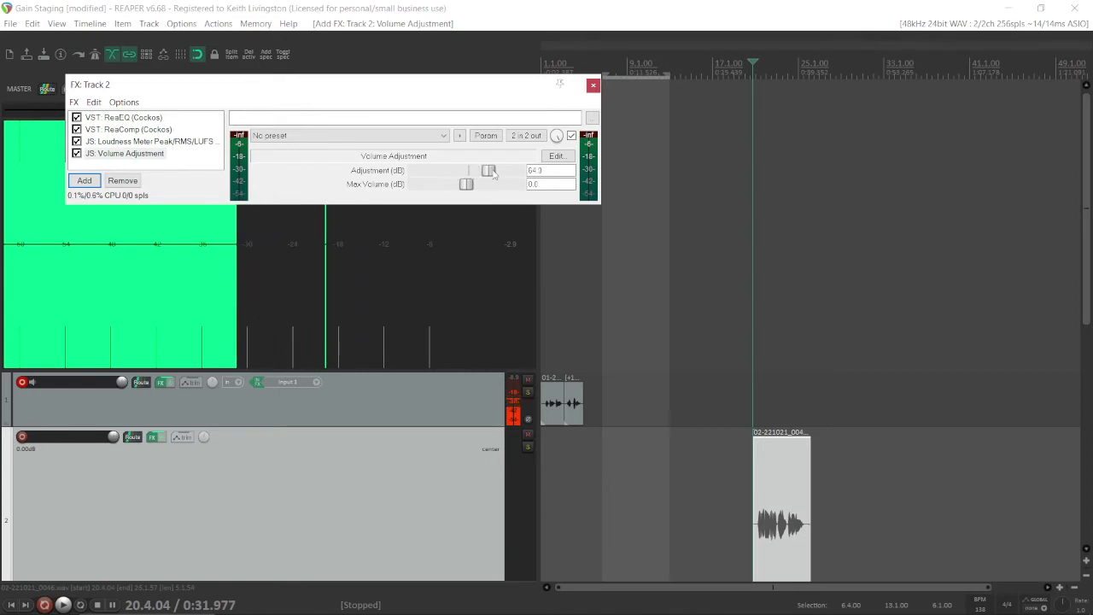
pyautogui.moveTo(489, 170); pyautogui.dragTo(467, 170)
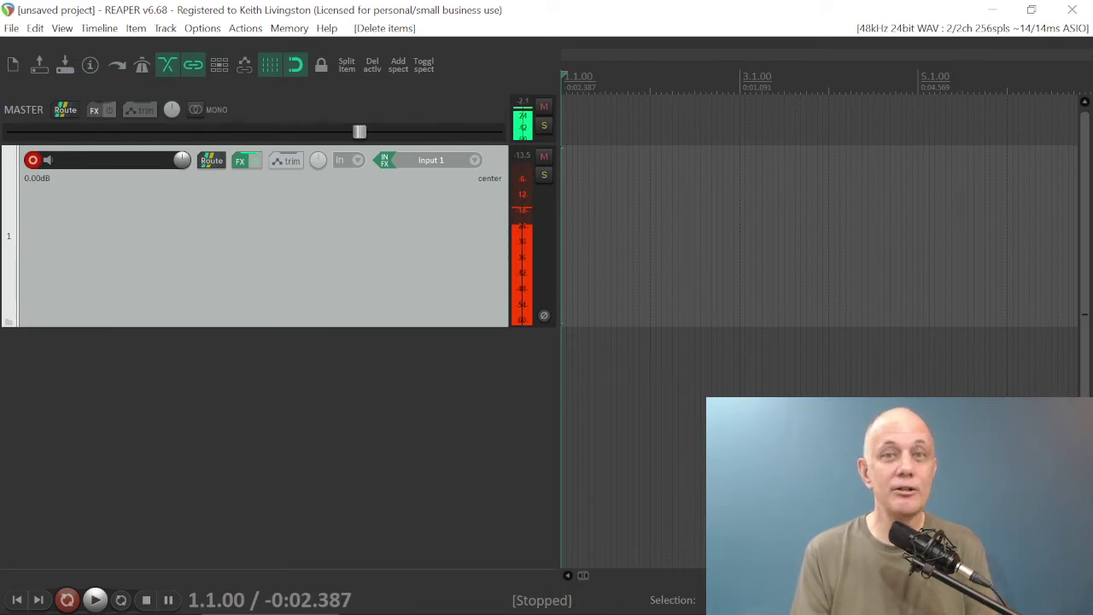
# Record a take on track 1, keep it with Save All, and select the item to split
pyautogui.click(67, 600)
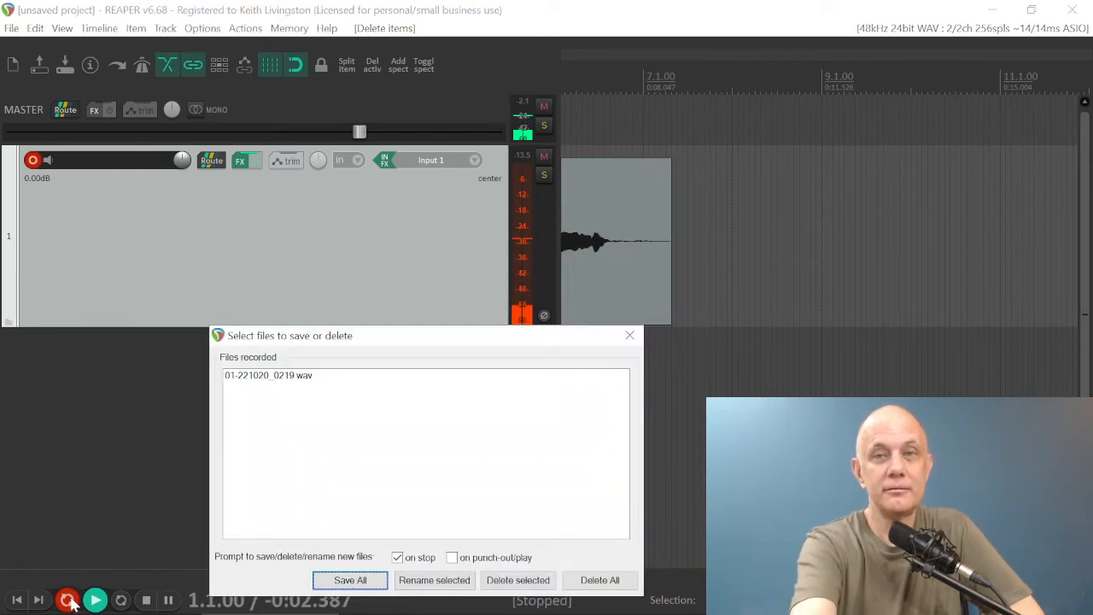
pyautogui.click(349, 580)
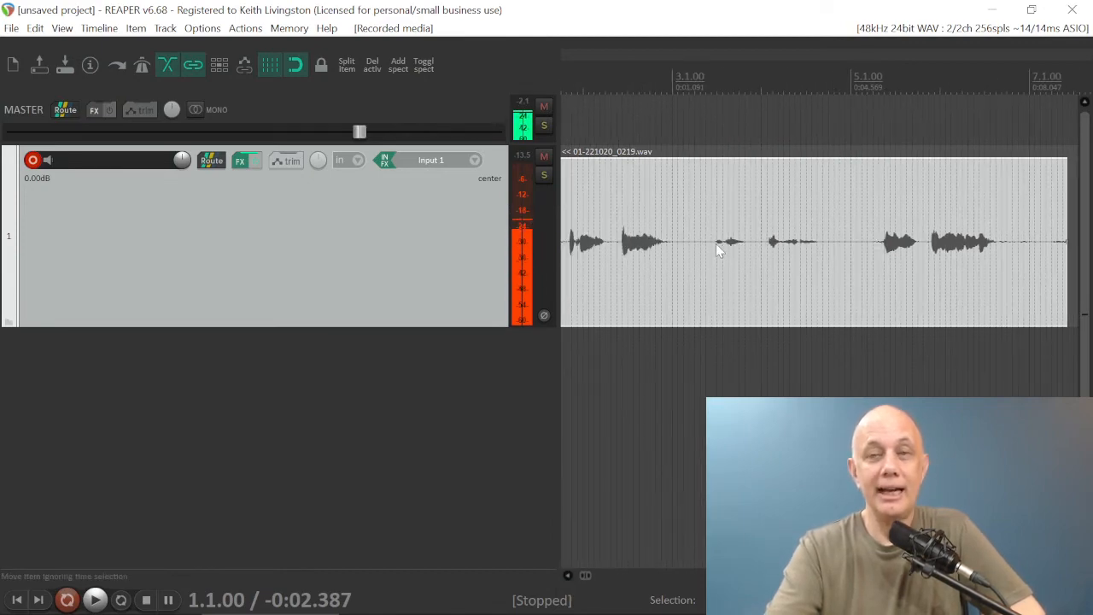
pyautogui.moveTo(683, 257)
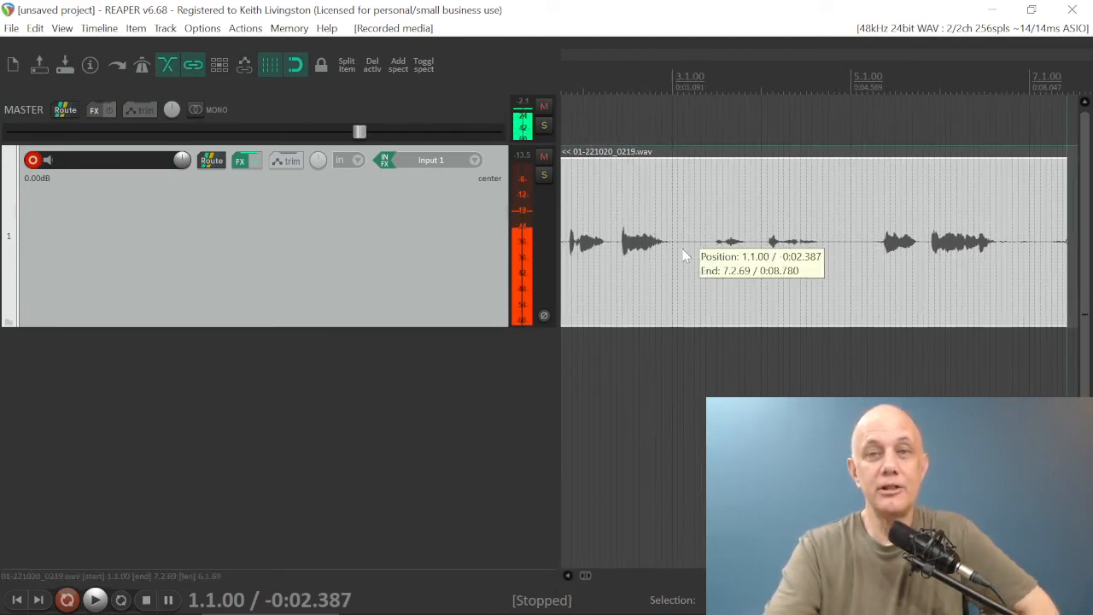
pyautogui.click(683, 244)
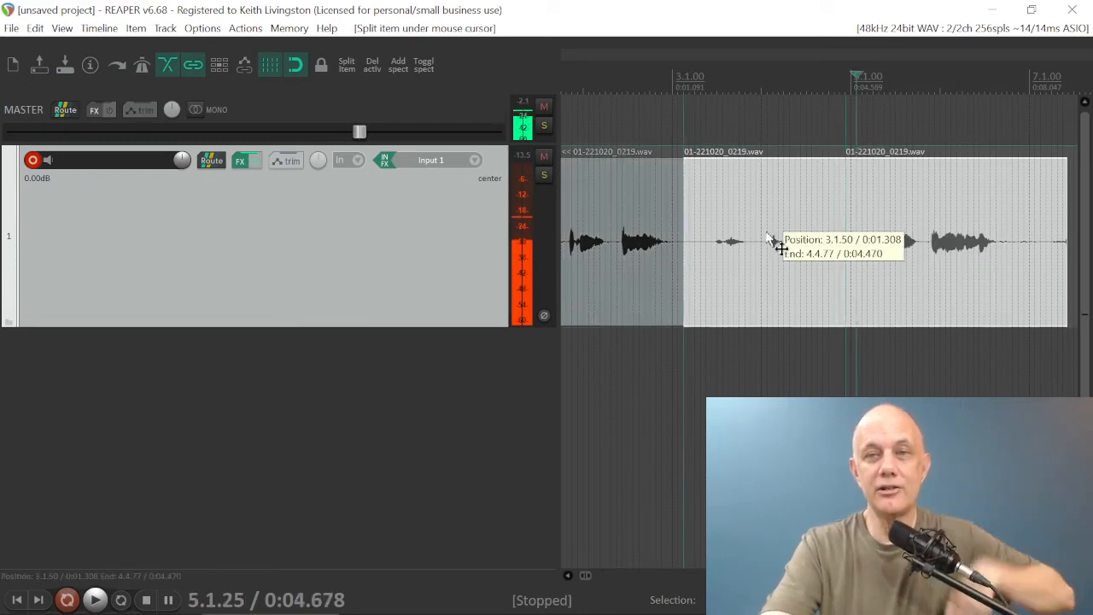
# Raise the middle piece's take volume to +11.1 dB in Item properties
pyautogui.rightClick(769, 243)
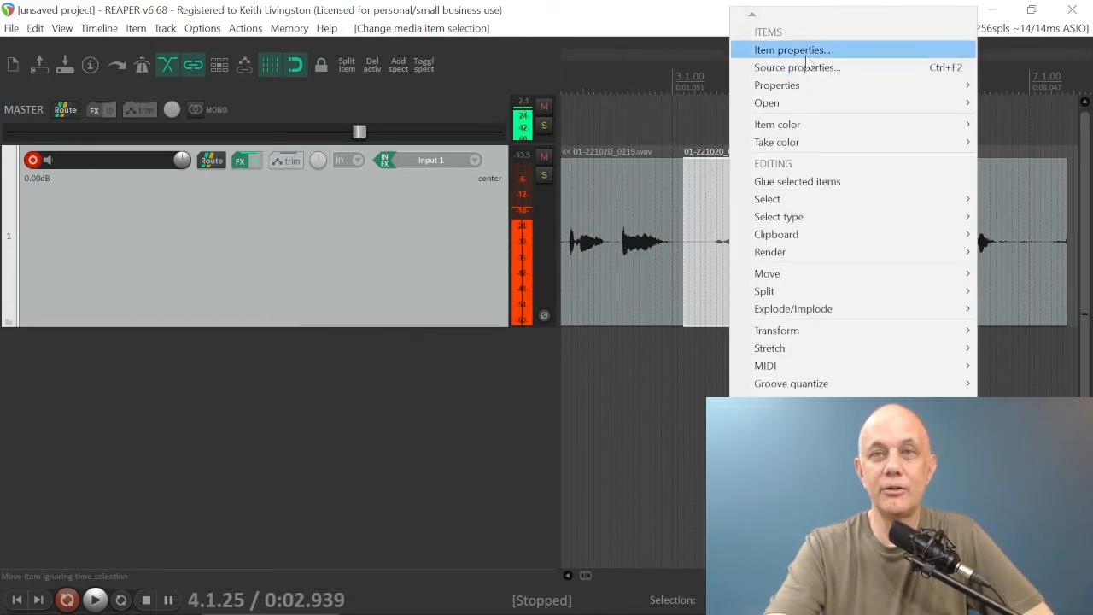
pyautogui.click(791, 50)
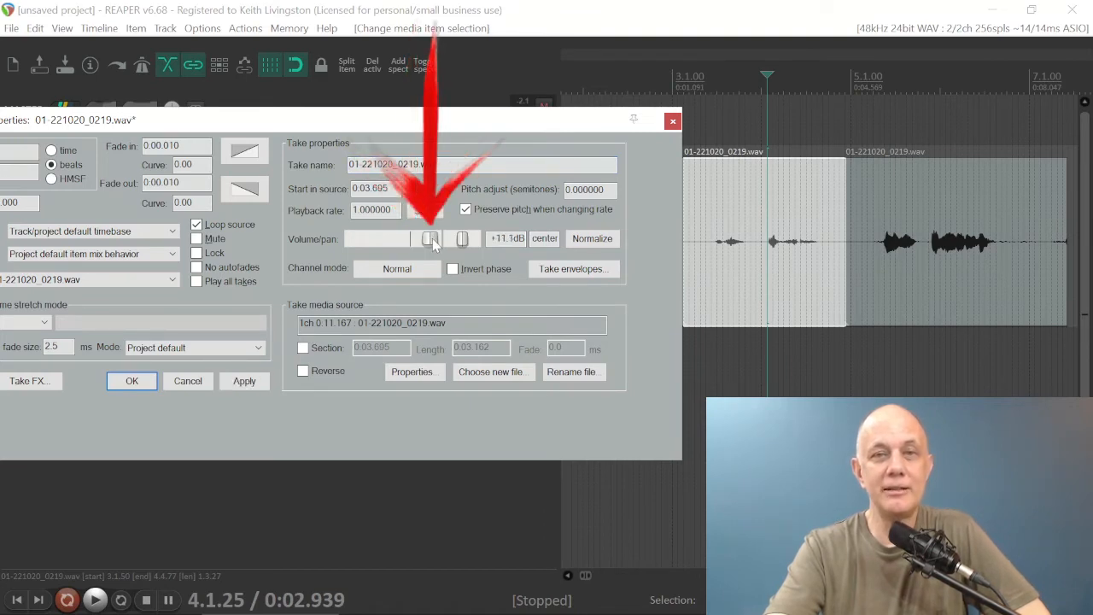
pyautogui.click(244, 380)
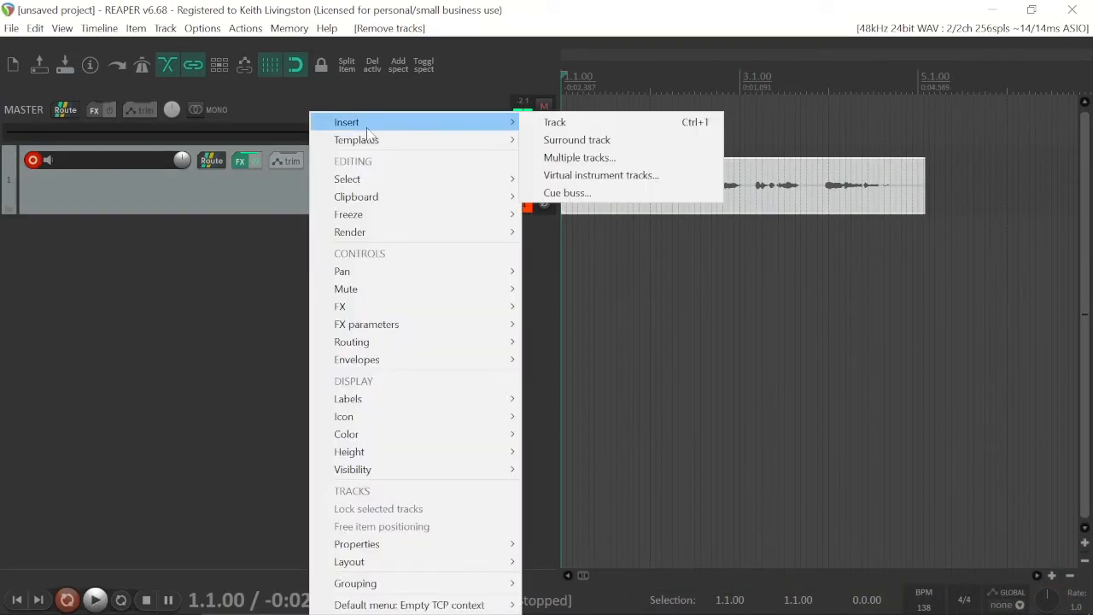
# Insert track 2 and set its record input to Mono Input 2
pyautogui.click(554, 122)
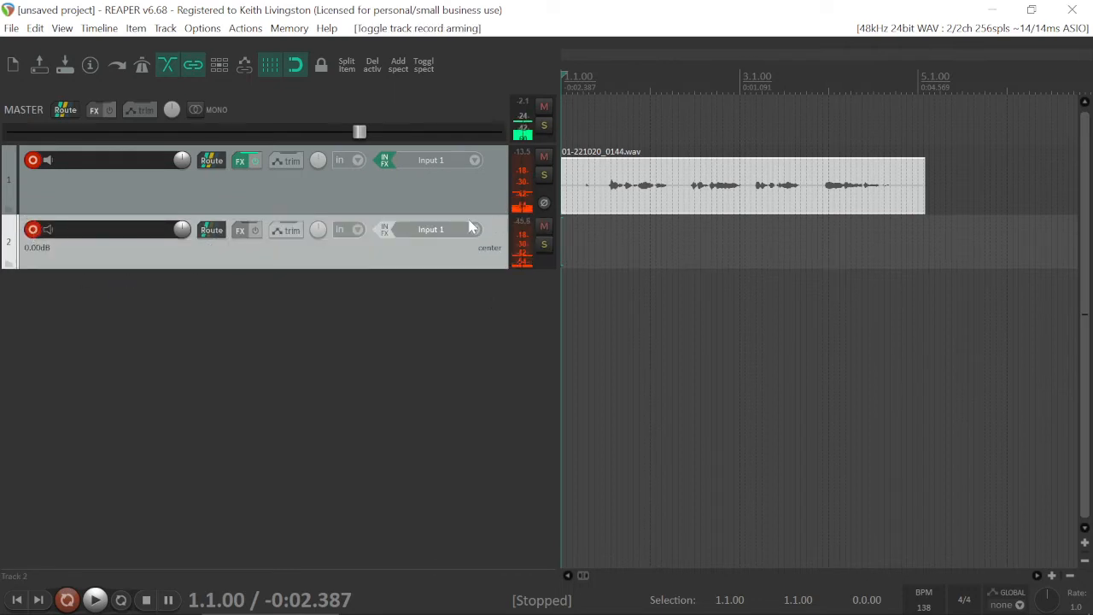
pyautogui.click(430, 229)
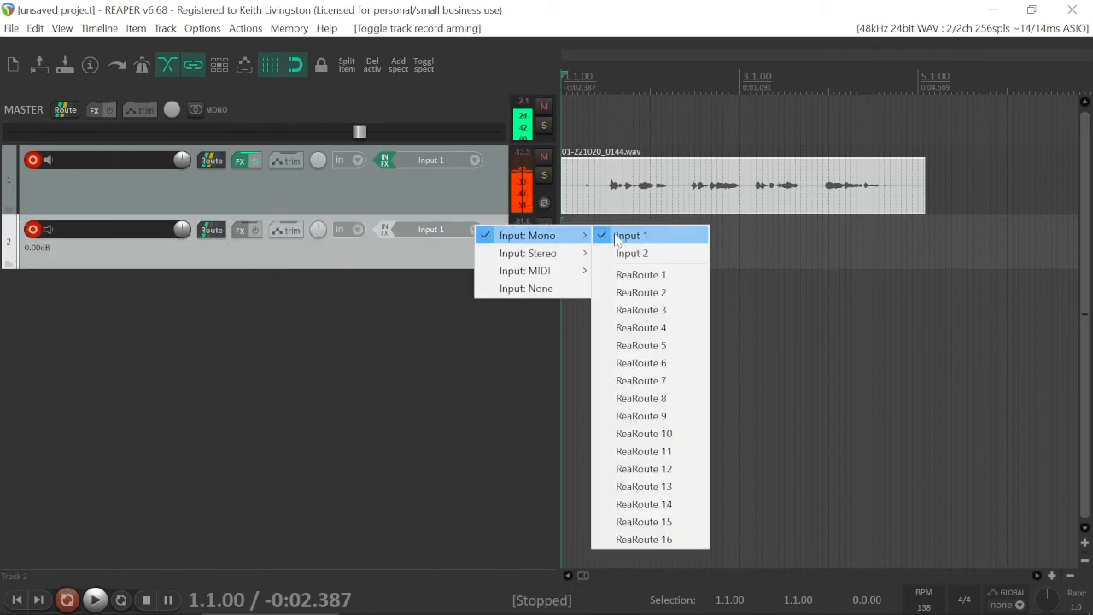
pyautogui.click(632, 253)
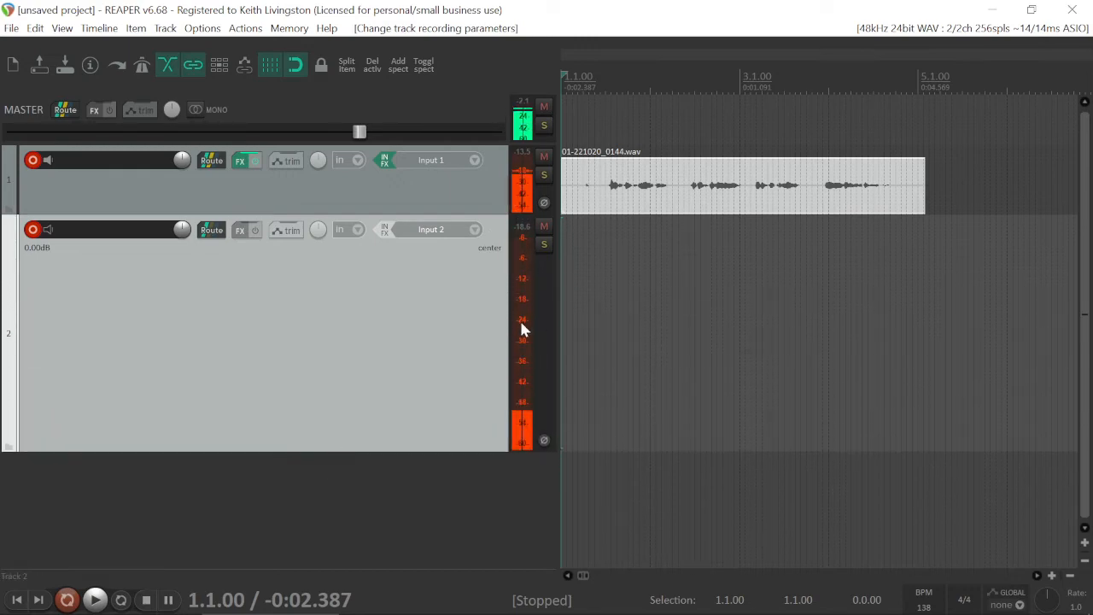
pyautogui.moveTo(523, 329)
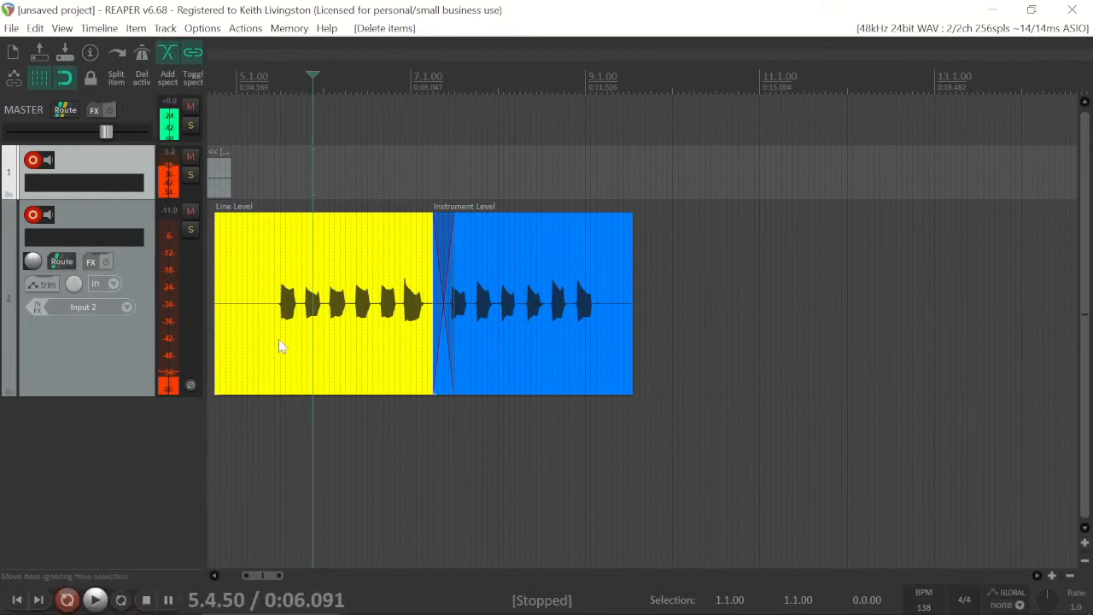
pyautogui.moveTo(312, 276)
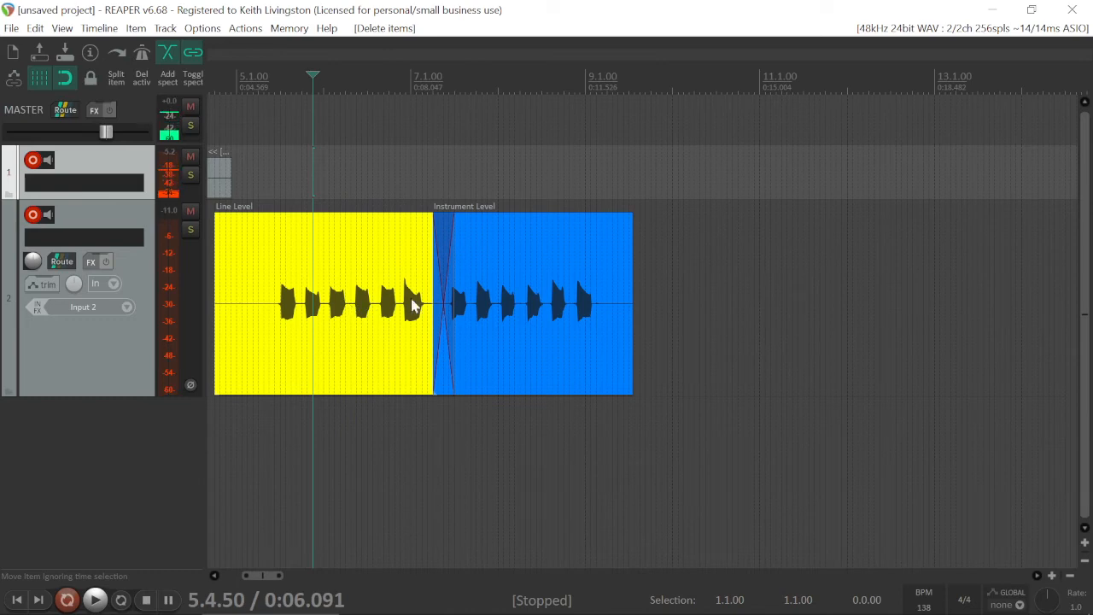
pyautogui.moveTo(500, 287)
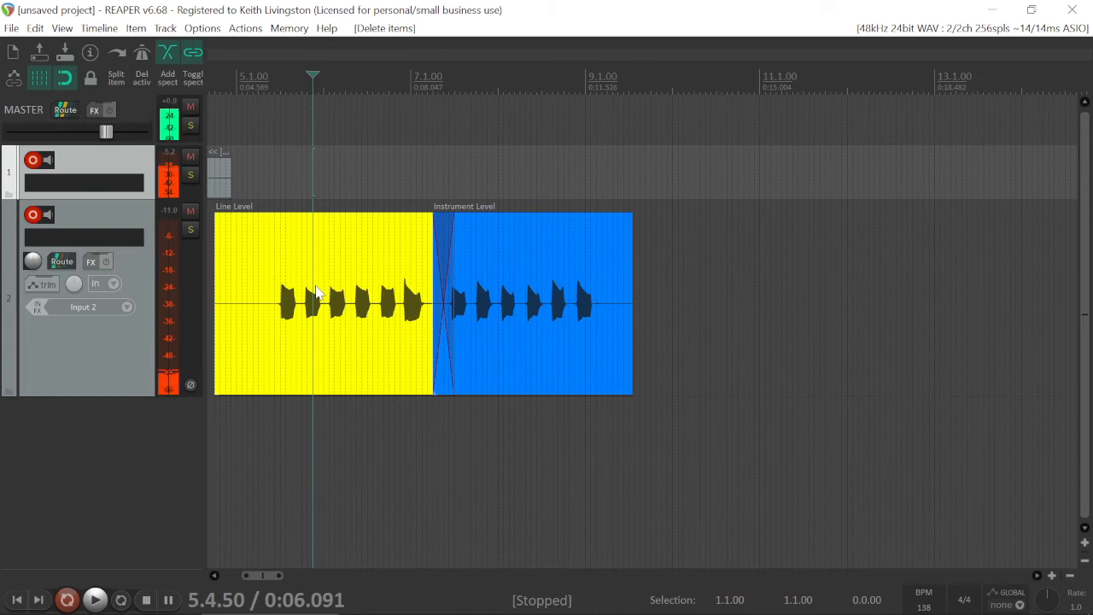
pyautogui.moveTo(291, 231)
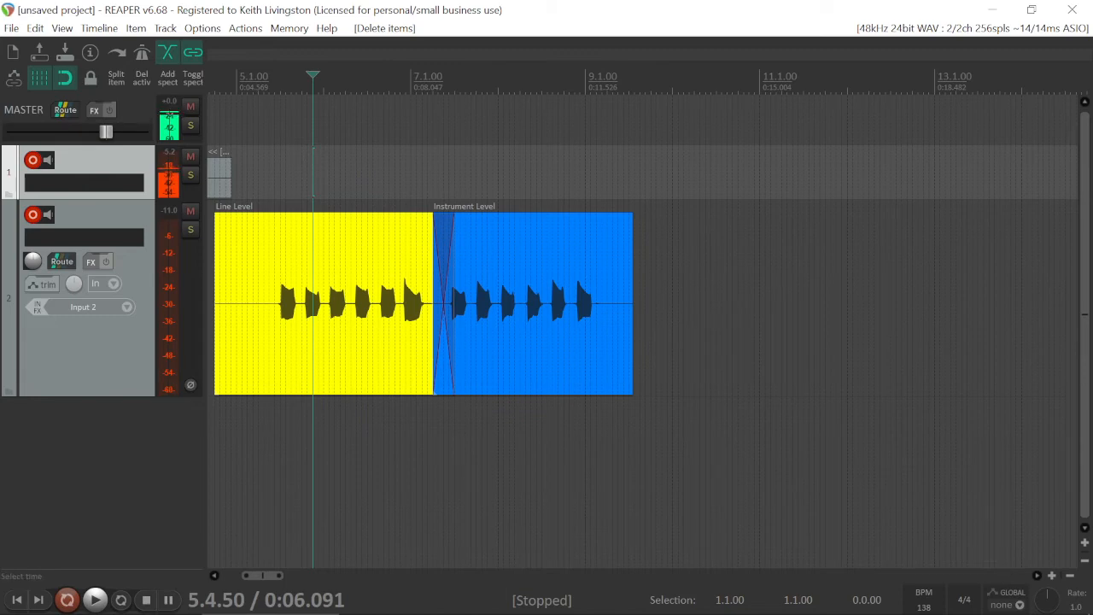
# Place the play cursor before the yellow Line Level take and play track 2
pyautogui.click(95, 599)
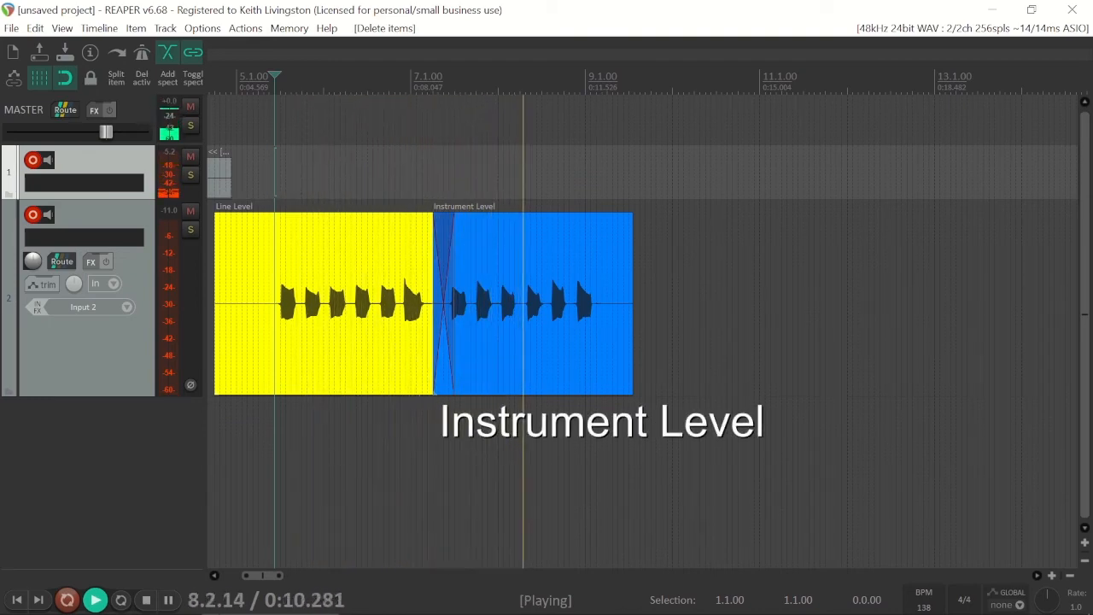
pyautogui.click(145, 599)
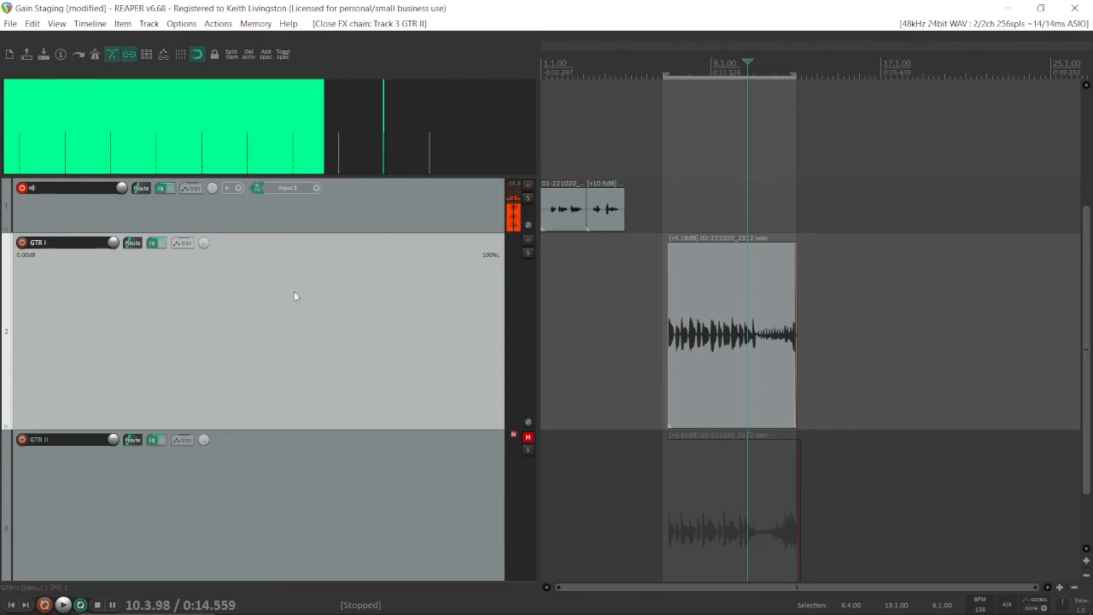
pyautogui.moveTo(153, 243)
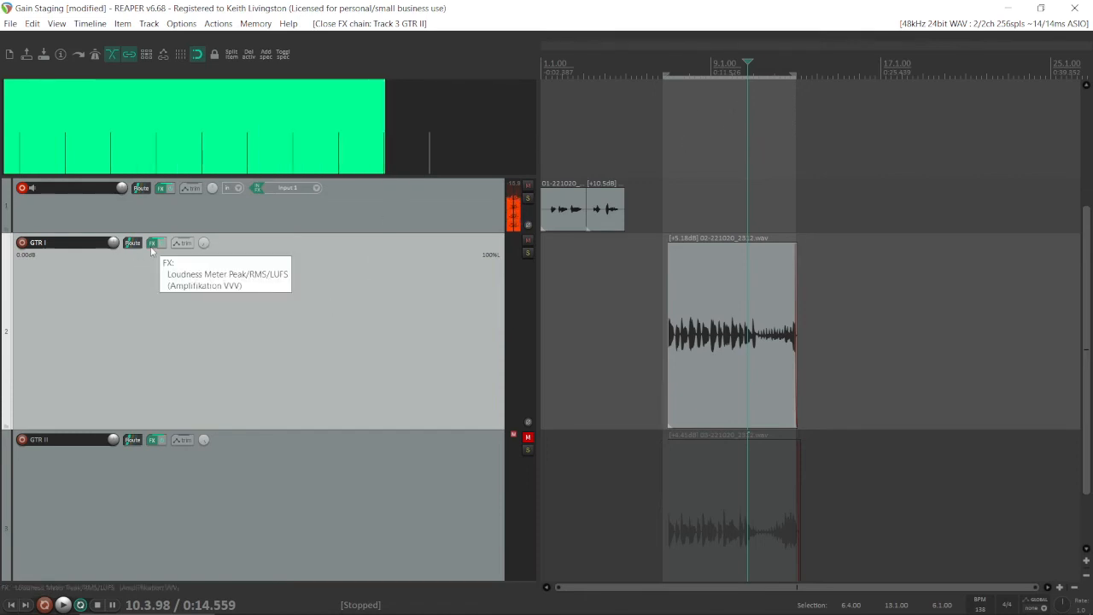
# Open GTR I's FX chain and show JS: Loudness Meter, leaving Amplifikation VVV unticked
pyautogui.click(152, 242)
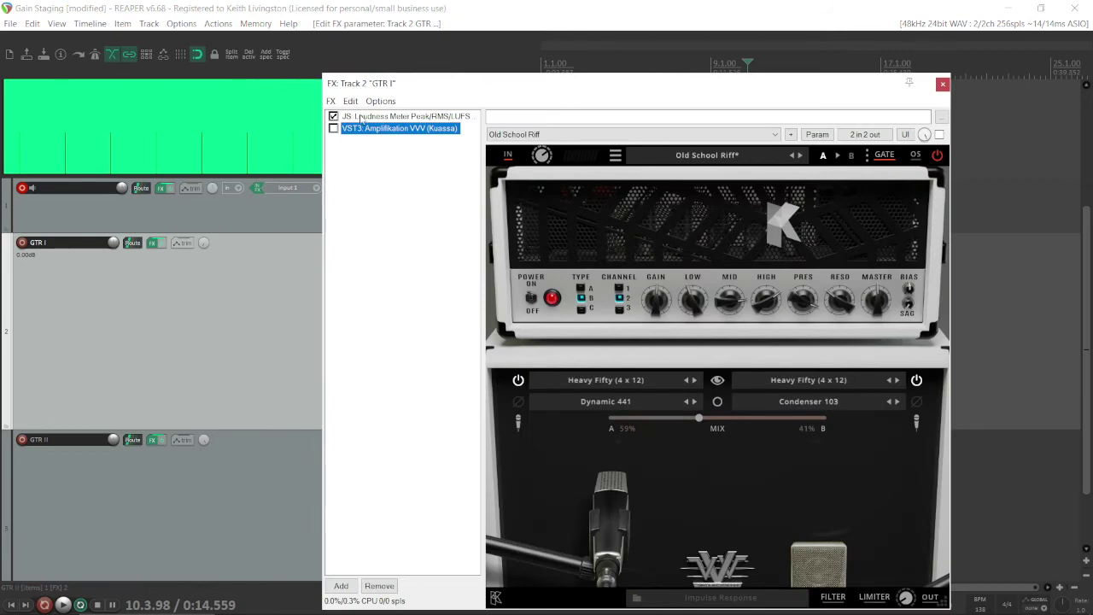
pyautogui.moveTo(402, 157)
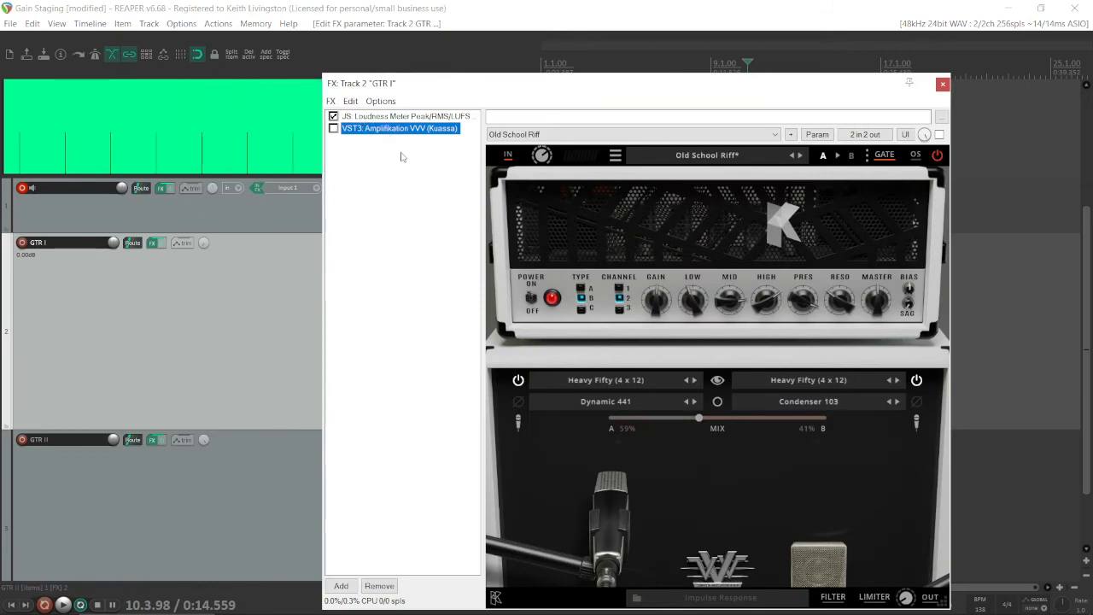
pyautogui.click(405, 115)
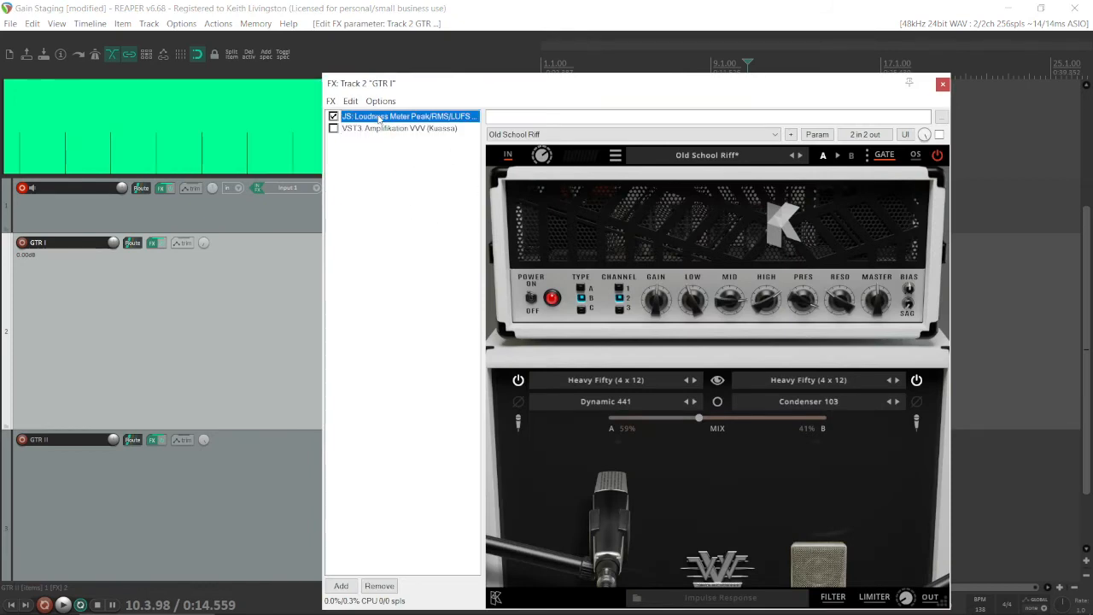
pyautogui.click(408, 116)
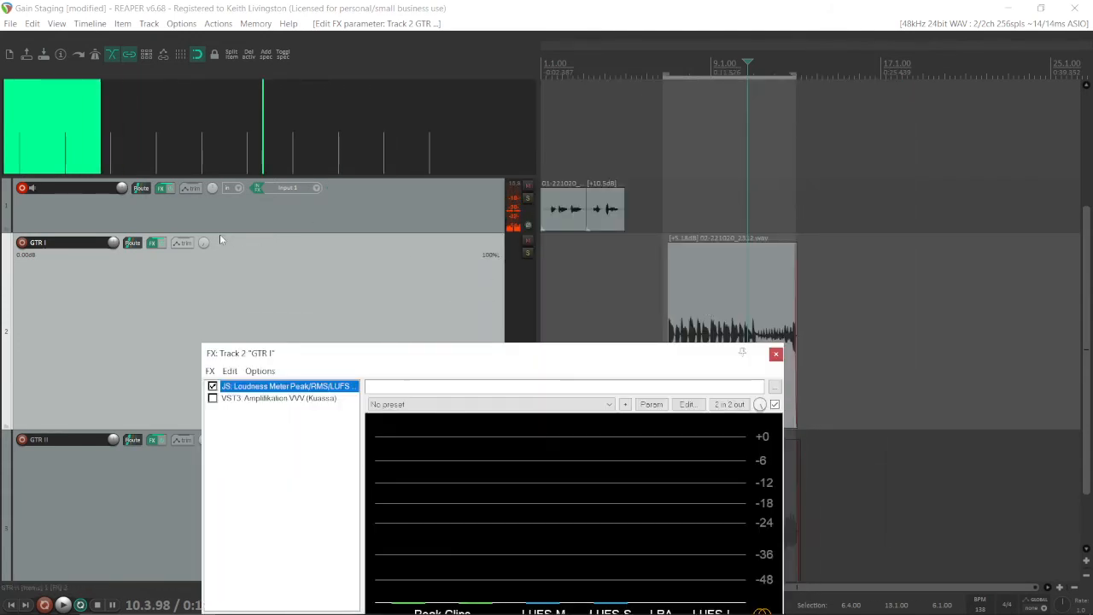
pyautogui.moveTo(155, 243)
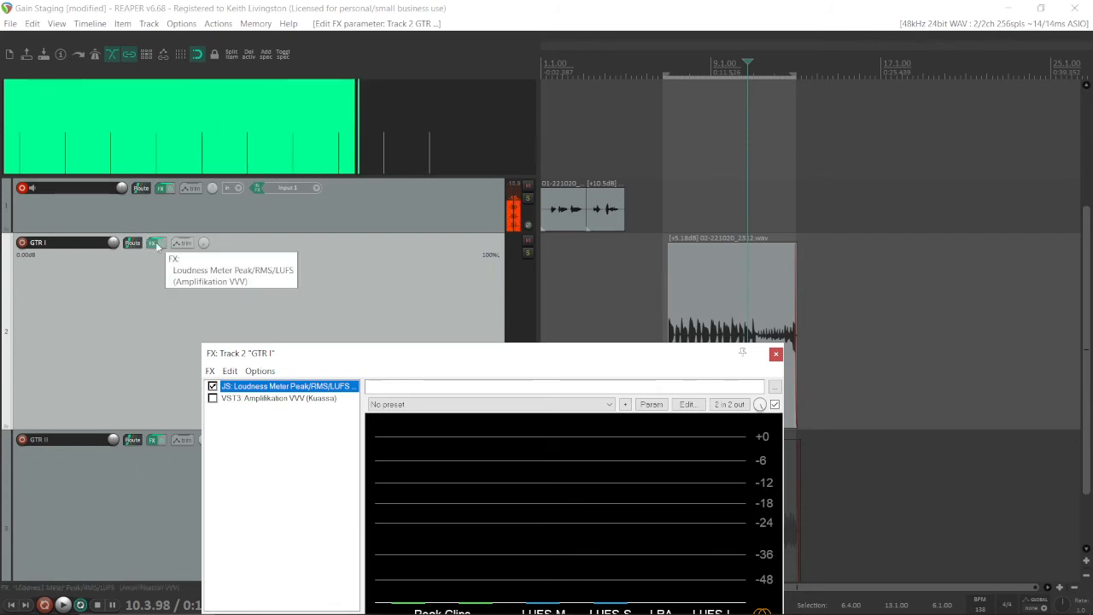
pyautogui.moveTo(289, 357)
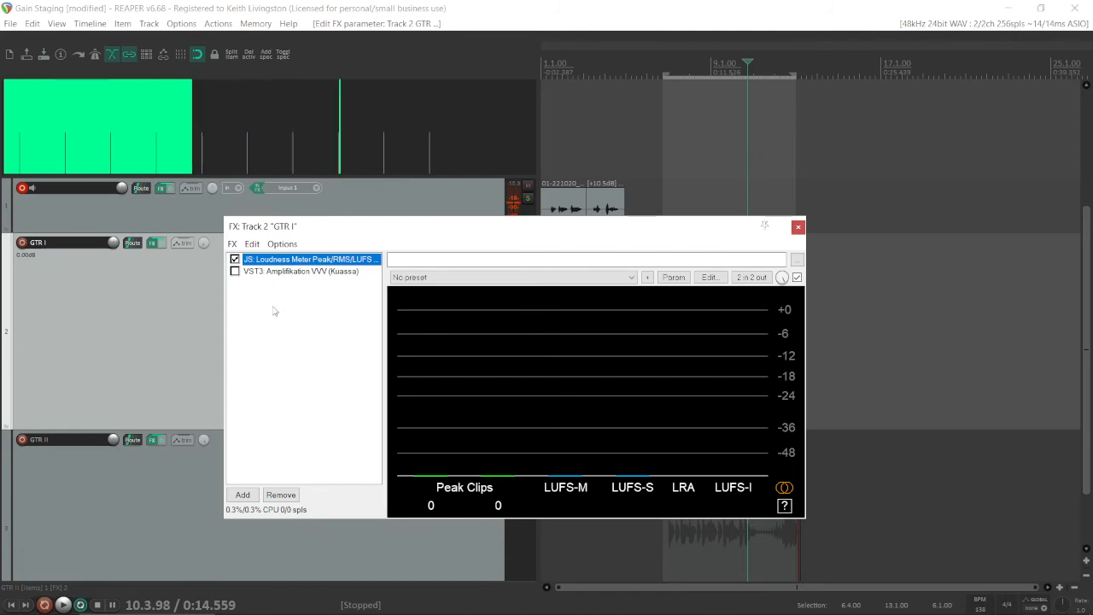
pyautogui.moveTo(111, 243)
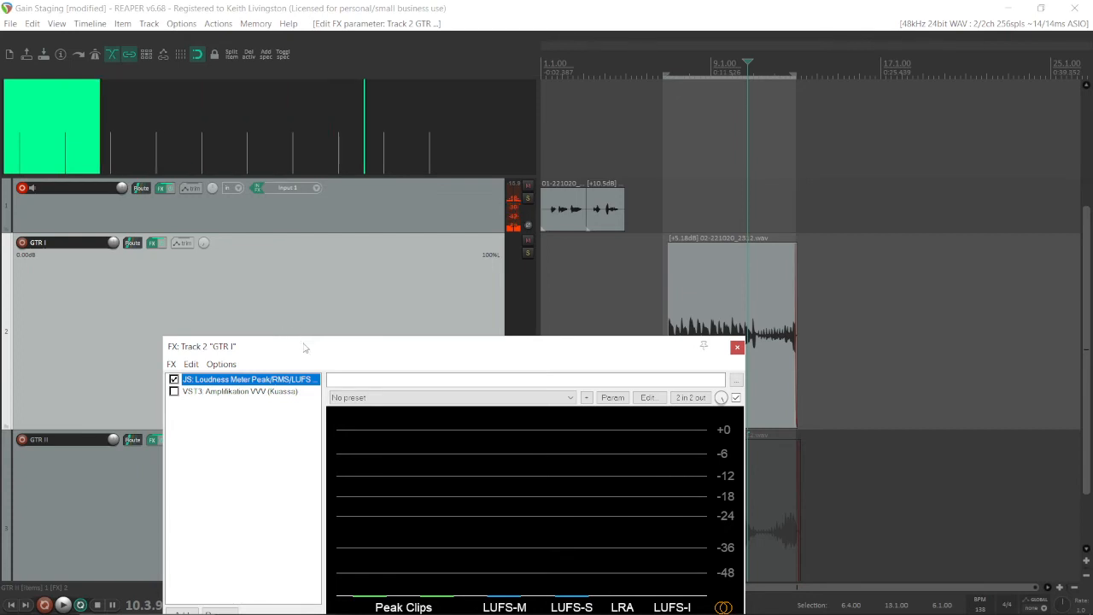
# Reposition the FX window and play the loop, metering dry GTR I at about -27.7 LUFS-I
pyautogui.moveTo(201, 345); pyautogui.dragTo(188, 225)
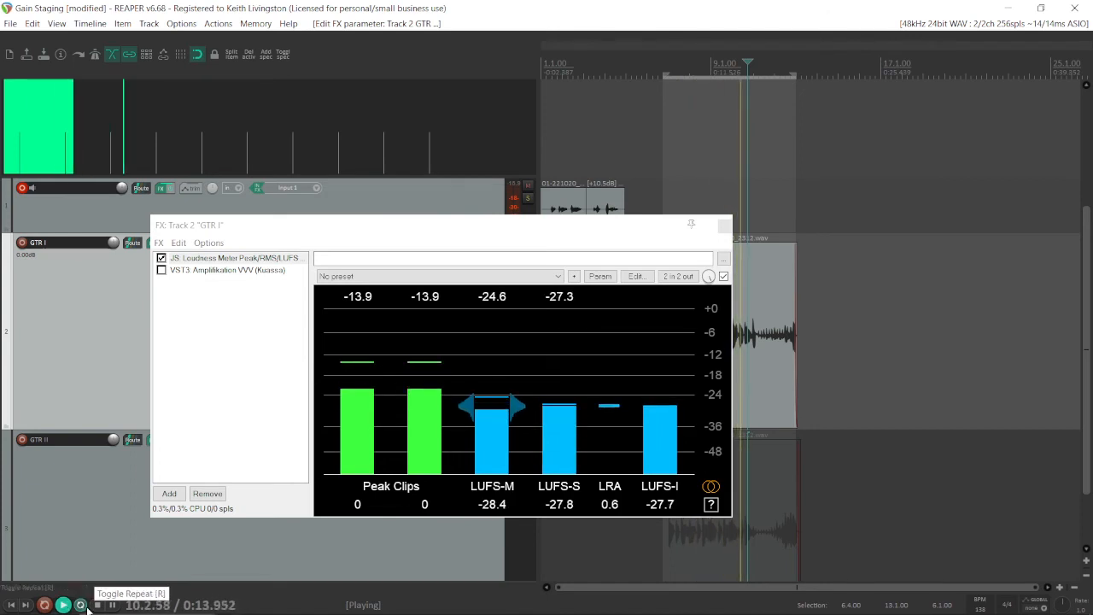
pyautogui.click(96, 604)
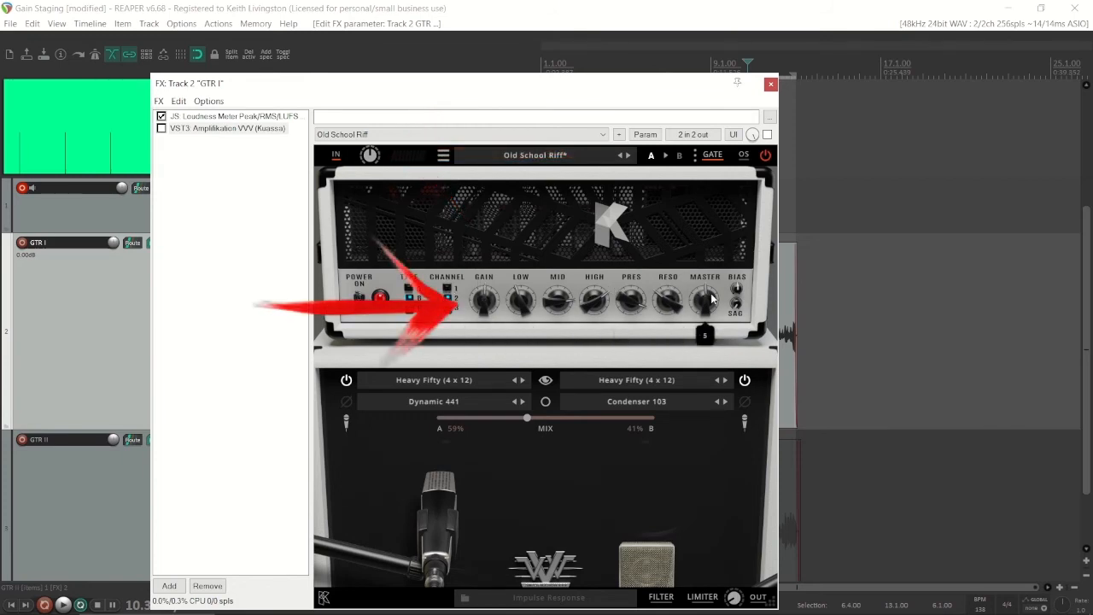
# Enable Amplifikation VVV on GTR I, trying +6 dB input gain before resetting it to 0 dB
pyautogui.click(380, 298)
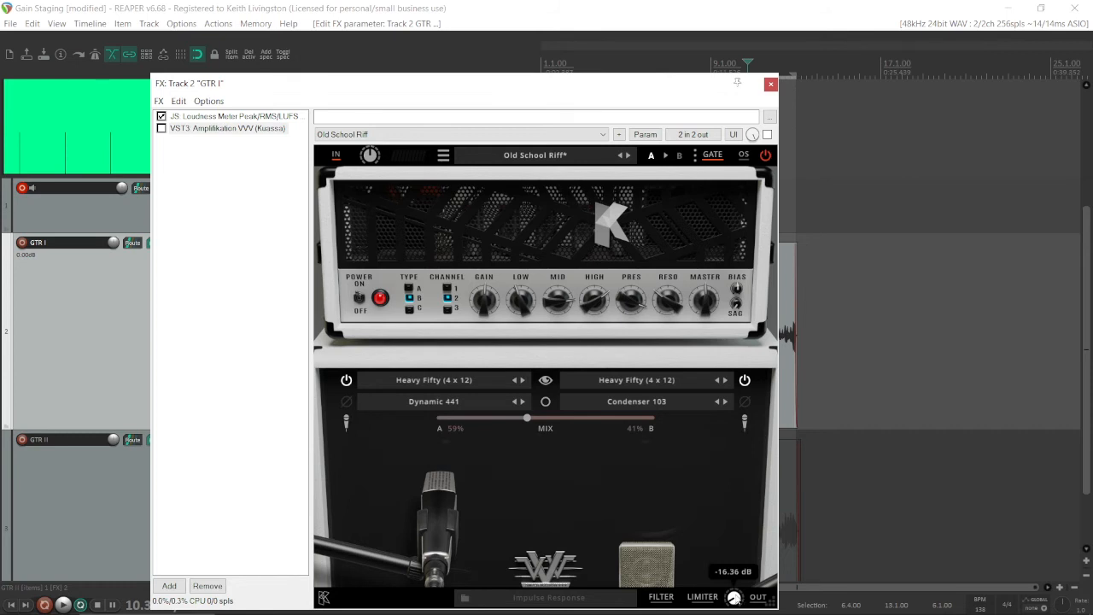
pyautogui.moveTo(202, 175)
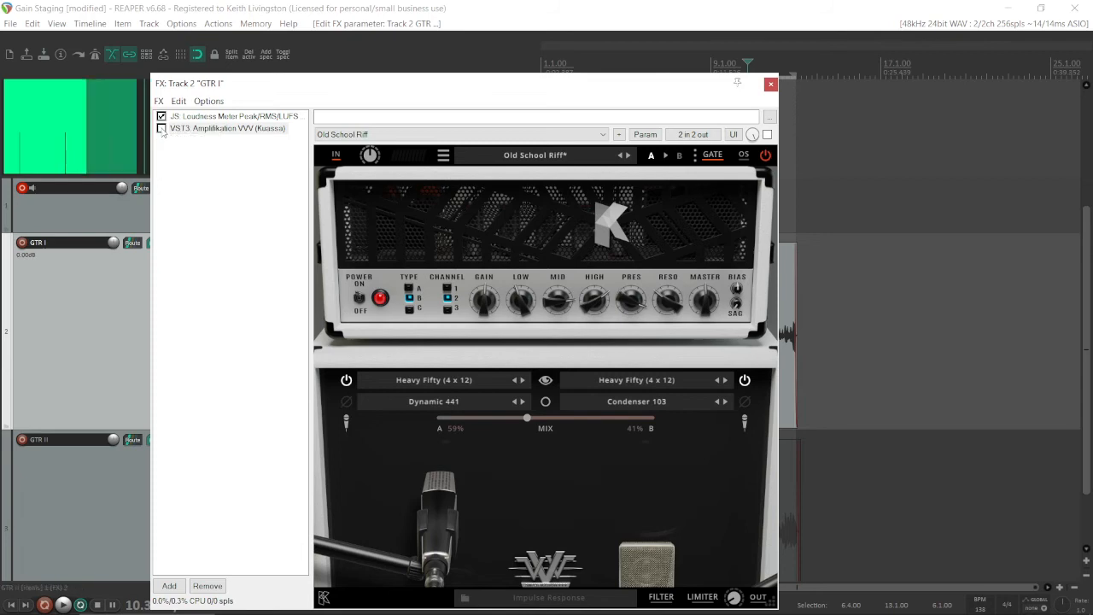
pyautogui.click(161, 128)
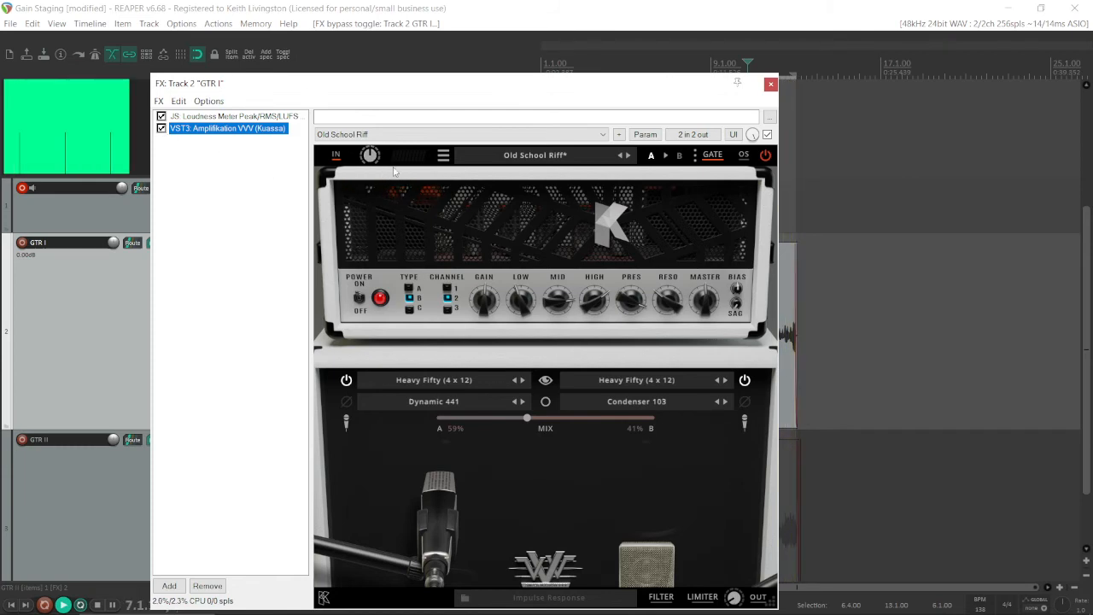
pyautogui.moveTo(390, 177)
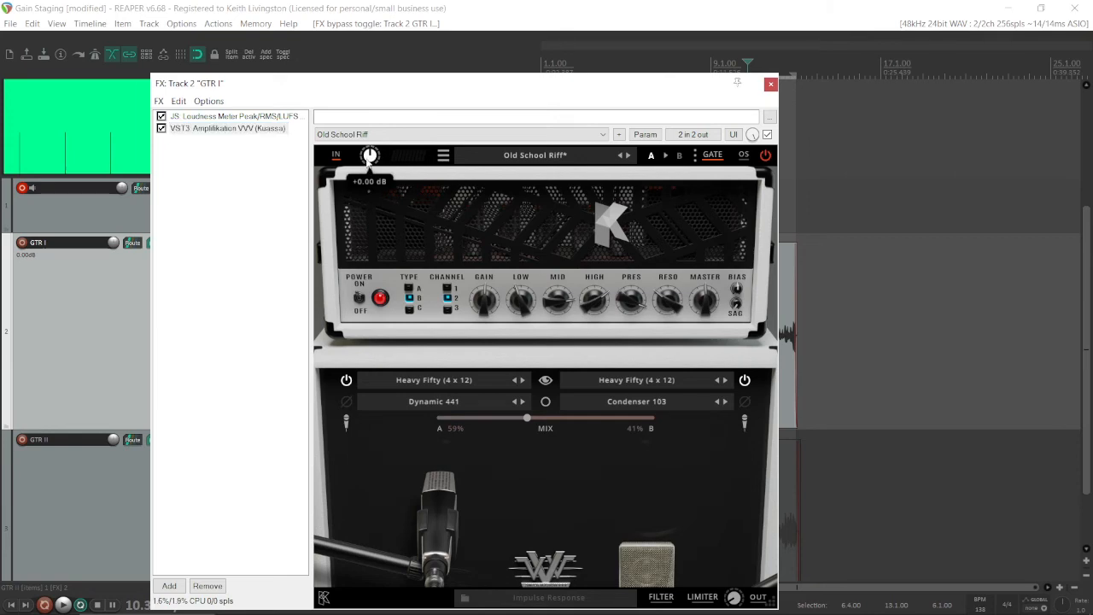
pyautogui.moveTo(370, 156); pyautogui.dragTo(369, 141)
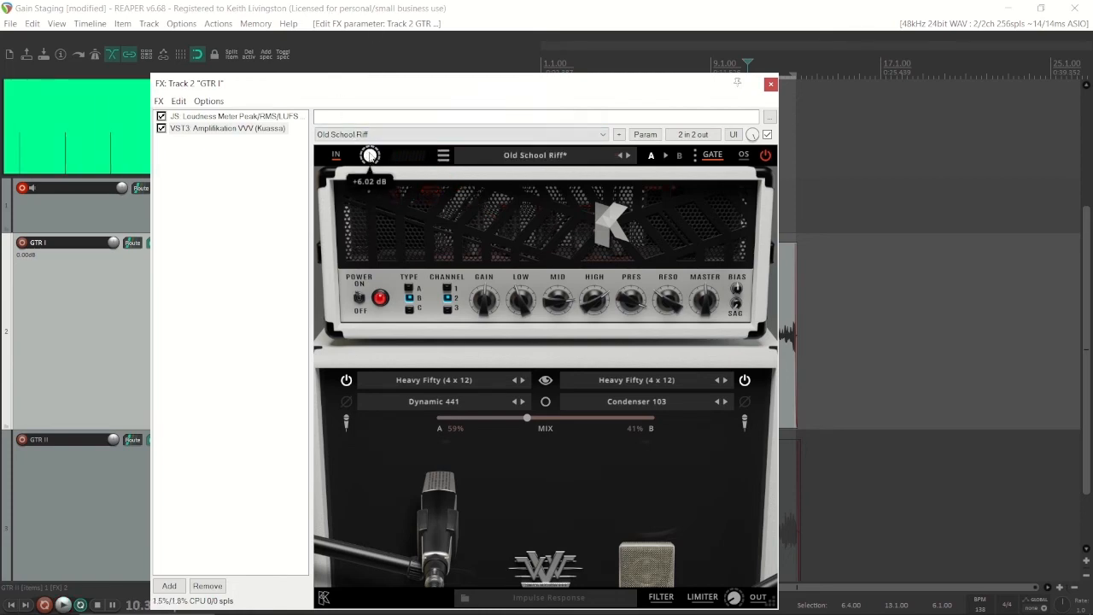
pyautogui.doubleClick(370, 155)
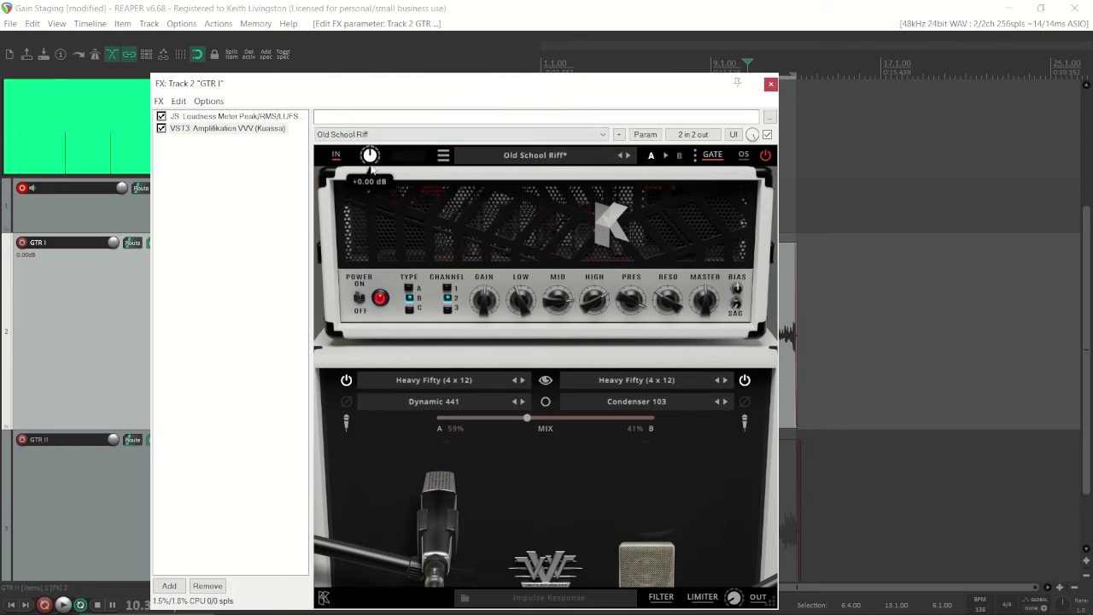
pyautogui.moveTo(207, 359)
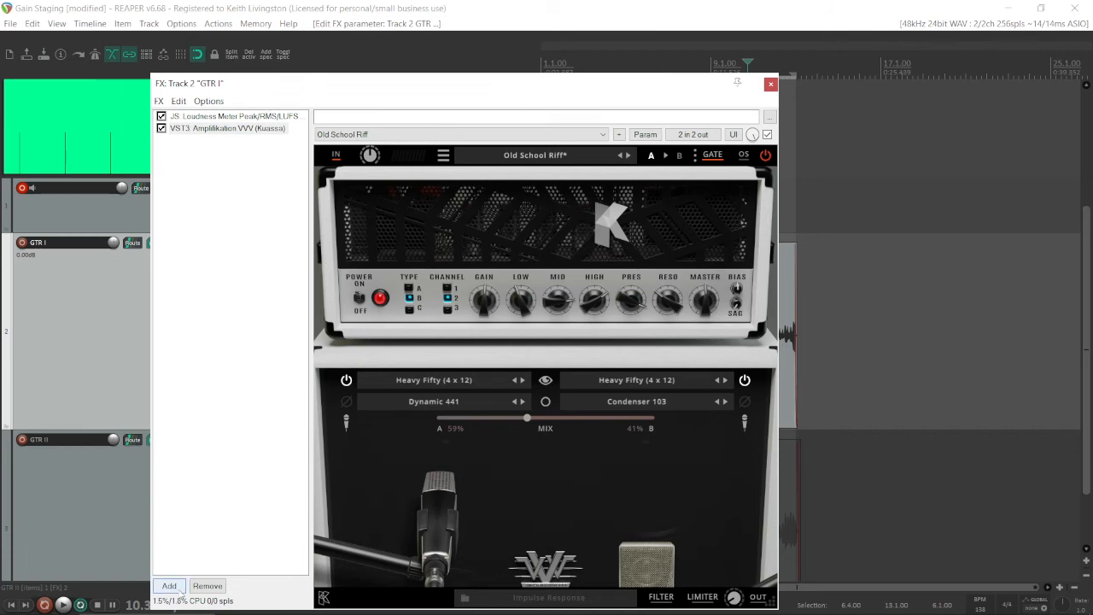
# Insert JS: Volume Adjustment into GTR I's chain after the Amplifikation amp
pyautogui.click(169, 586)
pyautogui.write('volume')
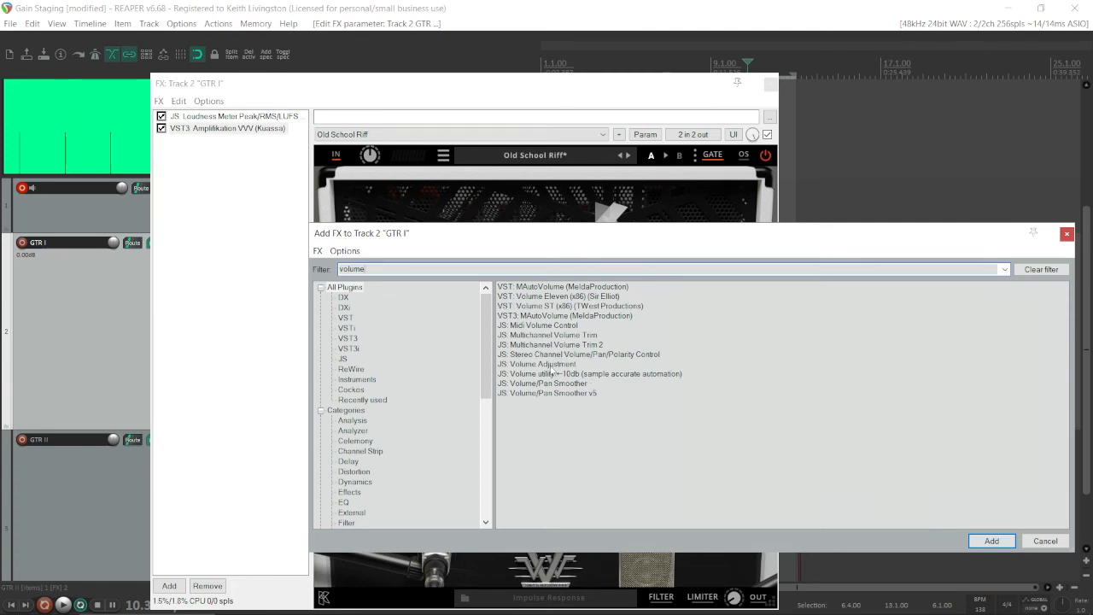
pyautogui.click(536, 364)
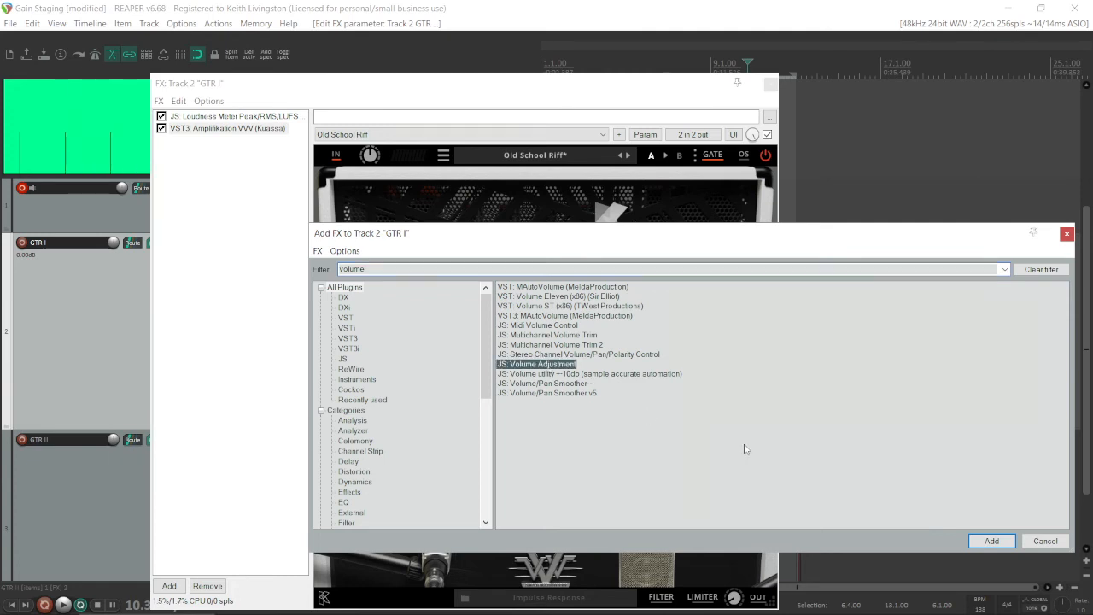
pyautogui.click(991, 541)
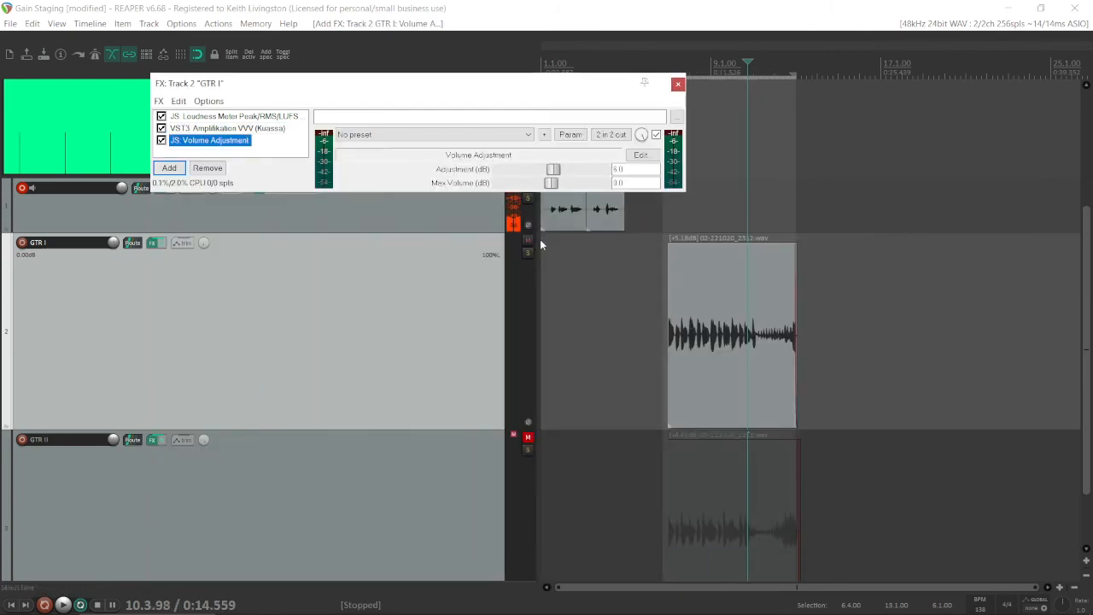
pyautogui.moveTo(474, 229)
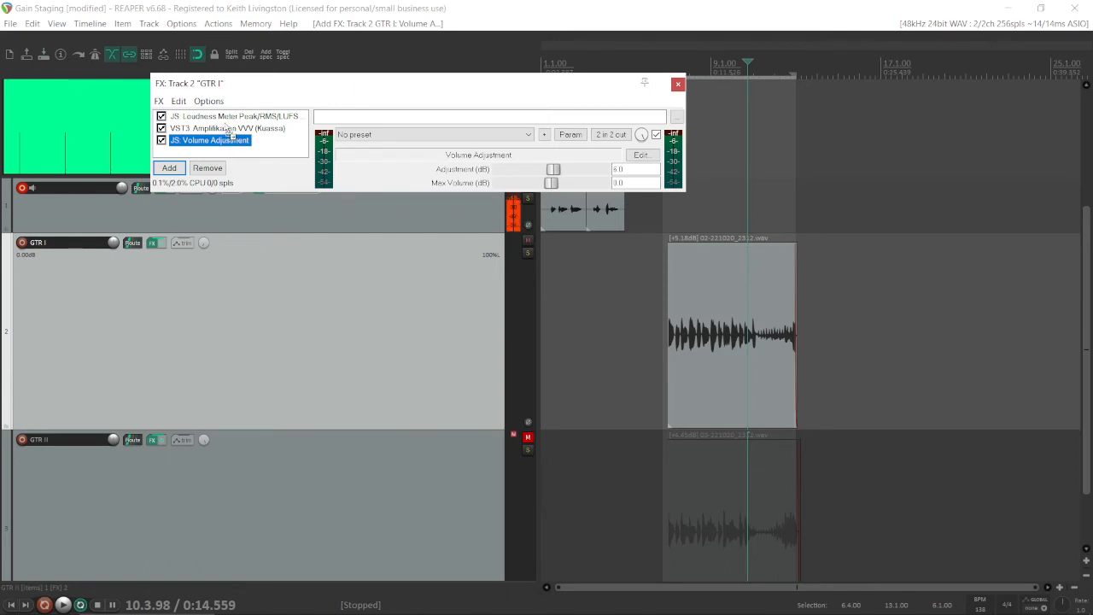
# Move Volume Adjustment ahead of Amplifikation VVV, set to 10 dB with a 150 dB maximum
pyautogui.moveTo(209, 139); pyautogui.dragTo(209, 128)
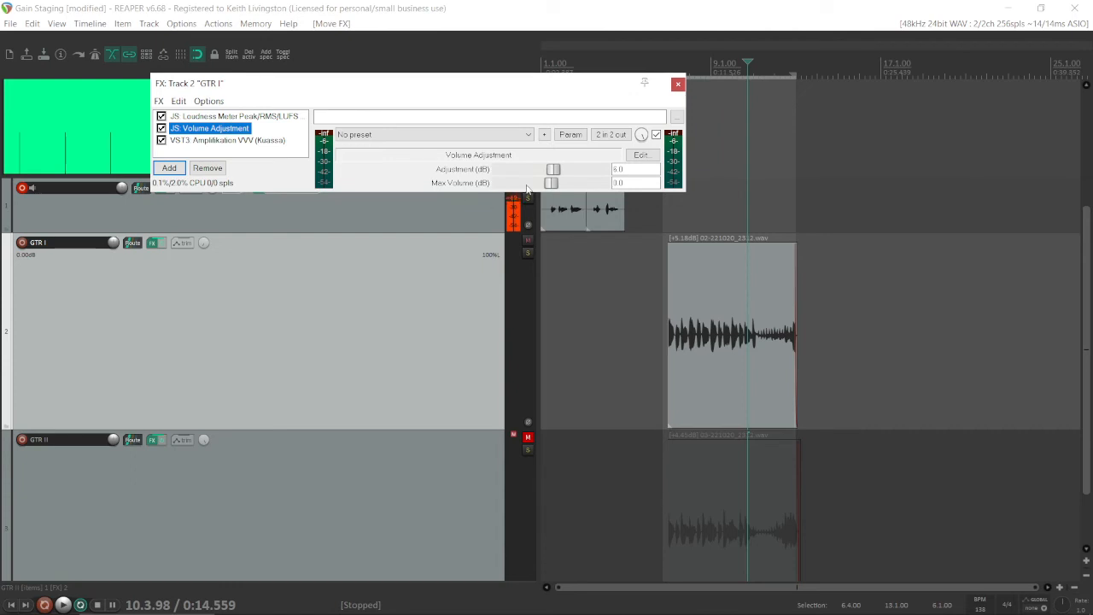
pyautogui.moveTo(553, 183); pyautogui.dragTo(602, 183)
pyautogui.write('10')
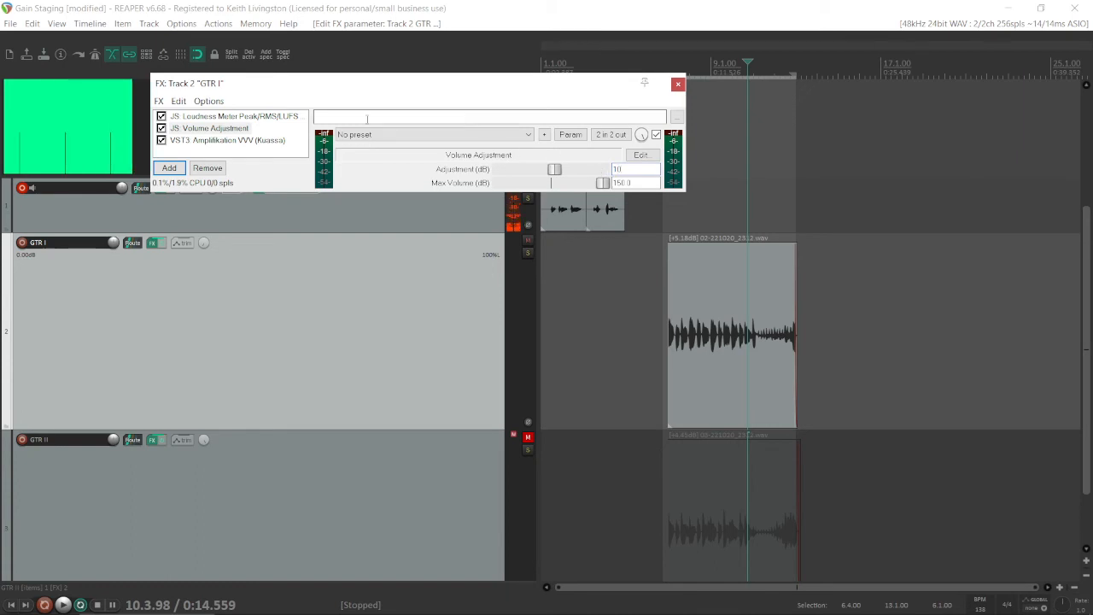
pyautogui.click(227, 139)
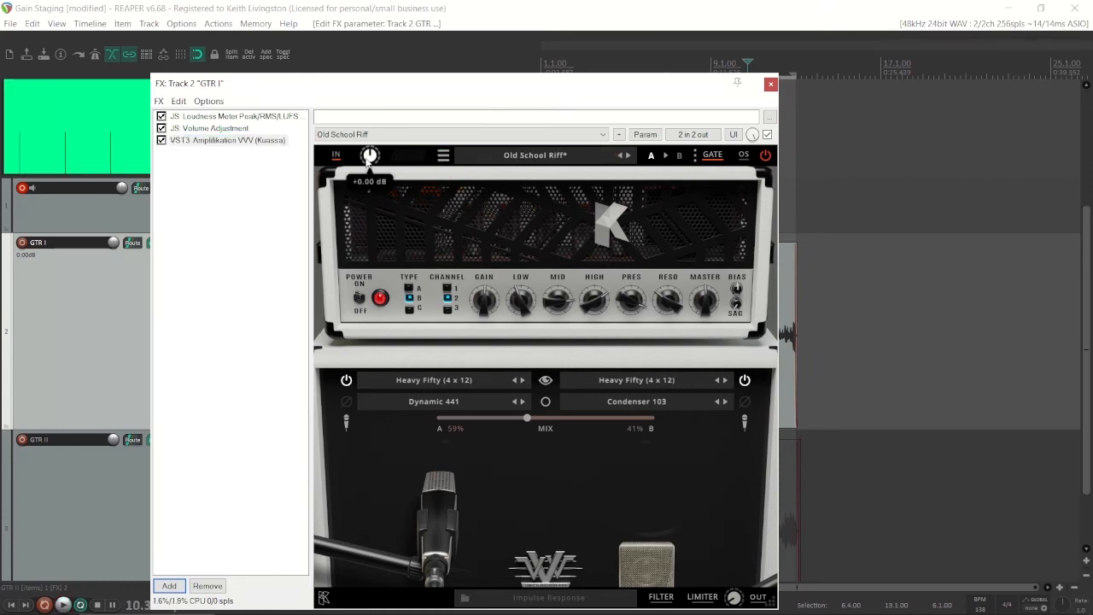
pyautogui.moveTo(370, 154); pyautogui.dragTo(374, 146)
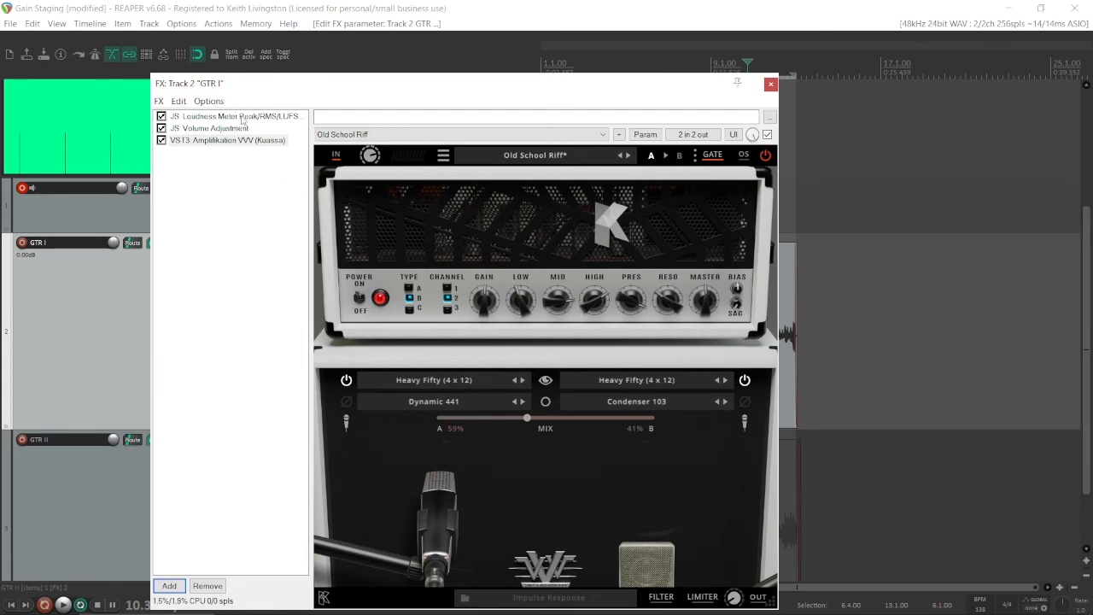
# Move the loudness meter to the end of GTR I's chain and play the loop
pyautogui.click(235, 116)
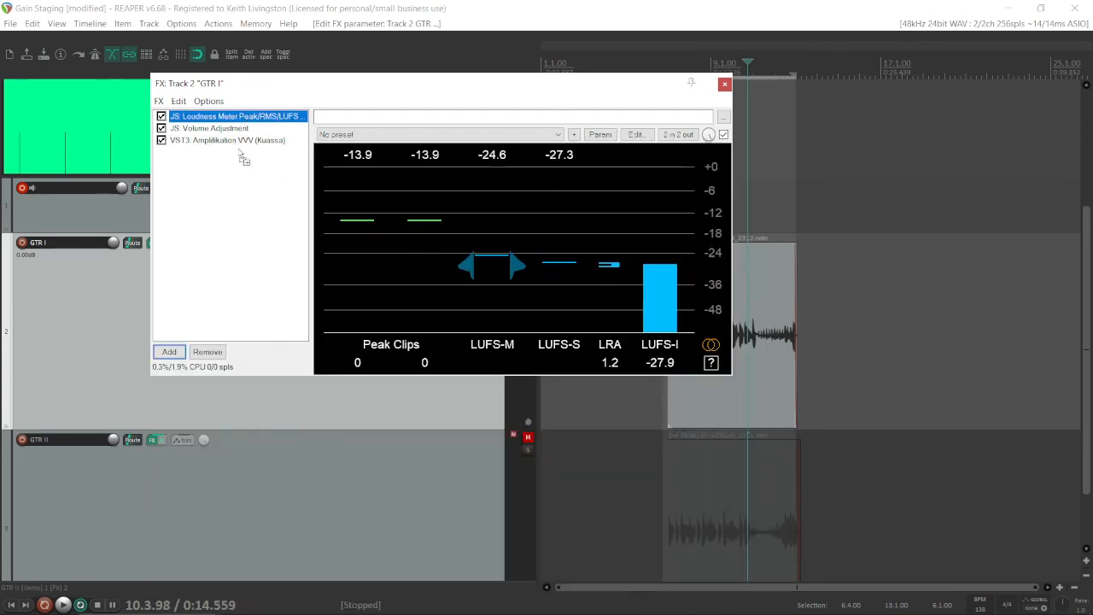
pyautogui.moveTo(237, 115); pyautogui.dragTo(237, 140)
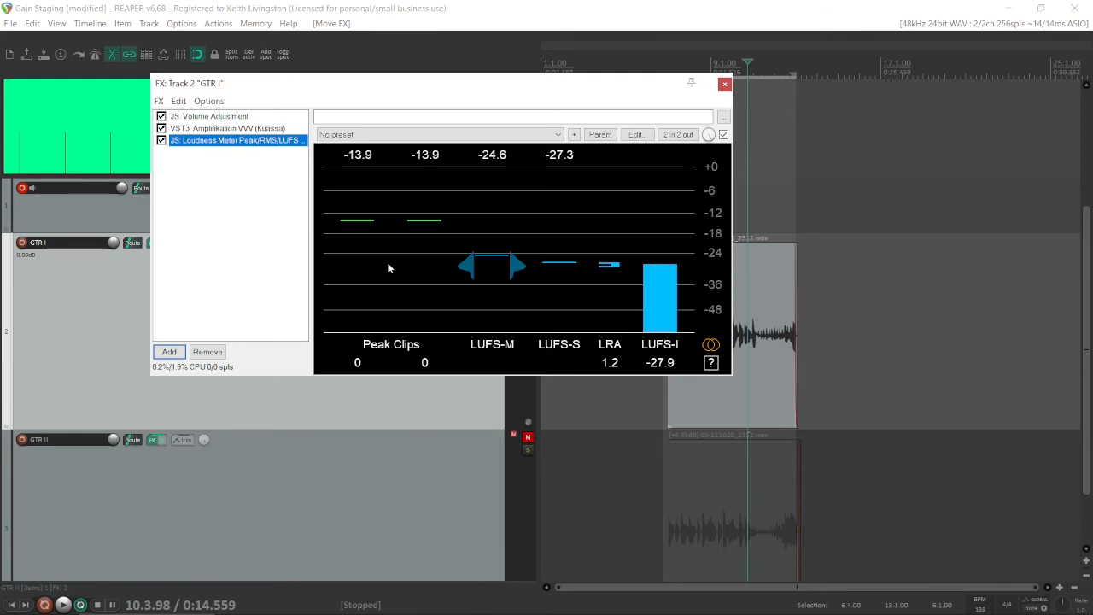
pyautogui.click(63, 605)
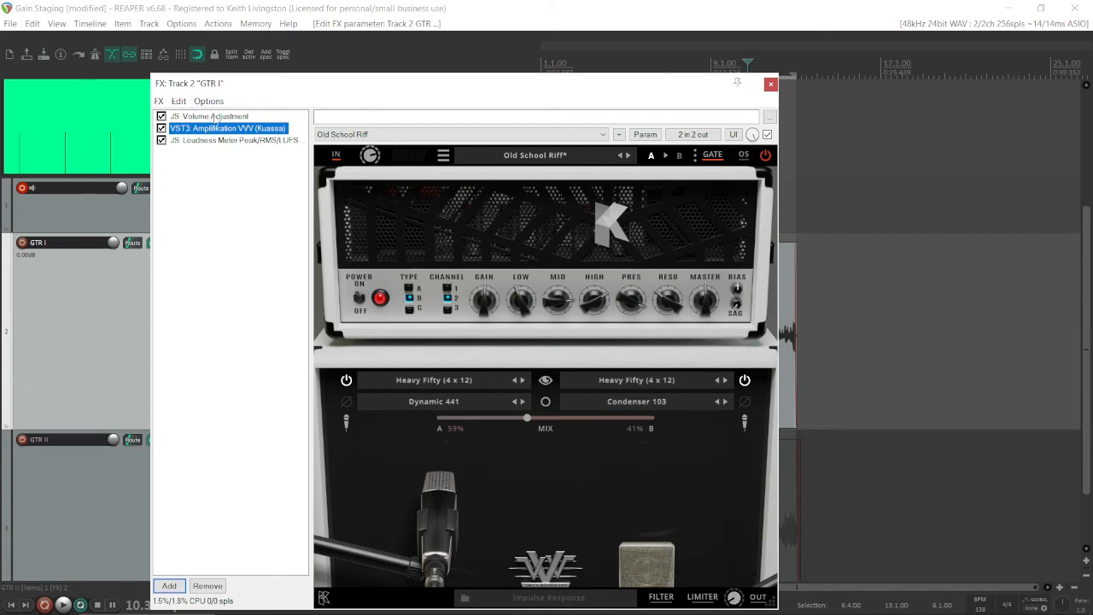
# Review the Volume Adjustment and amp settings, read -22.4 LUFS-I, then close the chain
pyautogui.click(209, 115)
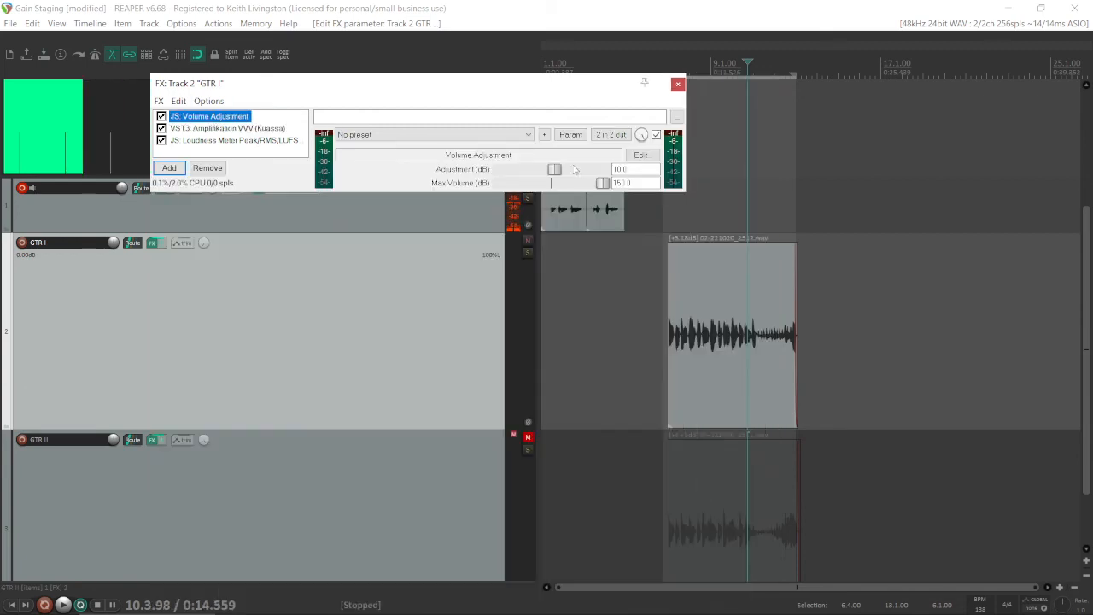
pyautogui.click(228, 129)
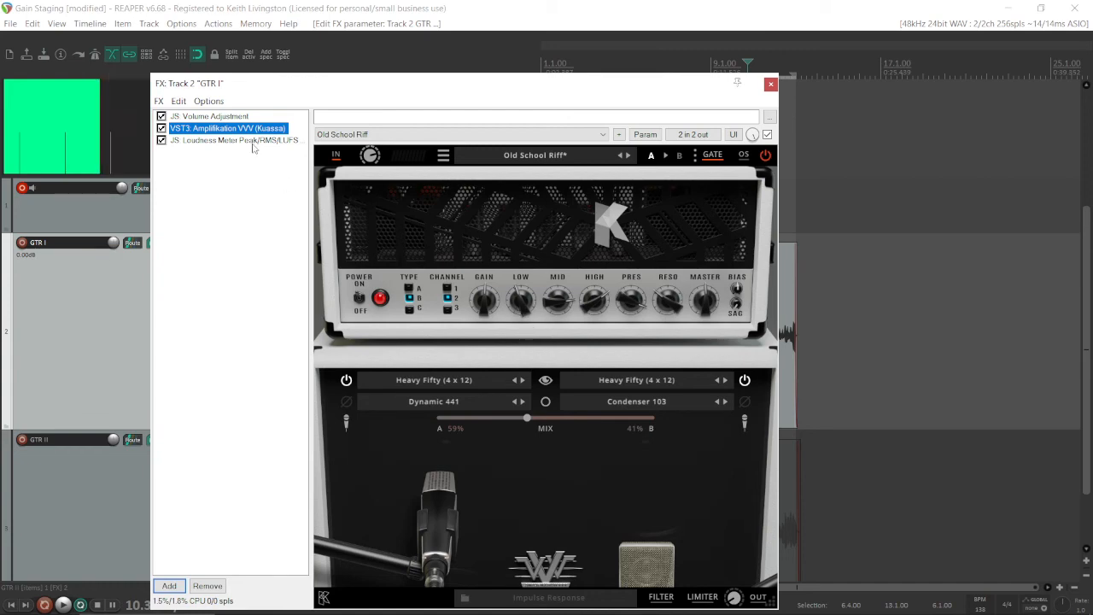
pyautogui.click(234, 140)
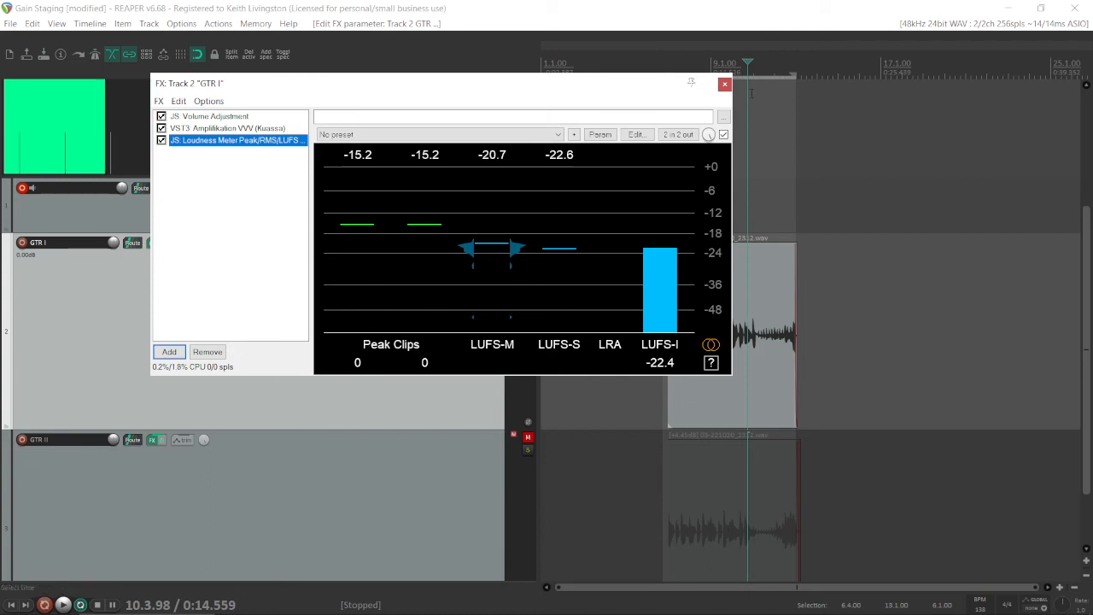
pyautogui.click(724, 84)
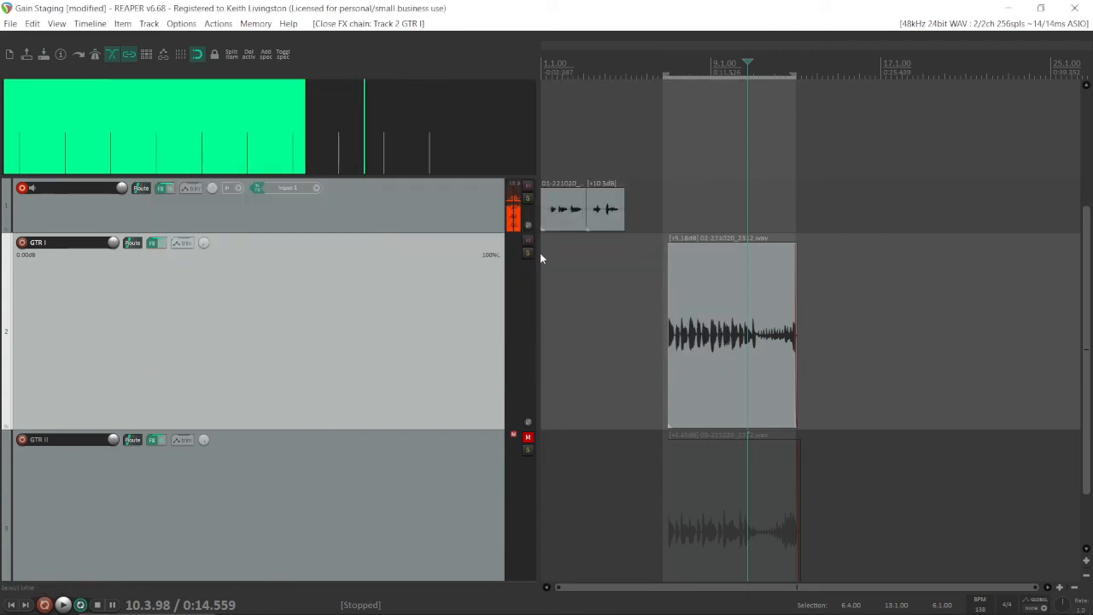
# Mute GTR I and play GTR II from the region start, reading about -28.2 LUFS-I
pyautogui.click(513, 239)
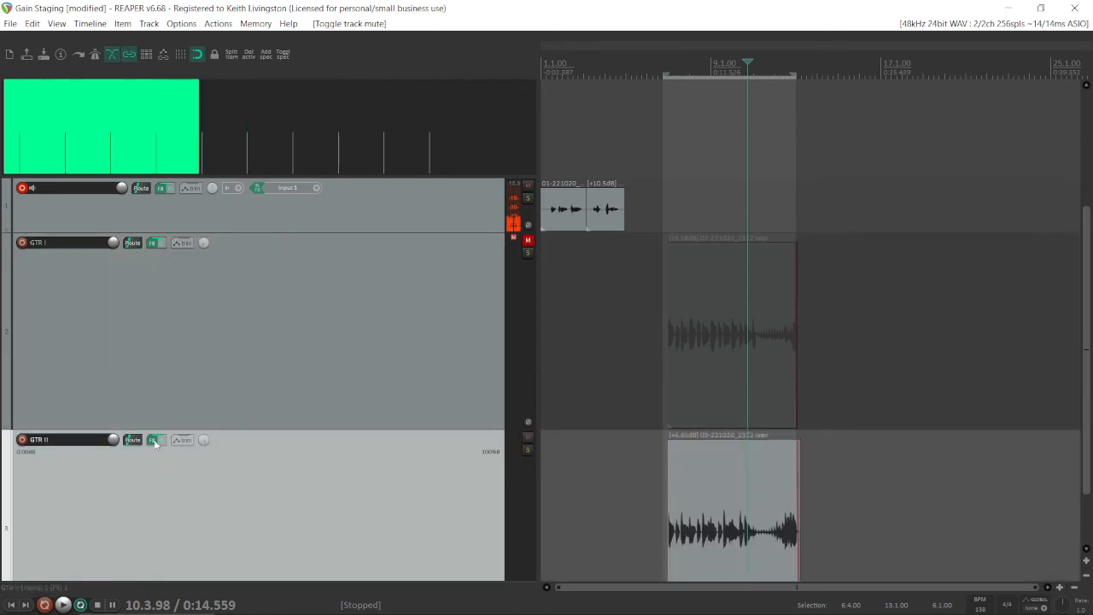
pyautogui.click(152, 440)
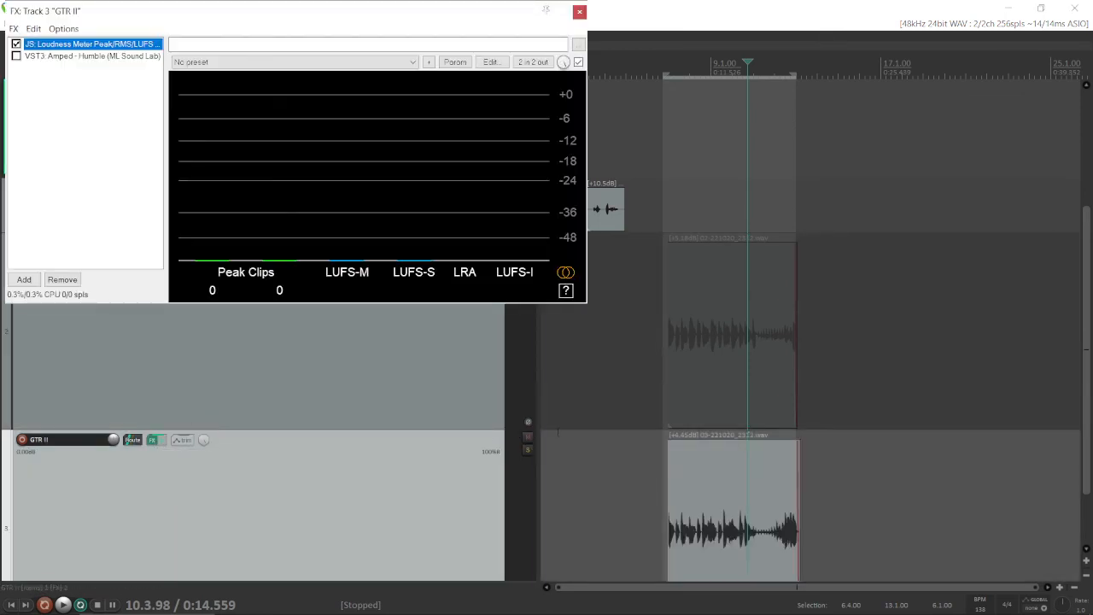
pyautogui.click(677, 72)
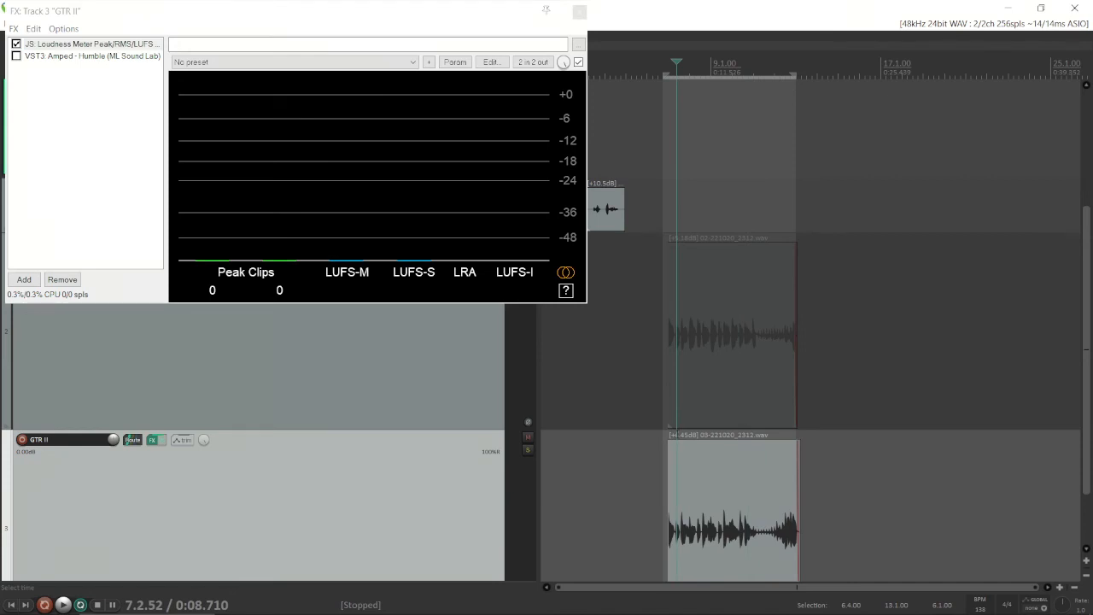
pyautogui.click(63, 605)
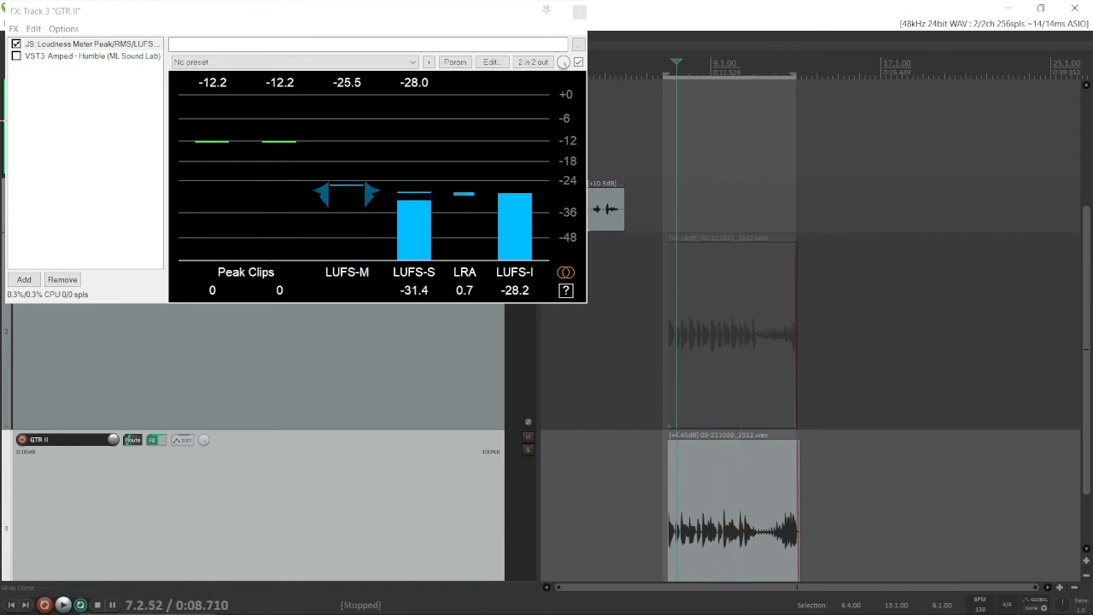
pyautogui.click(92, 56)
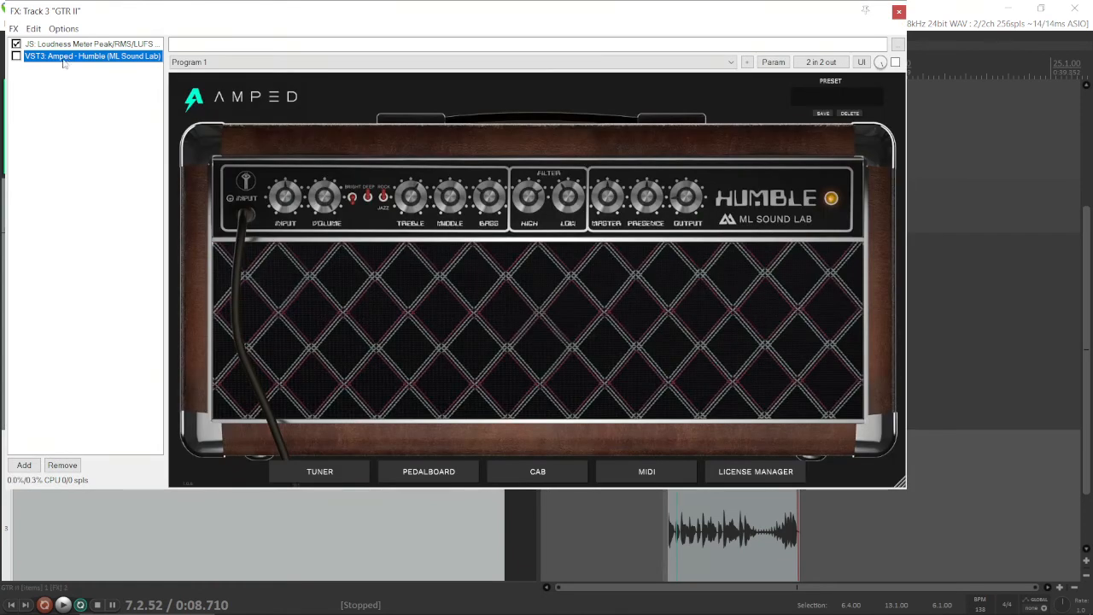
# Enable Amped Humble on GTR II, play the guitar to watch its INPUT LED, then stop
pyautogui.click(15, 56)
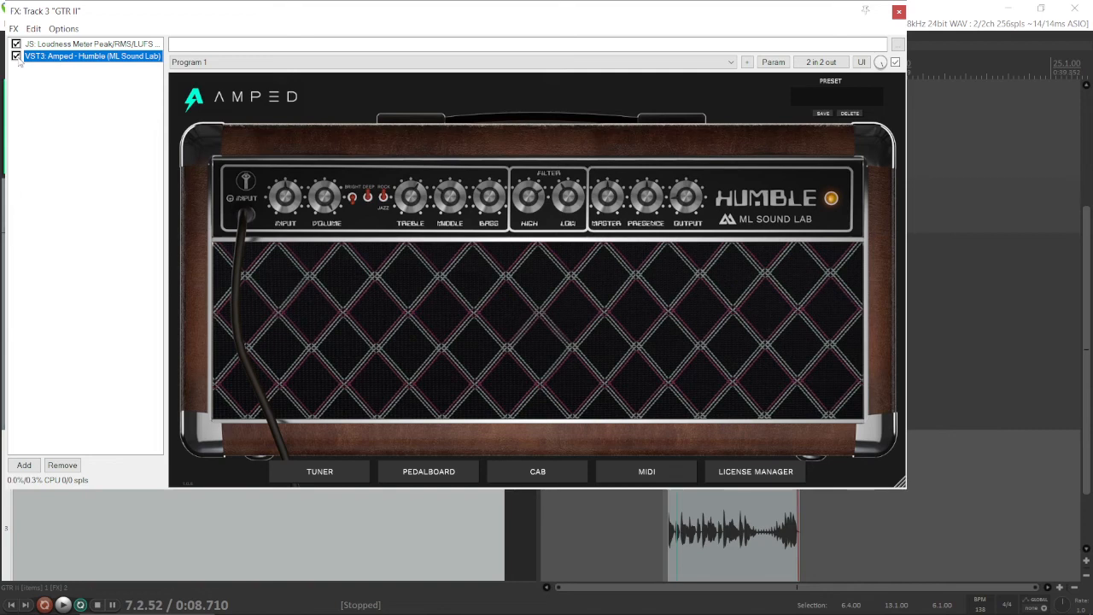
pyautogui.moveTo(250, 159)
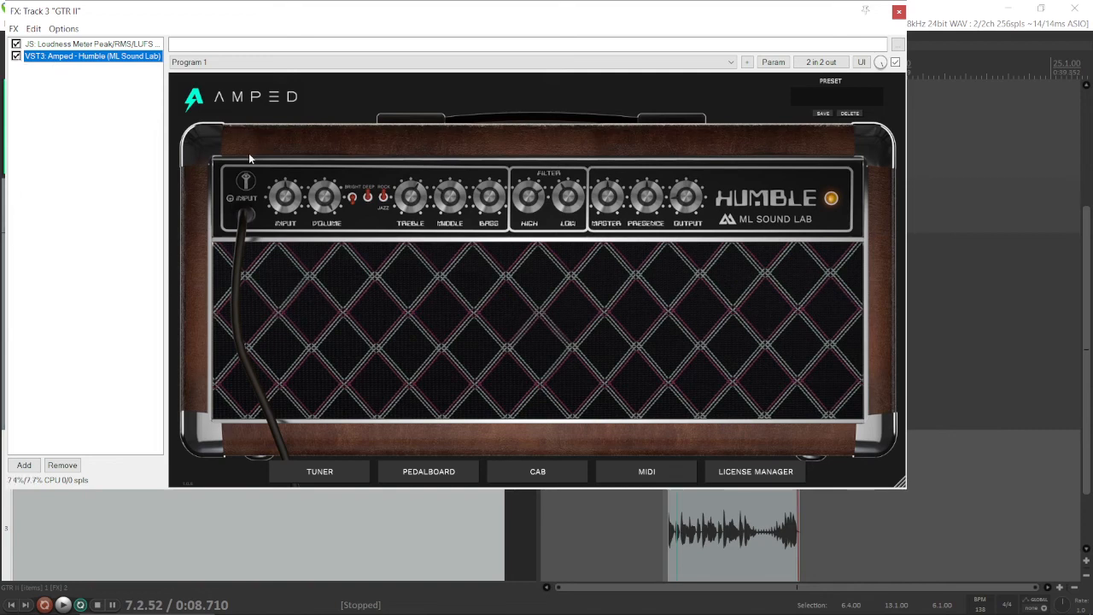
pyautogui.click(62, 605)
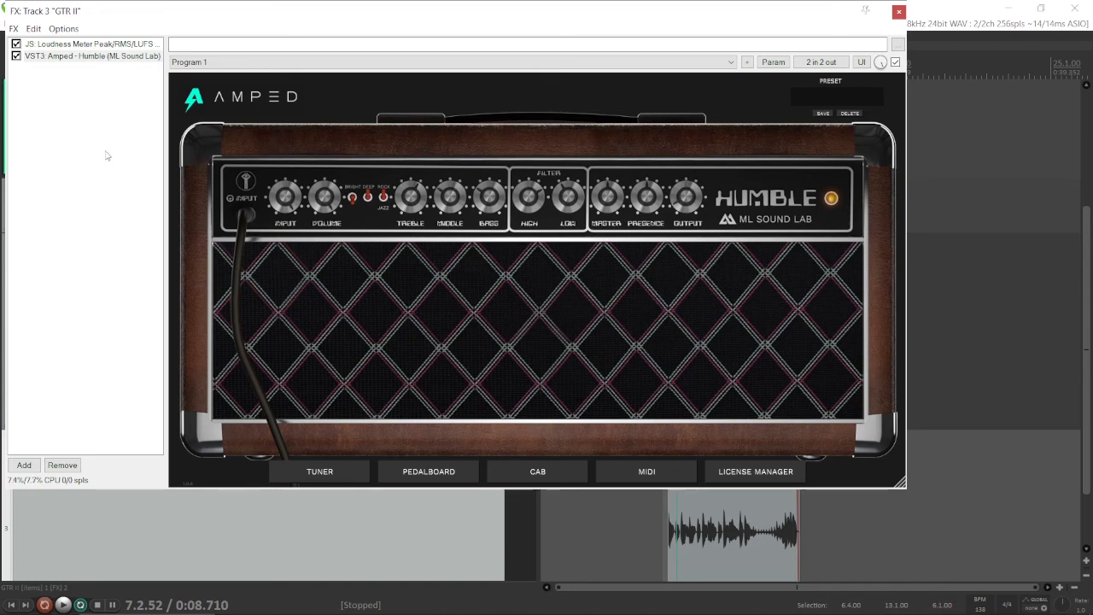
pyautogui.moveTo(93, 193)
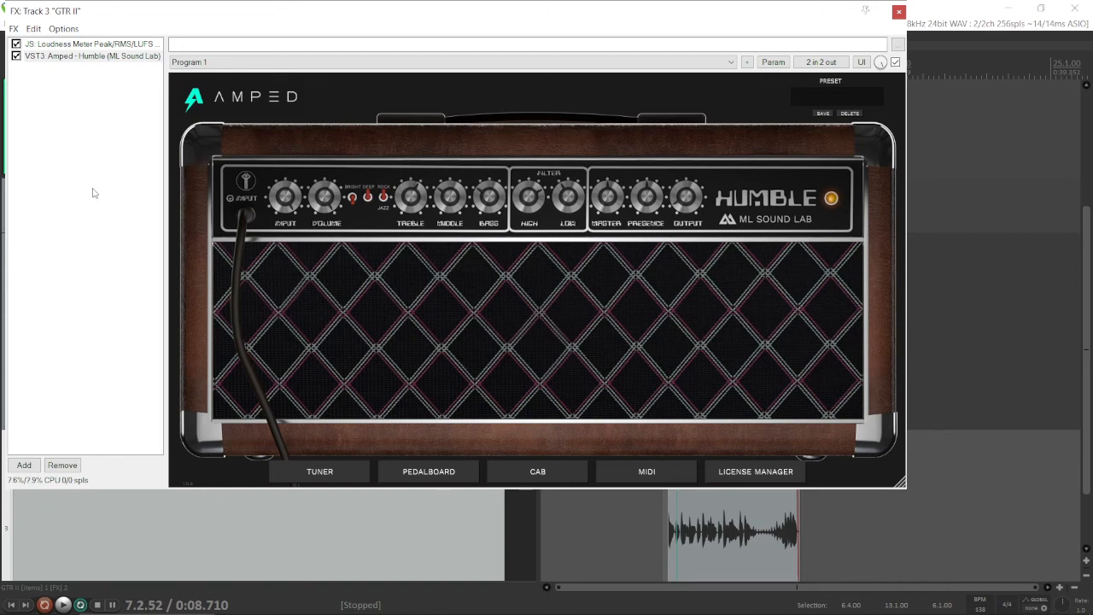
pyautogui.click(63, 604)
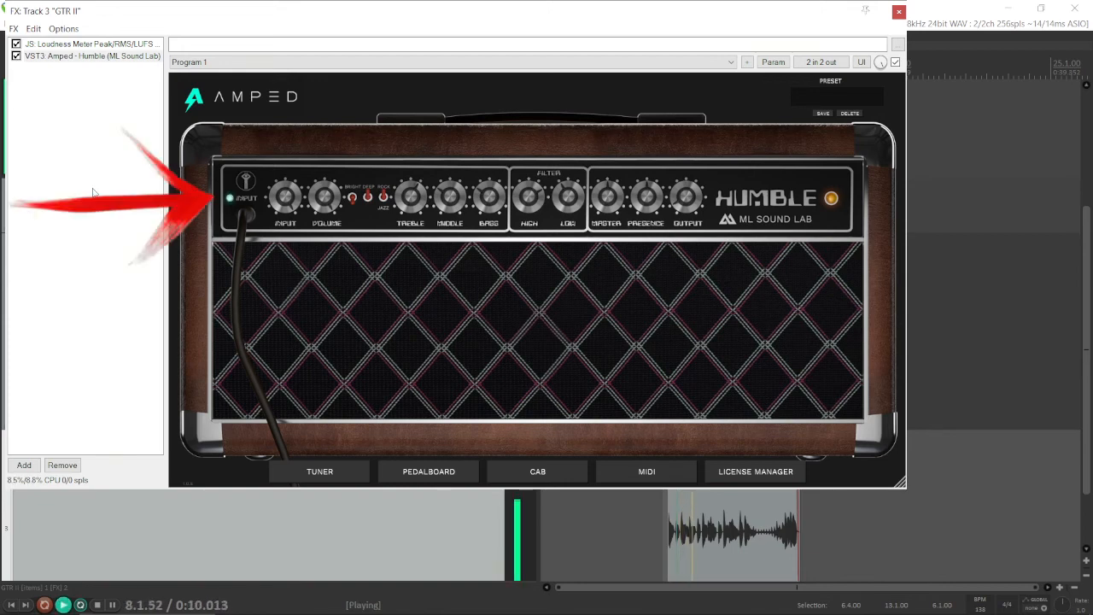
pyautogui.moveTo(259, 273)
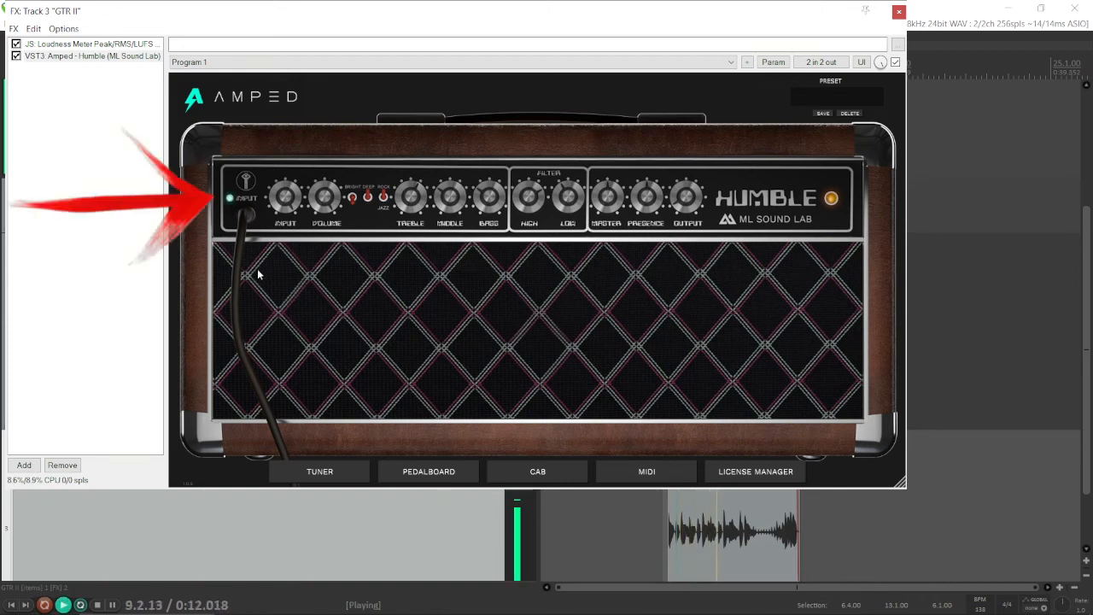
pyautogui.click(96, 605)
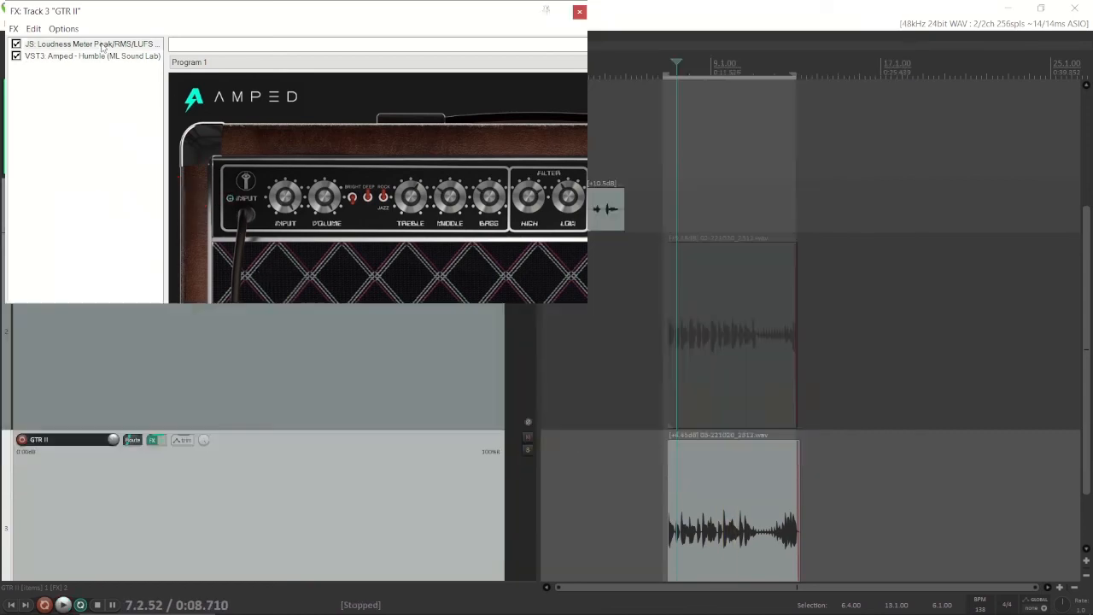
# Place the loudness meter after Amped Humble, measure about -23.5 LUFS-I, and close GTR II's chain
pyautogui.click(91, 55)
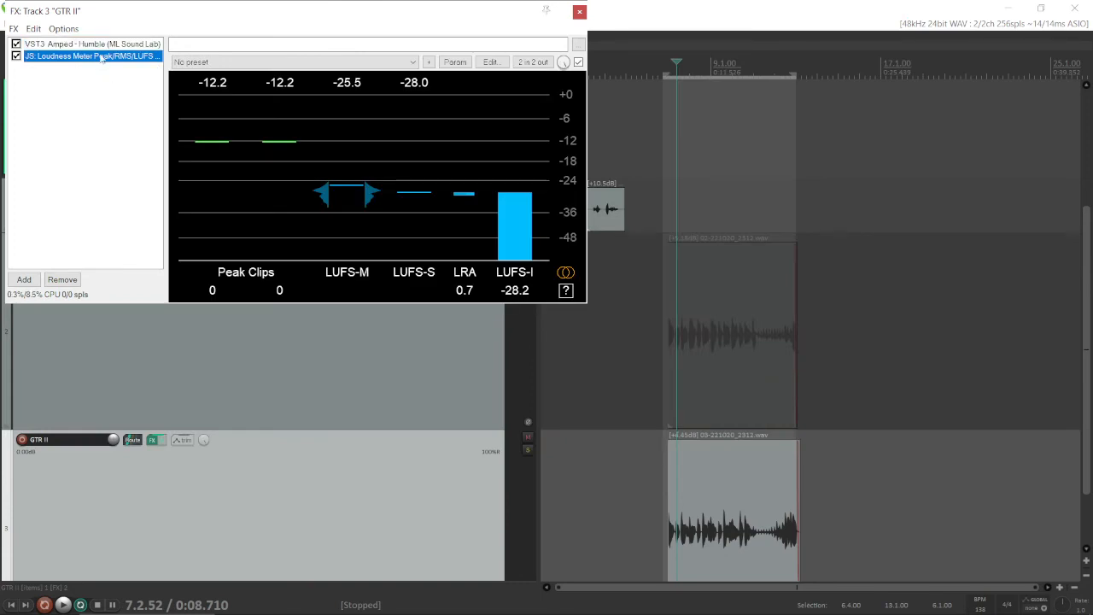
pyautogui.moveTo(175, 132)
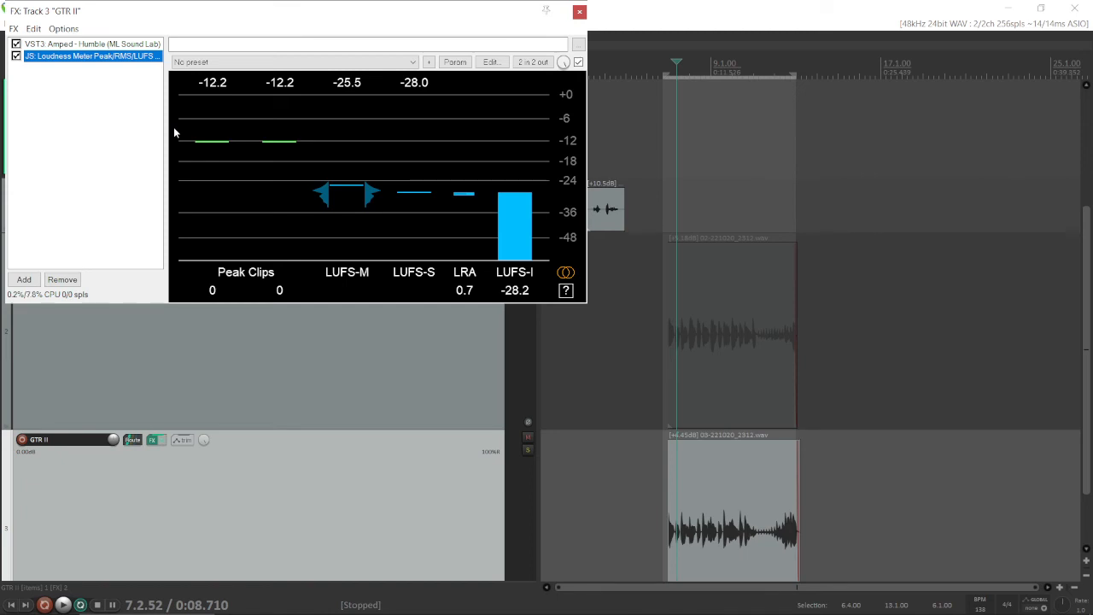
pyautogui.click(63, 604)
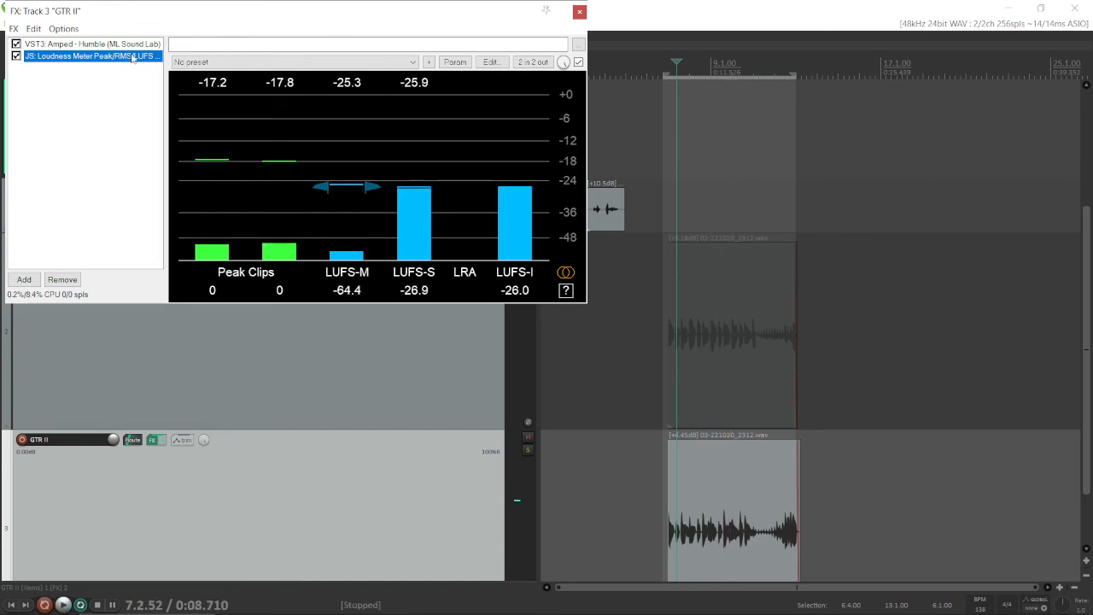
pyautogui.click(92, 44)
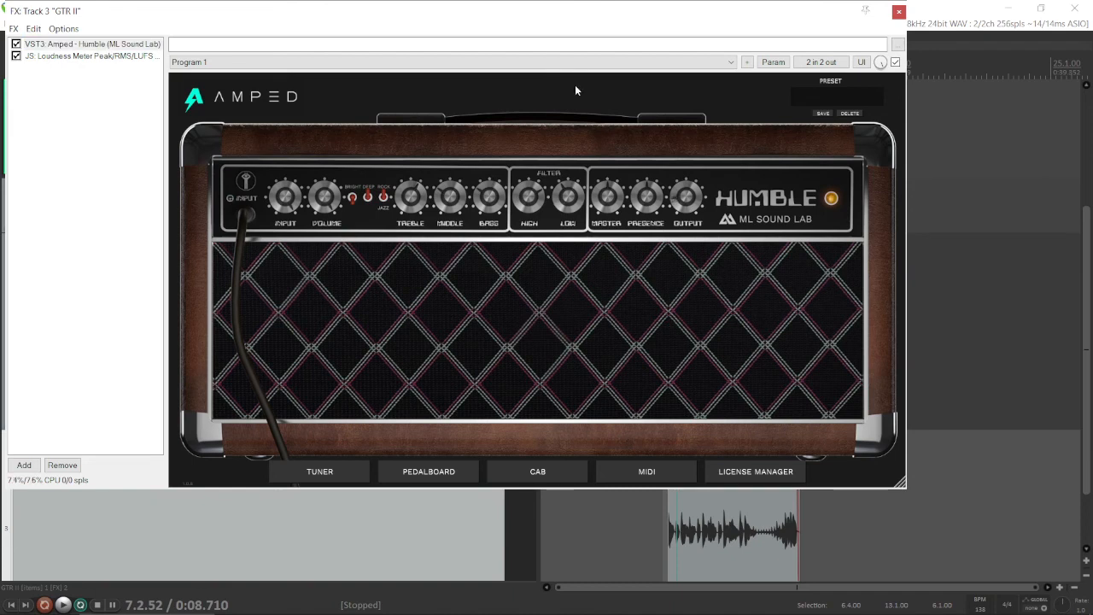
pyautogui.click(85, 56)
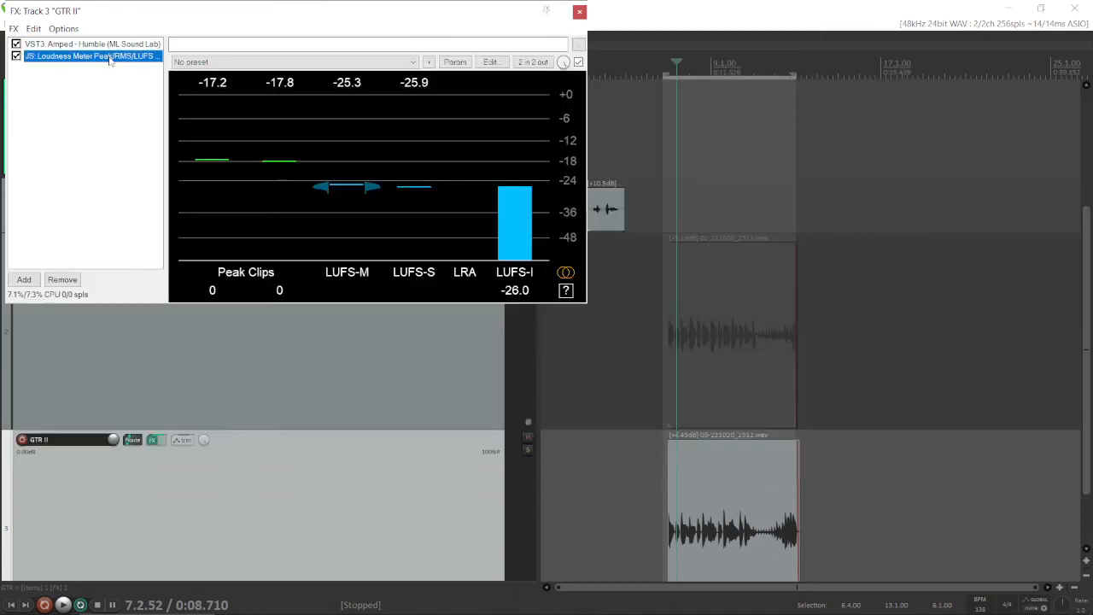
pyautogui.click(63, 605)
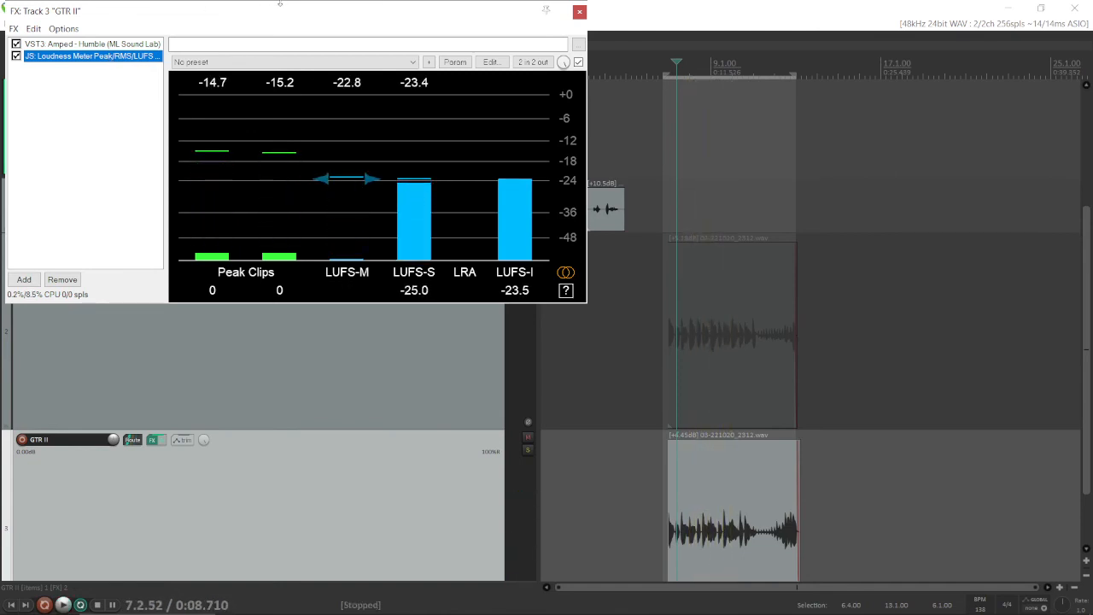
pyautogui.click(579, 11)
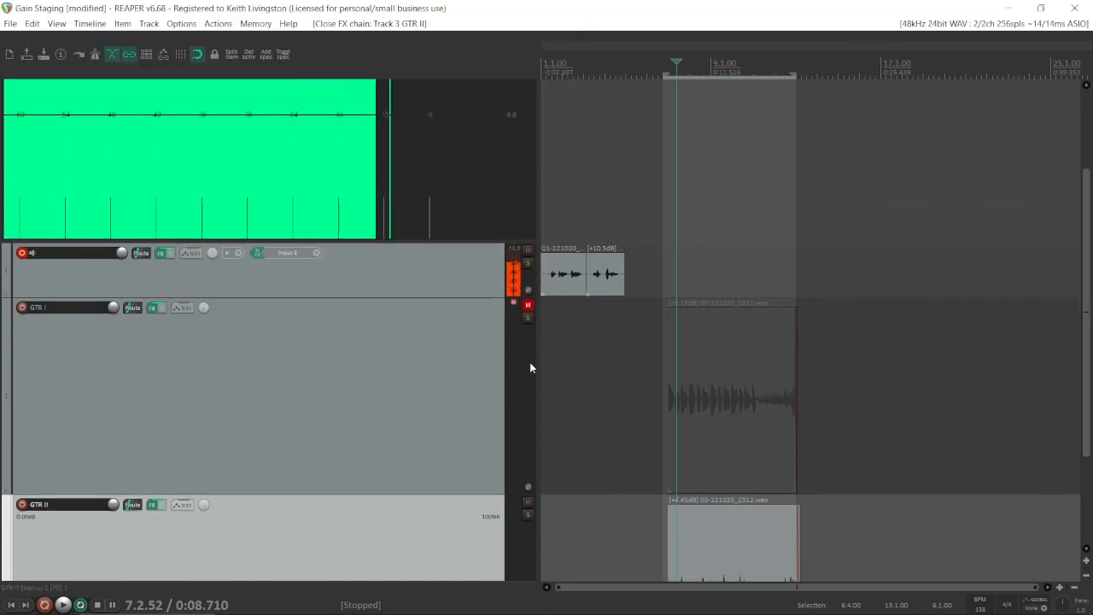
# Unmute GTR I and briefly play the mix while watching the master meter
pyautogui.click(528, 304)
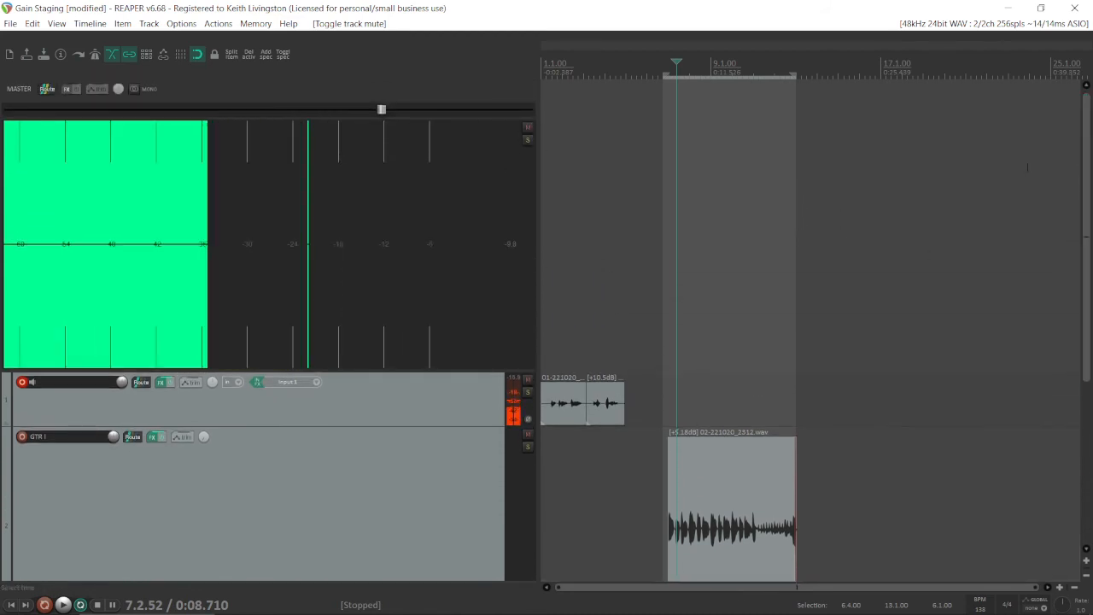
pyautogui.click(64, 605)
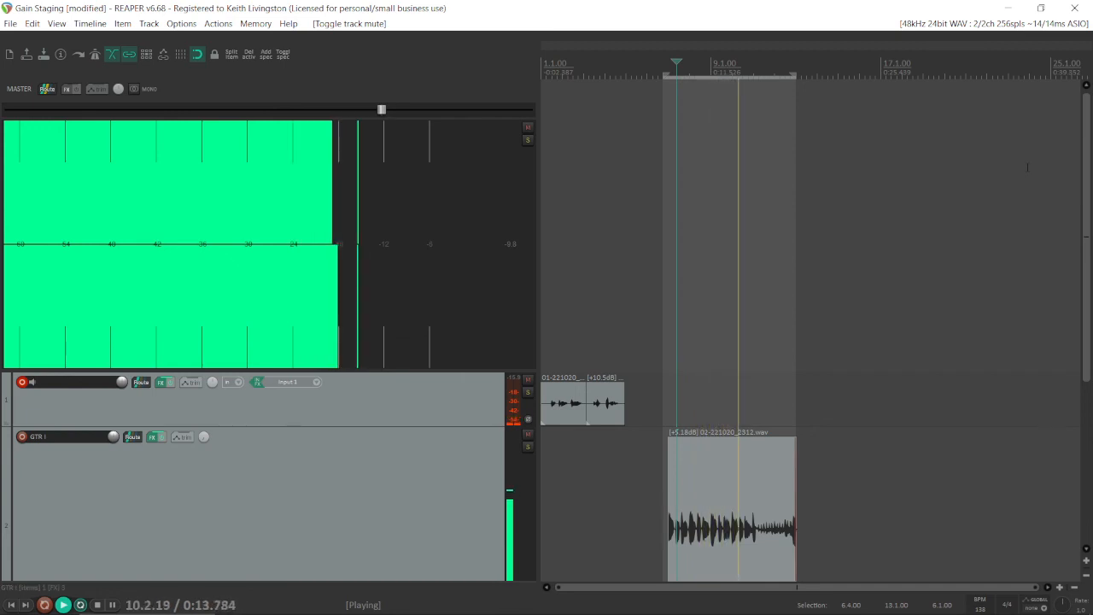
pyautogui.click(96, 605)
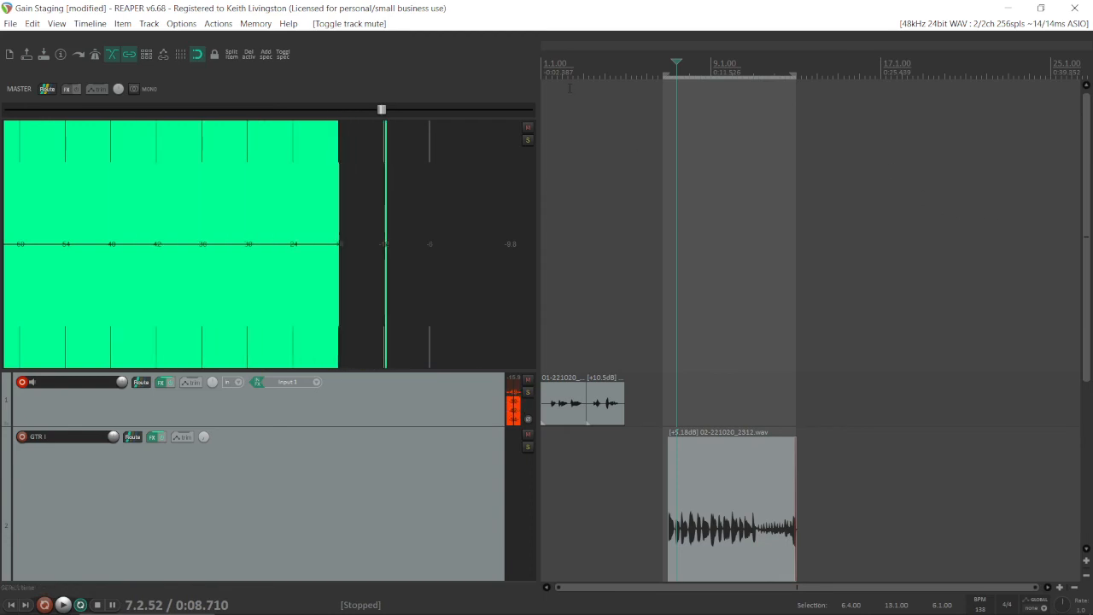
pyautogui.moveTo(340, 156)
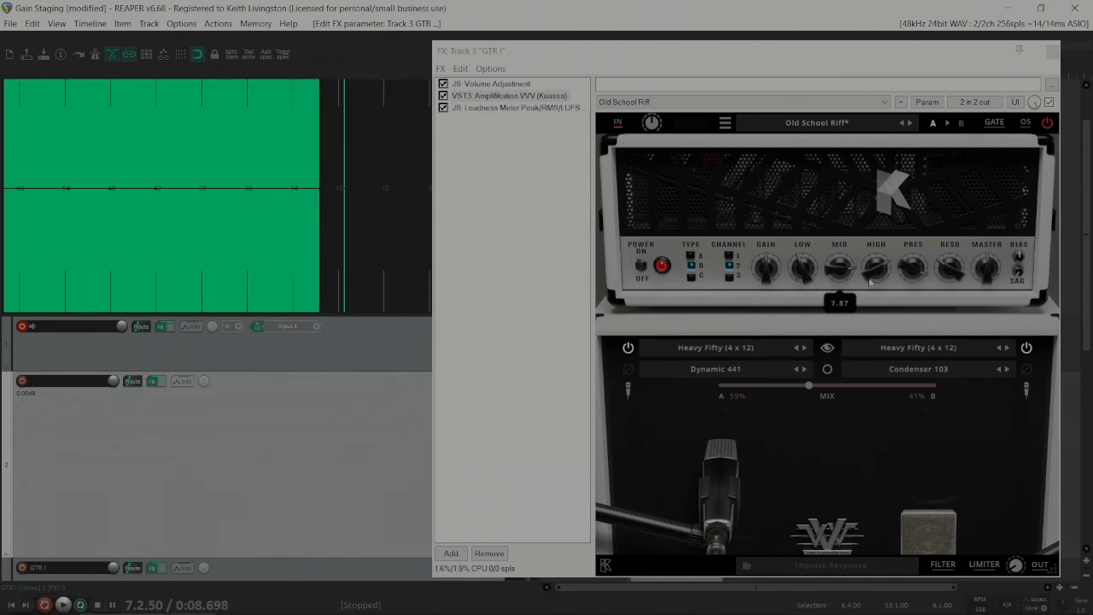
# Drag the HIGH tone knob on GTR I's Amplifikation VVV amp
pyautogui.moveTo(766, 267); pyautogui.dragTo(766, 267)
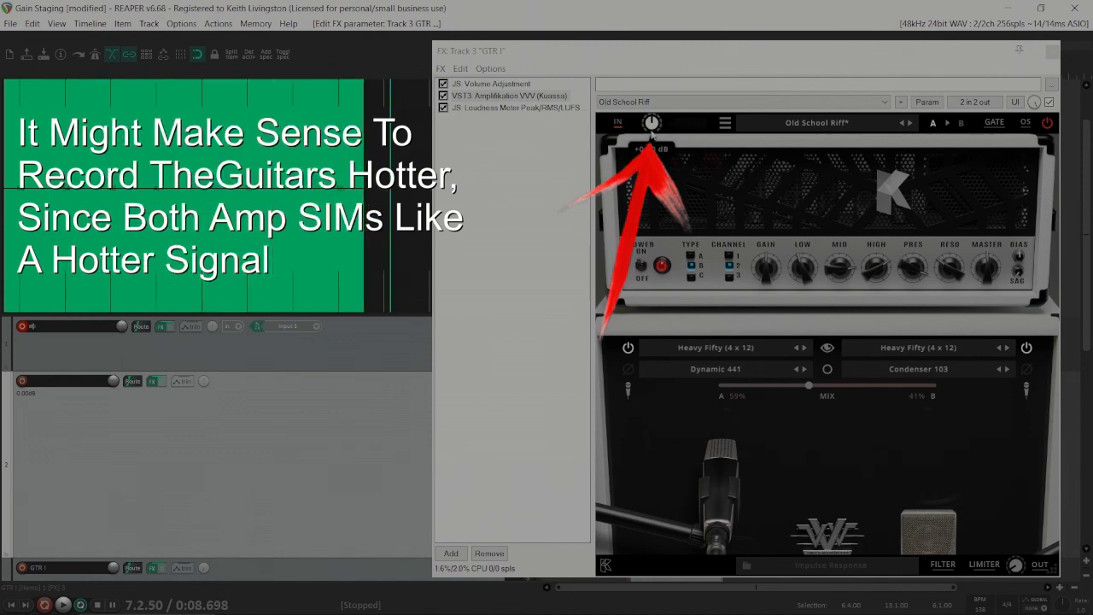
pyautogui.moveTo(678, 160)
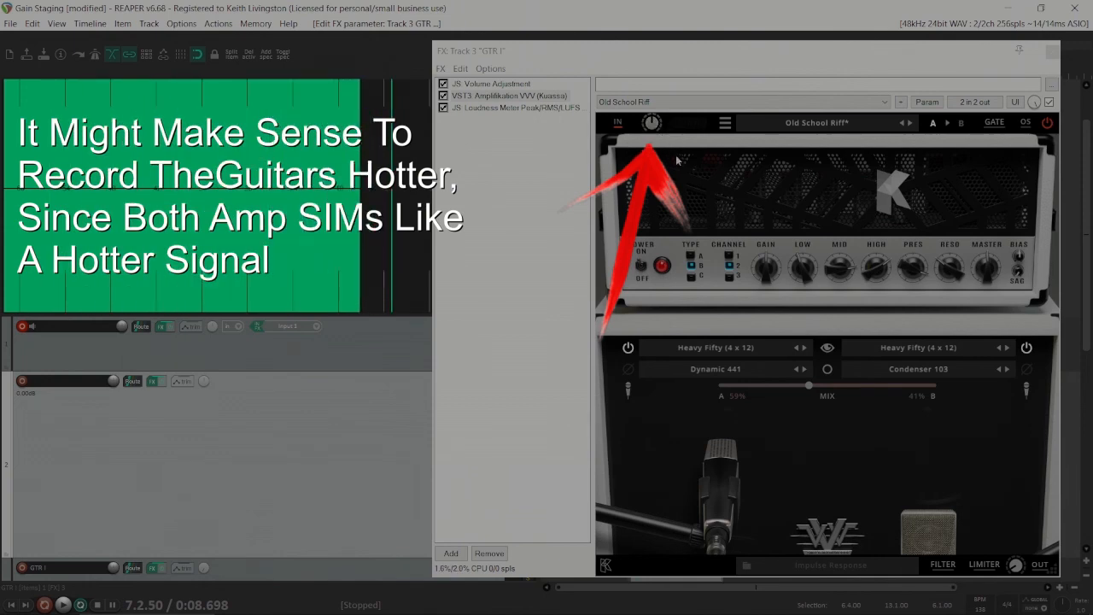